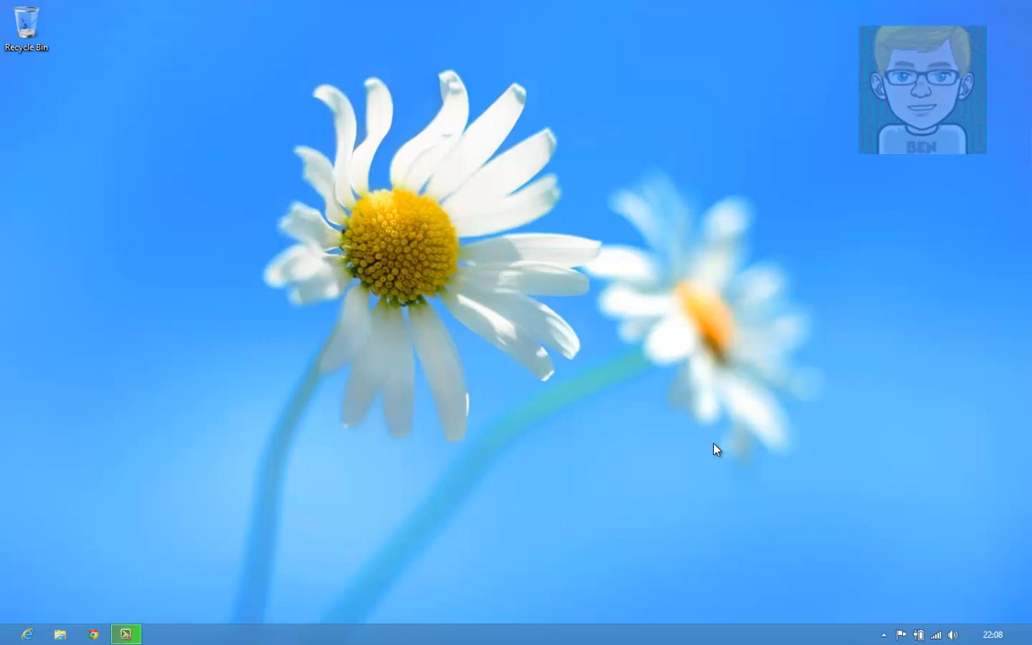
mouse_move(712, 454)
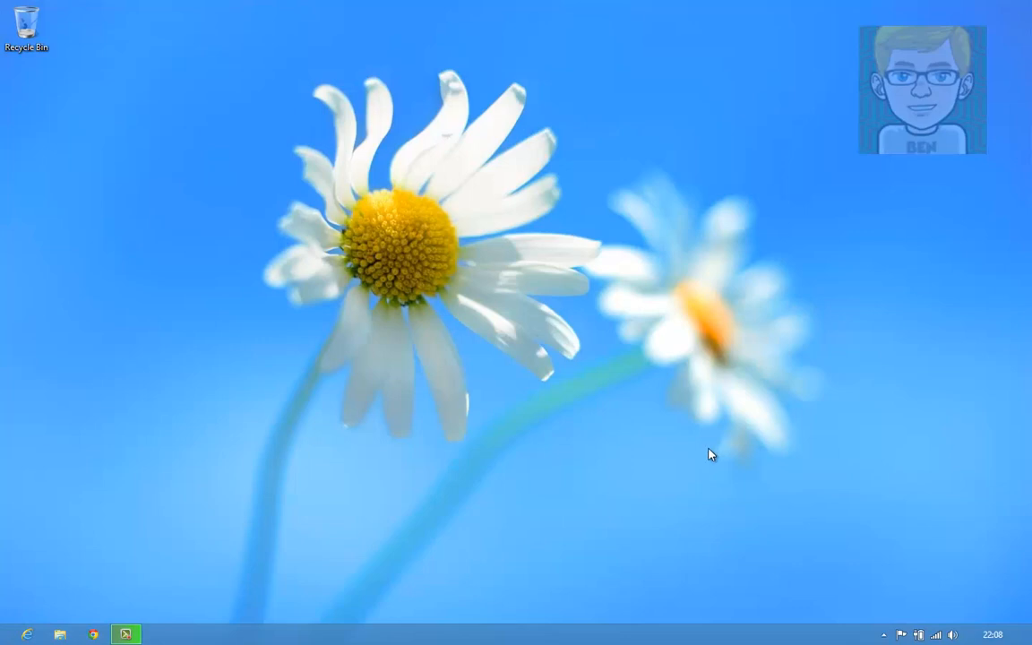
mouse_move(702, 450)
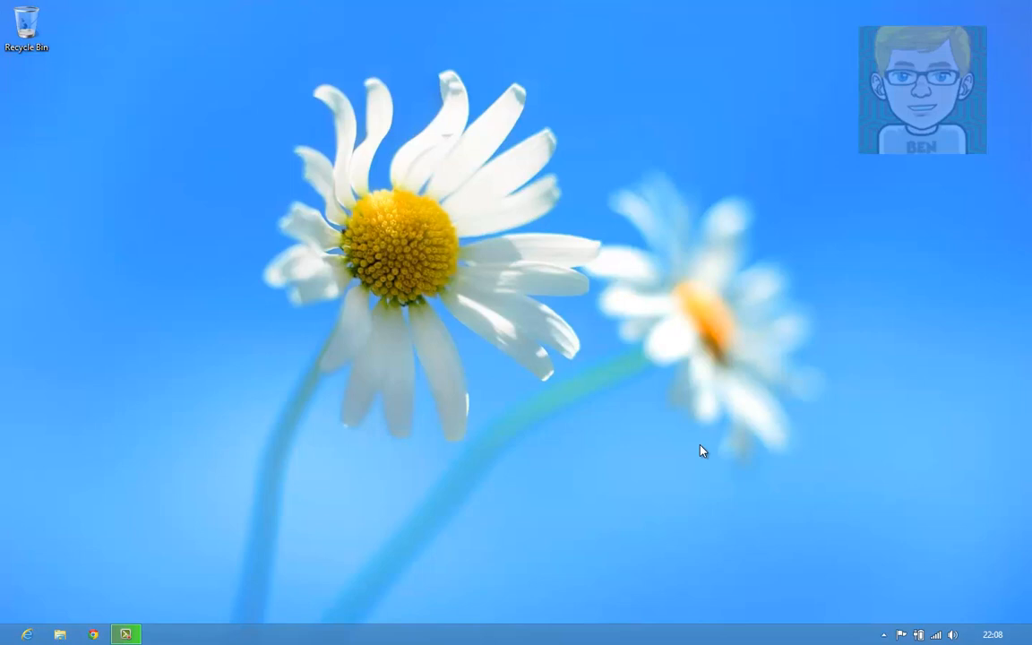
mouse_move(754, 419)
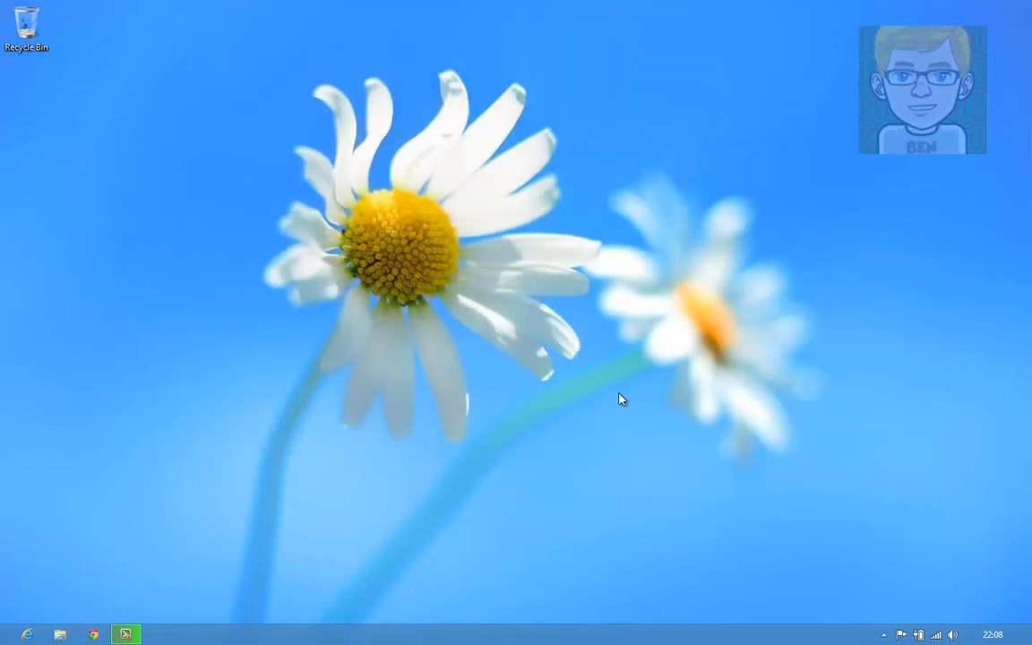
mouse_move(549, 414)
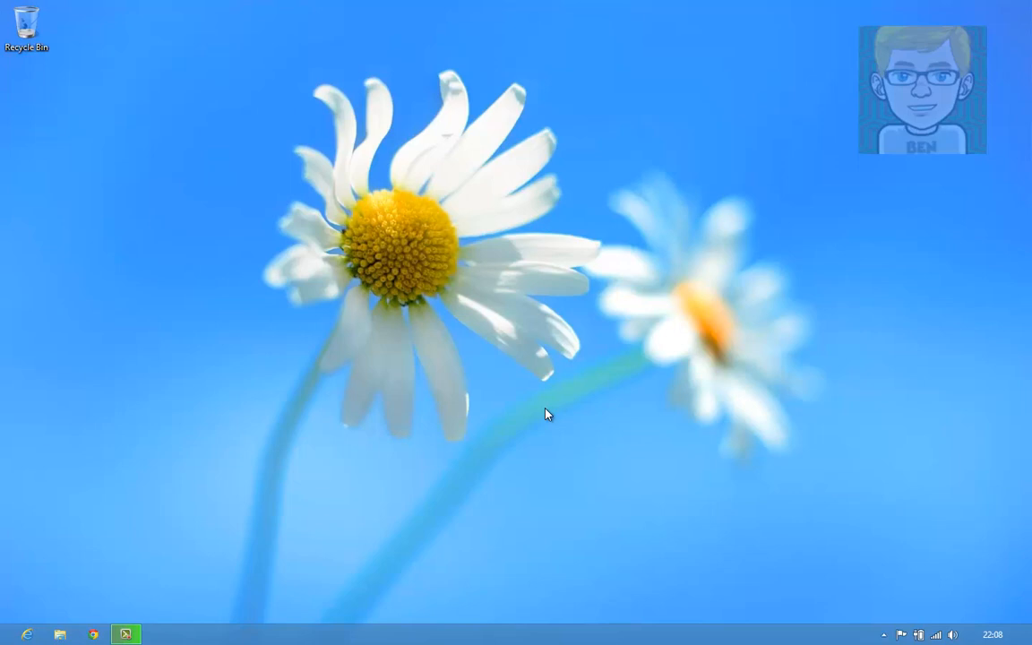
mouse_move(133, 535)
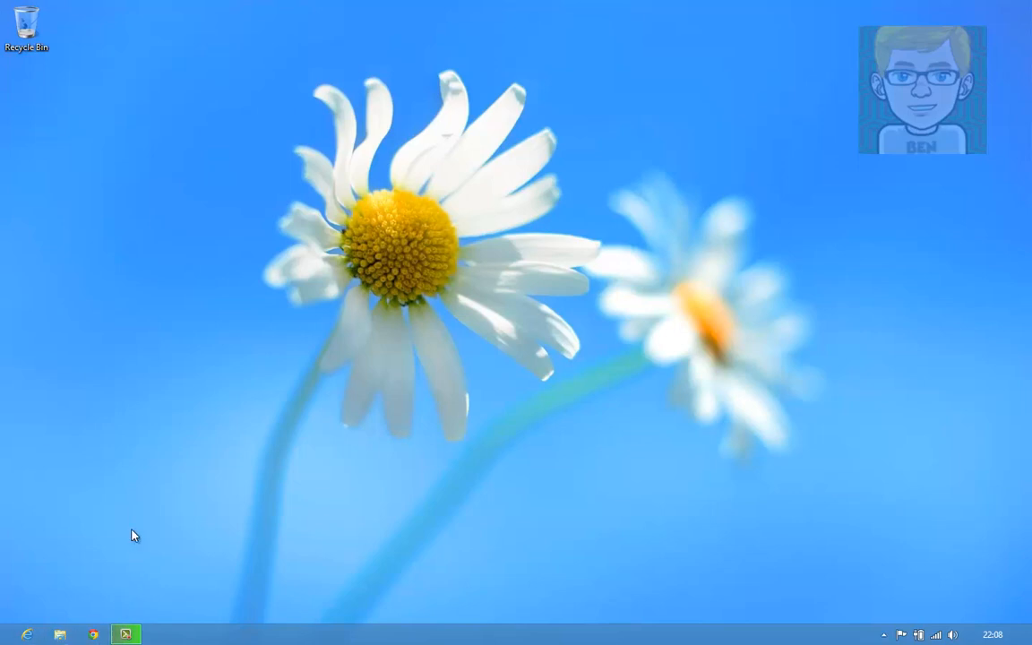
mouse_move(125, 634)
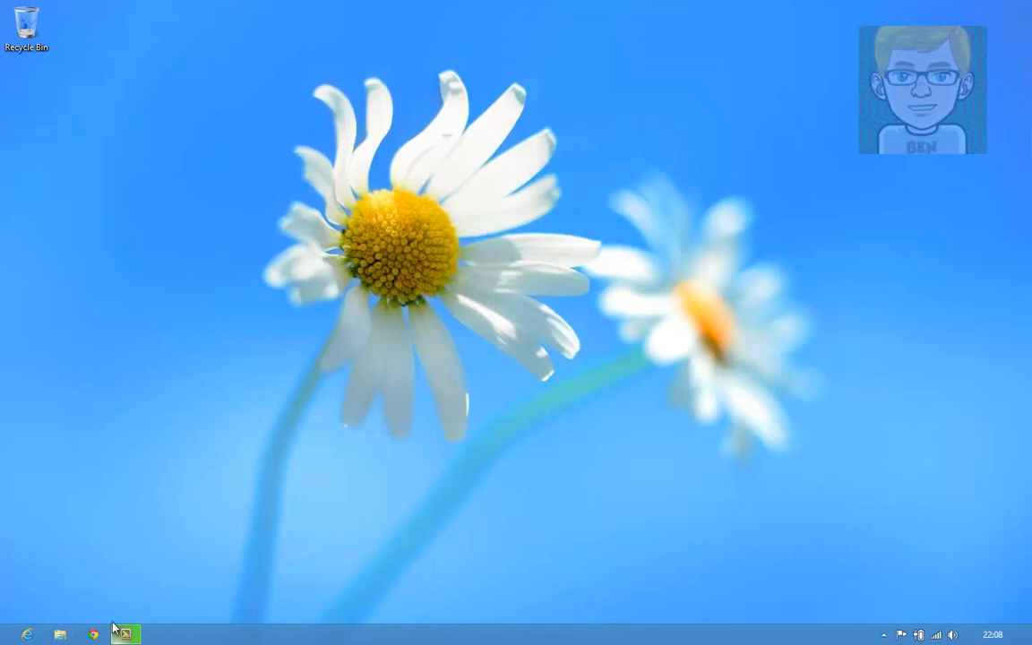
- Launch Chrome, search Google for 'xampp' and open the Apache Friends XAMPP result
left_click(93, 635)
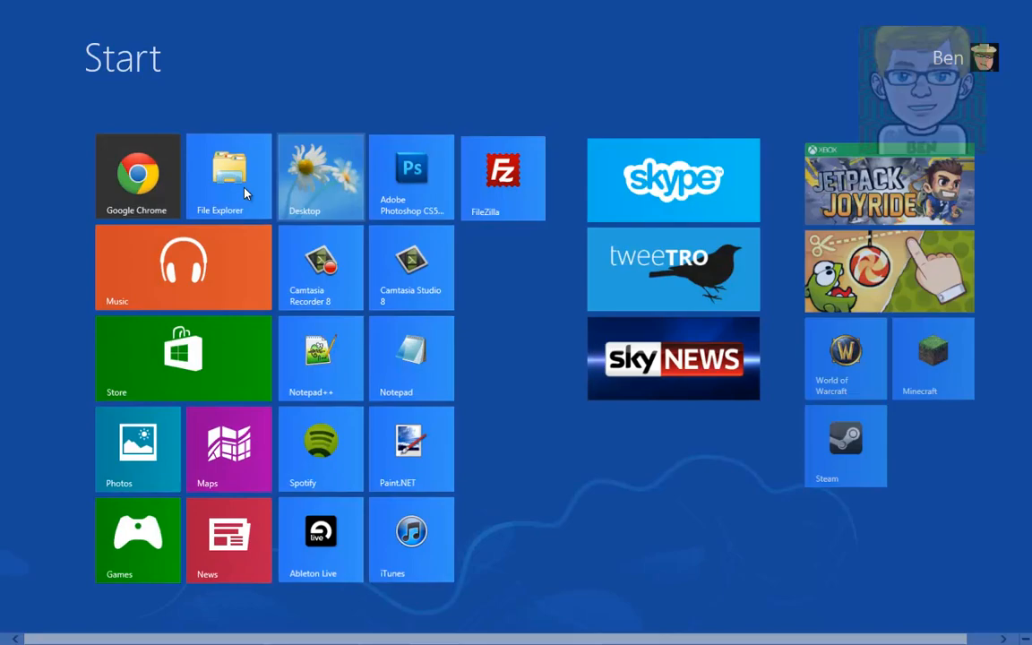
left_click(136, 175)
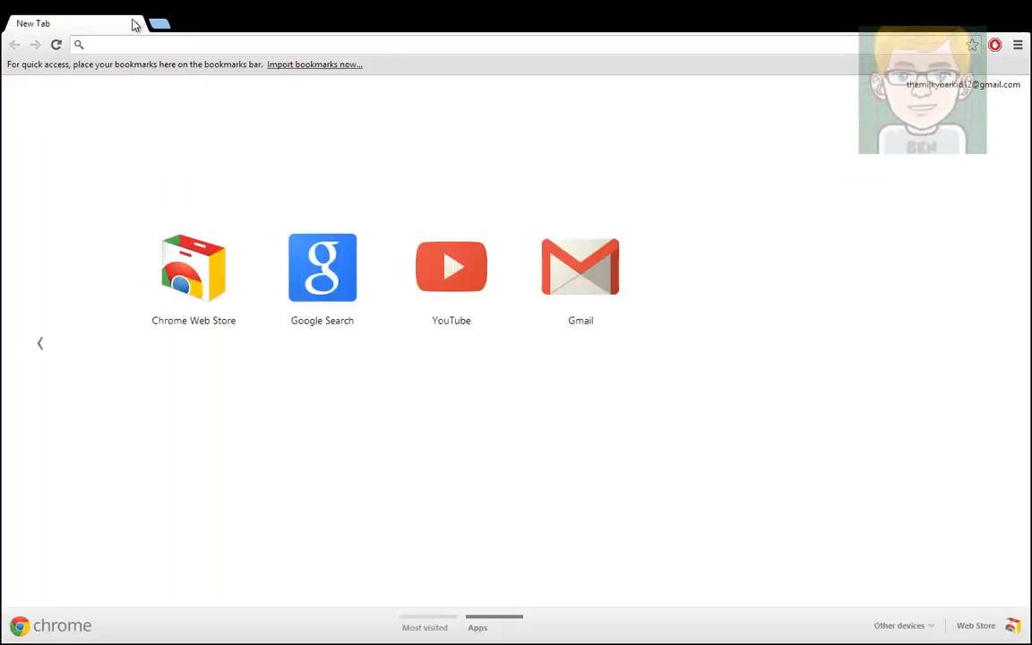
left_click(130, 44)
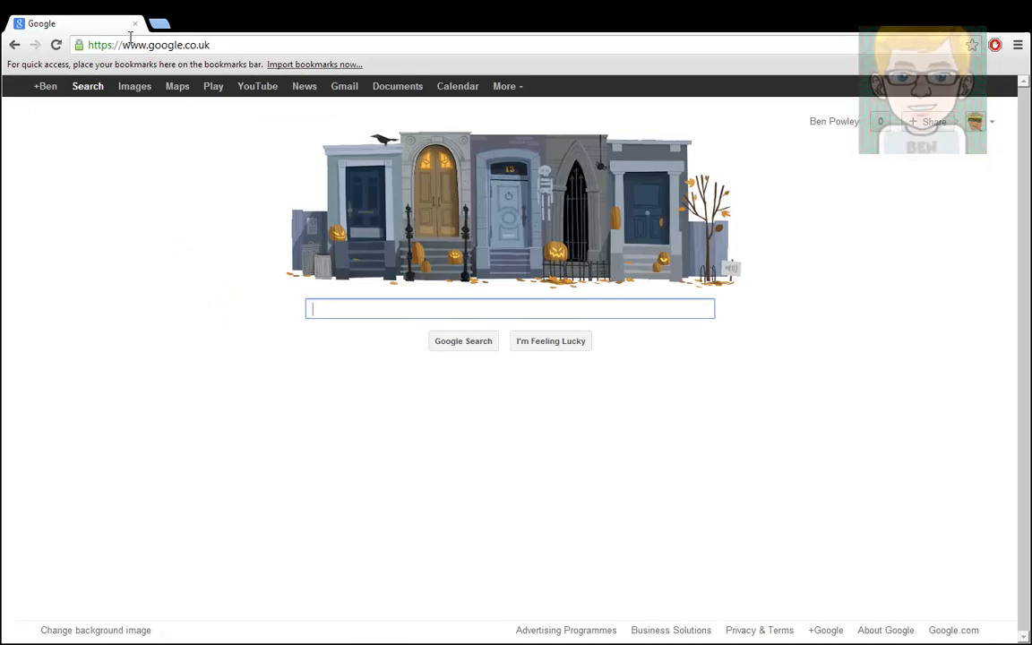
type("xampp")
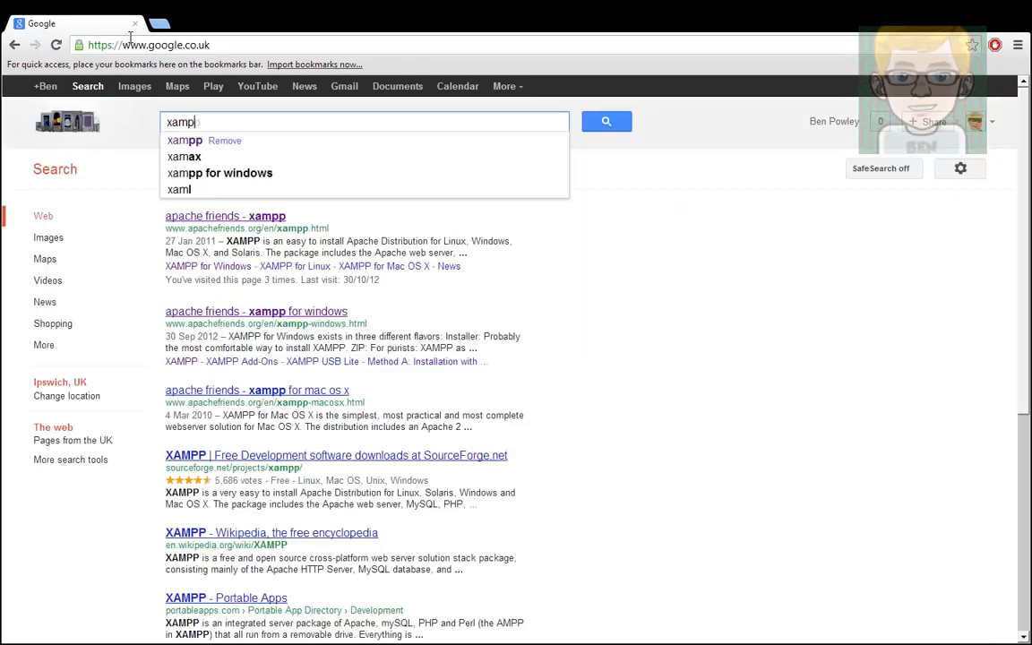
left_click(185, 140)
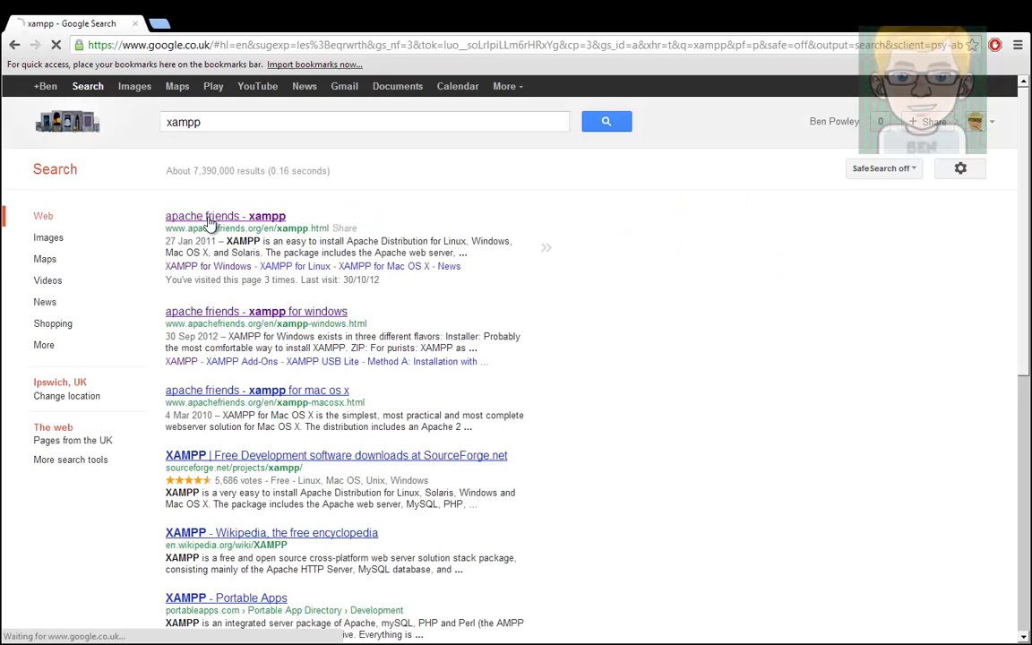
left_click(225, 216)
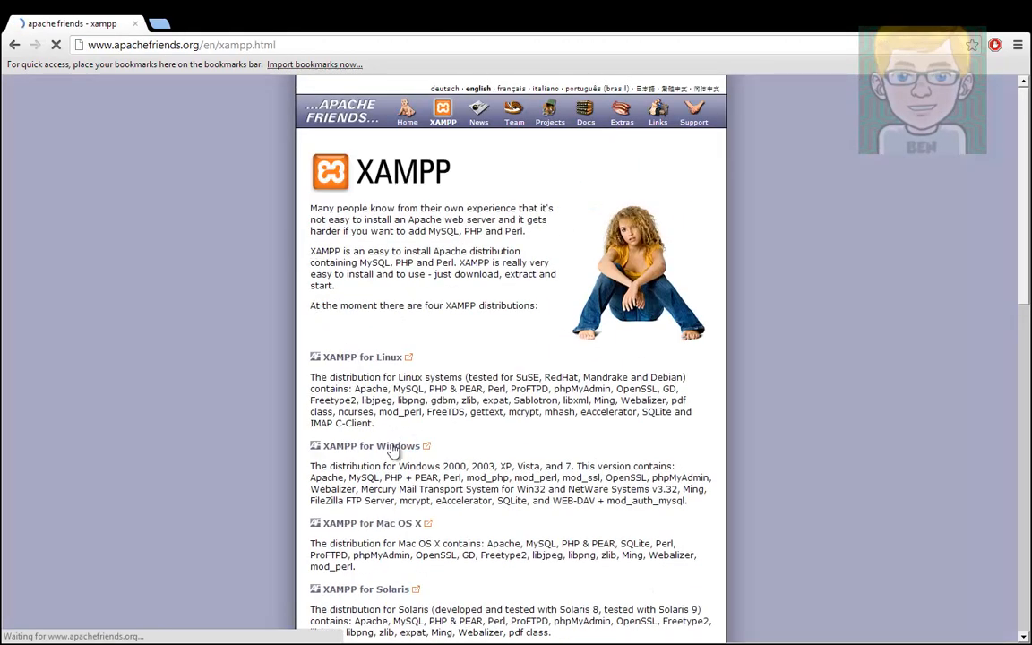
- From the XAMPP for Windows page, start the SourceForge download of the XAMPP 1.8.1 installer
left_click(371, 446)
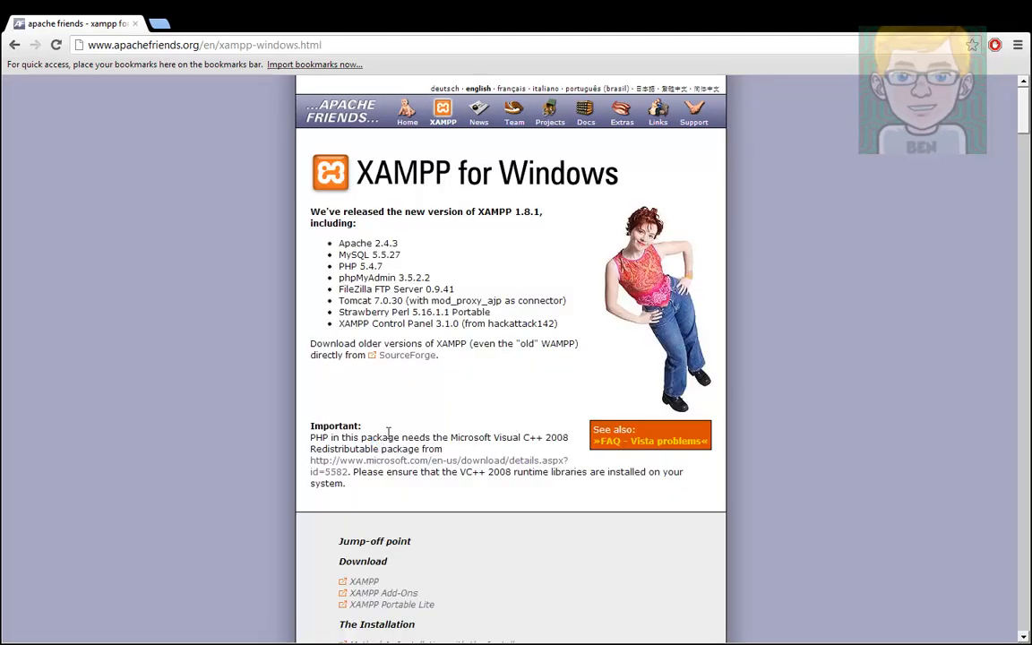
scroll("down", 3)
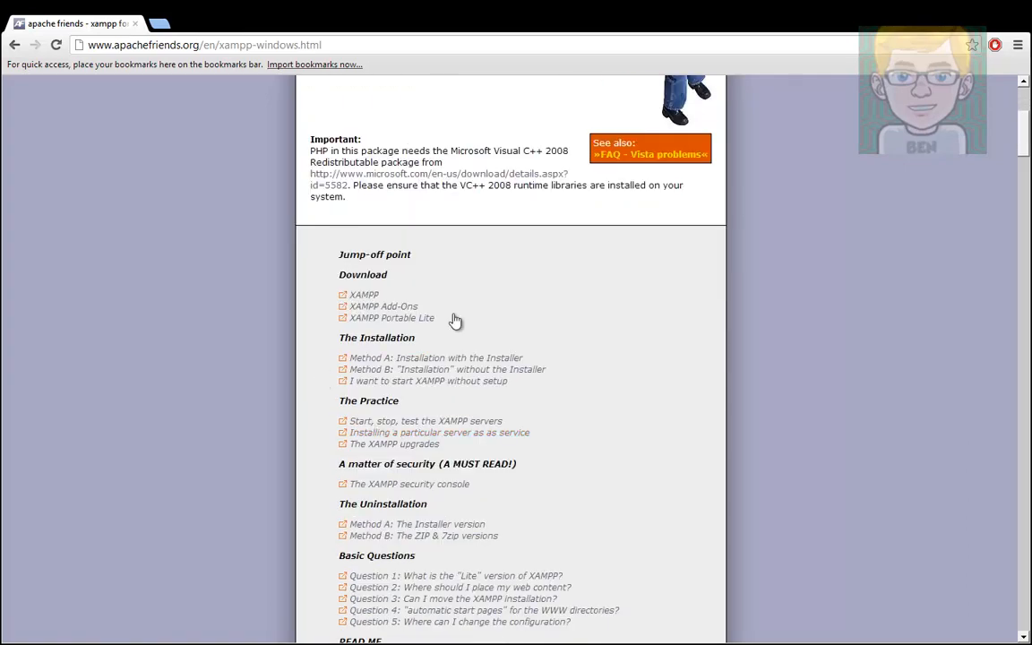
scroll("up", 3)
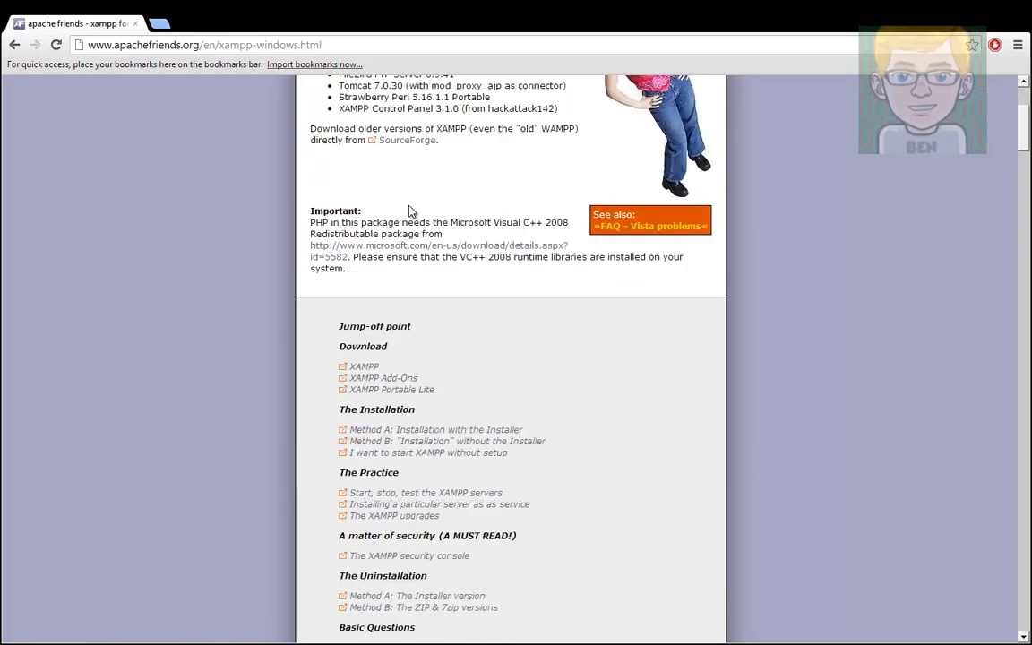
mouse_move(321, 352)
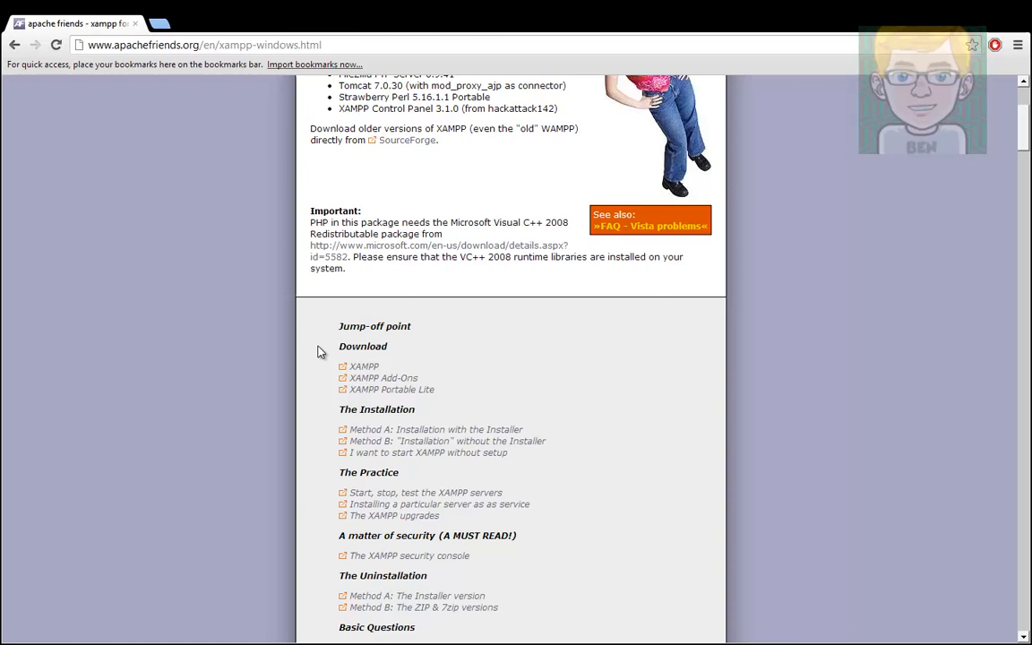
left_click(364, 366)
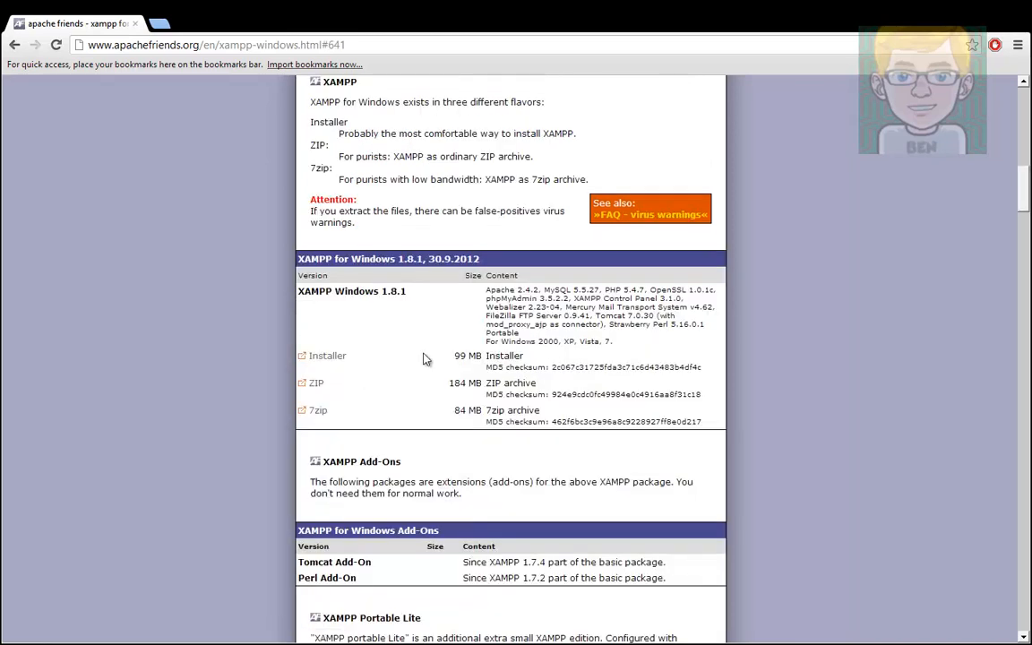
left_click(327, 356)
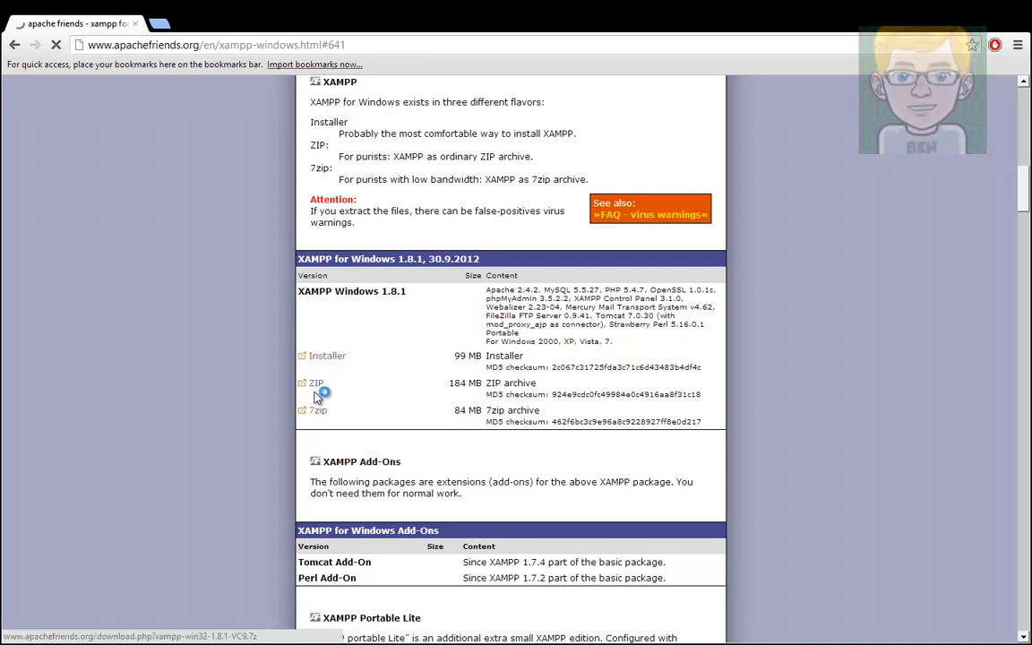
left_click(328, 354)
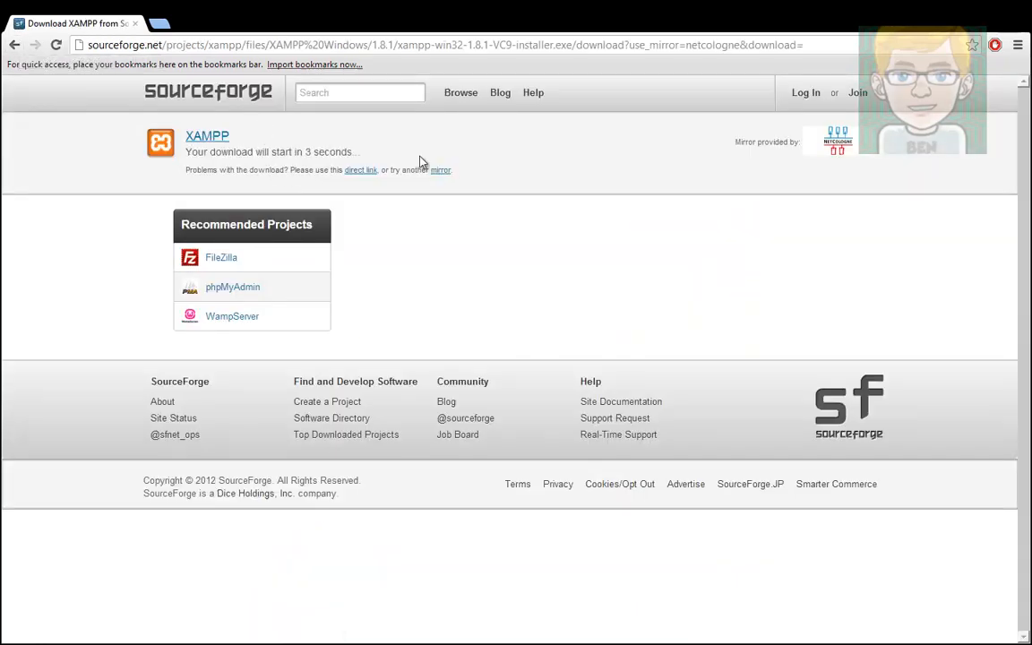
mouse_move(33, 65)
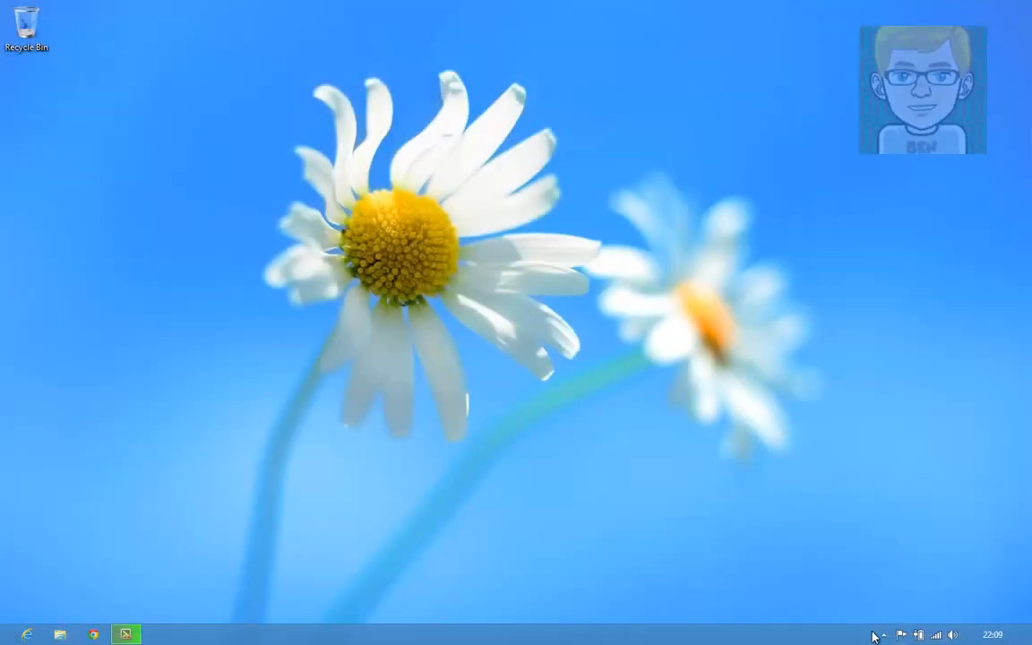
- Open the XAMPP Control Panel from the system tray and stop Apache and MySQL
left_click(879, 635)
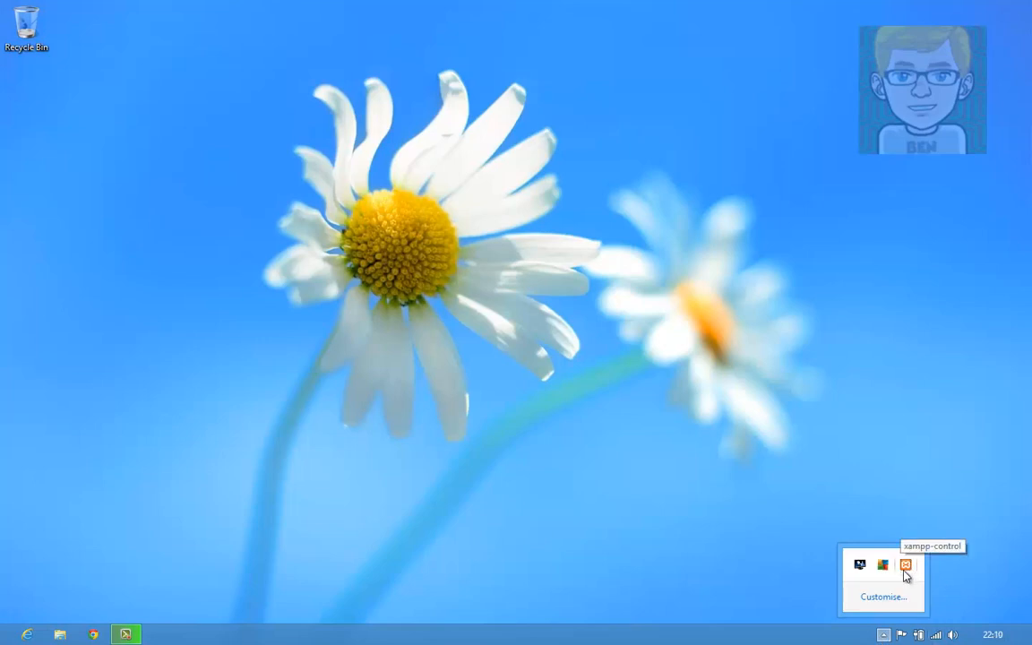
left_click(905, 564)
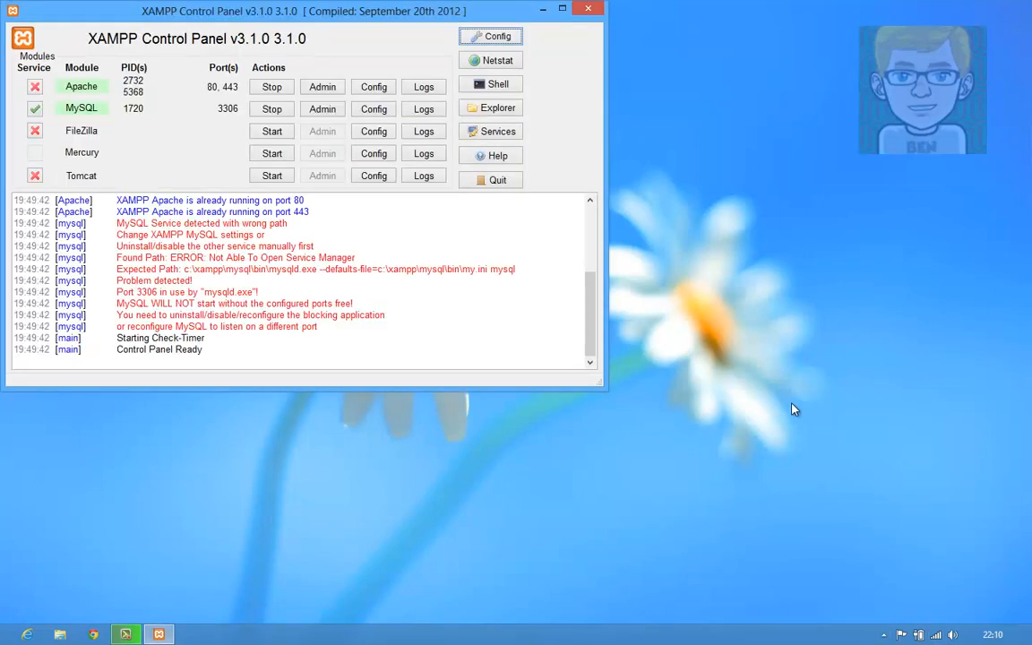
mouse_move(248, 135)
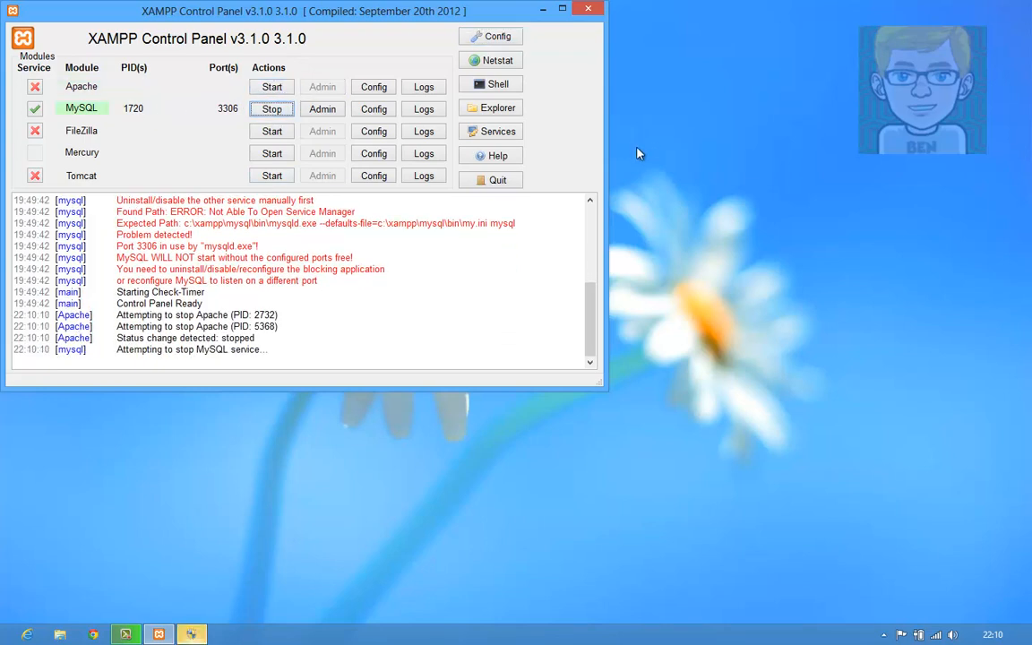
mouse_move(574, 123)
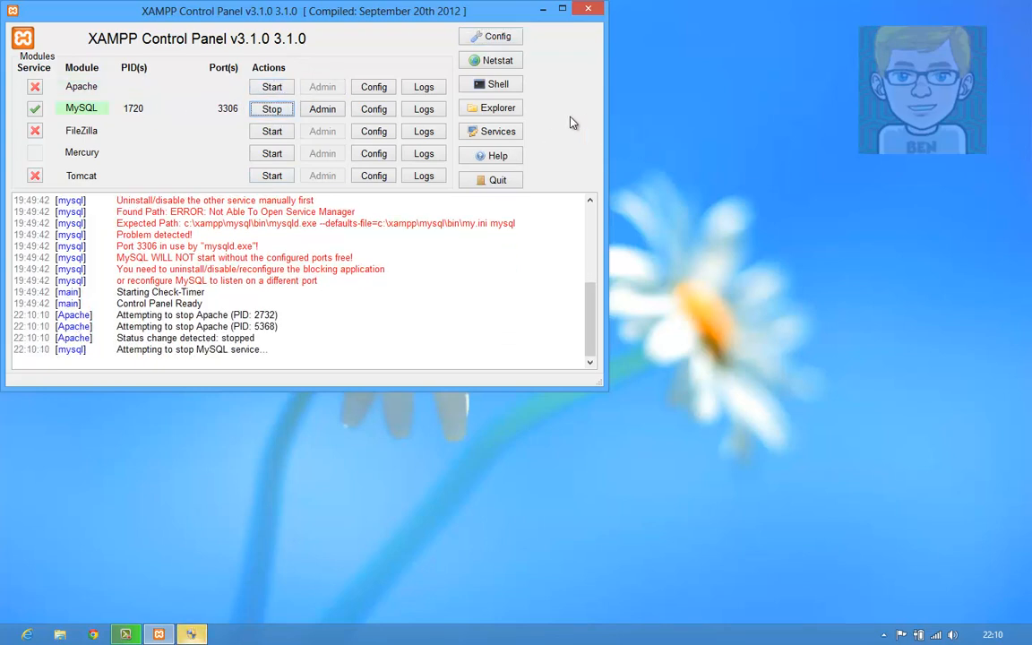
mouse_move(560, 123)
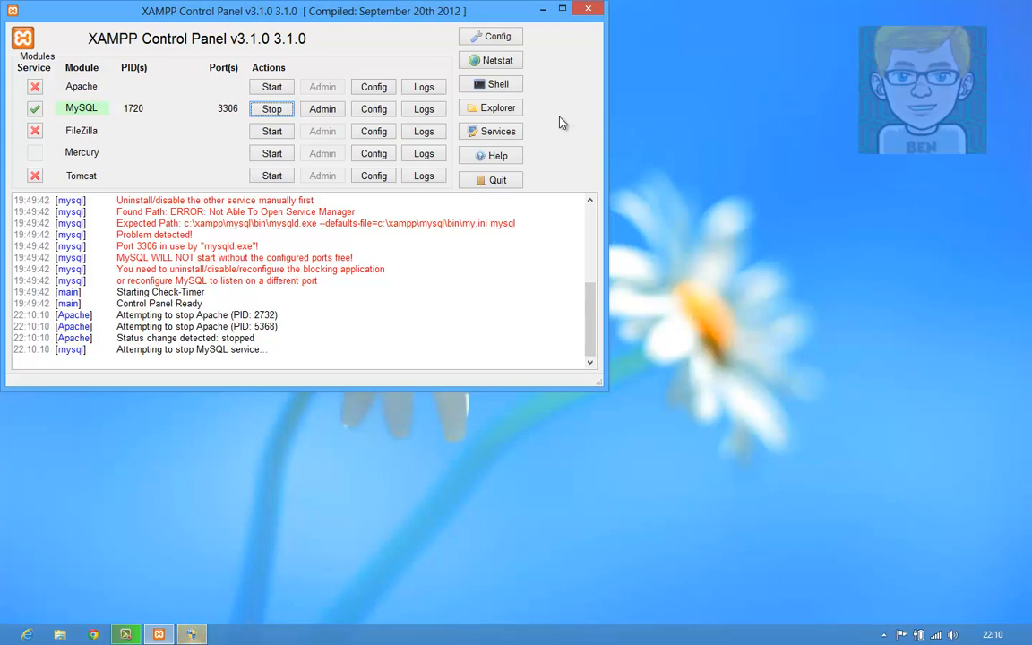
mouse_move(285, 18)
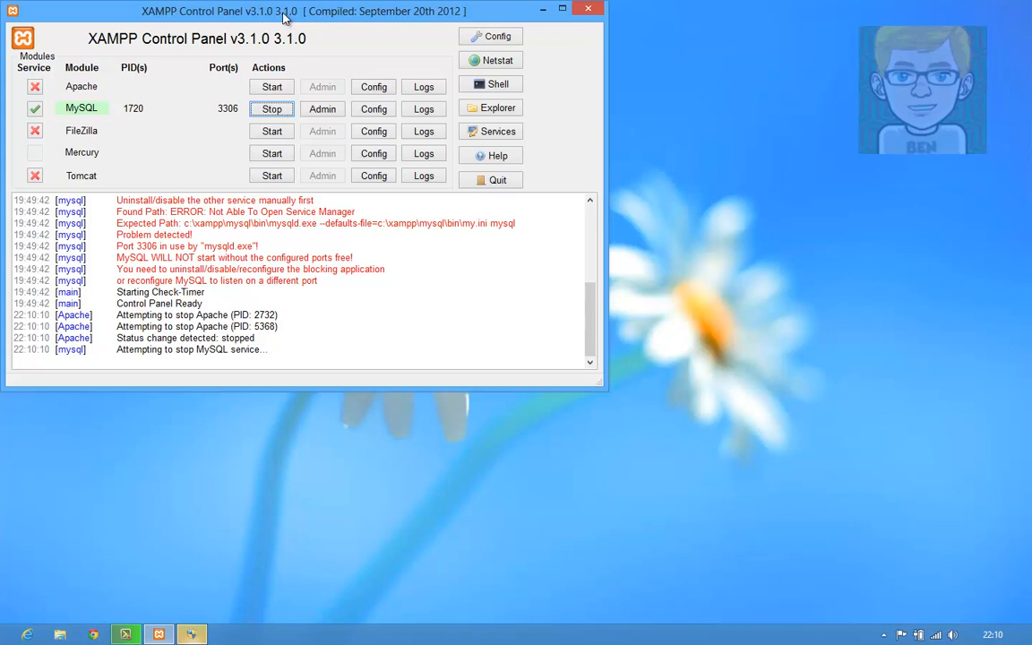
left_click(271, 108)
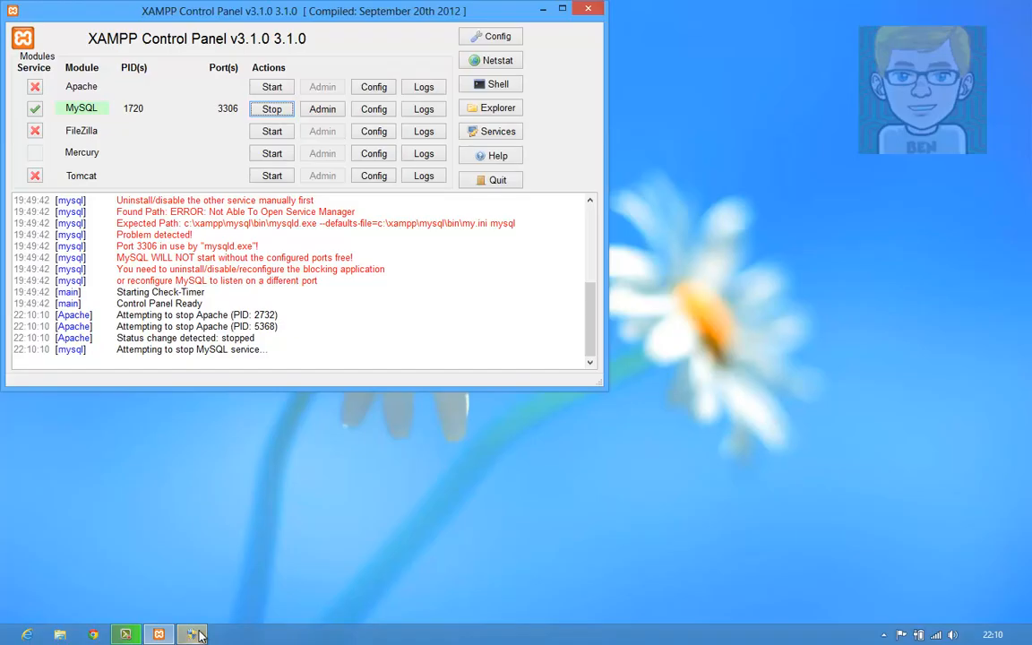
left_click(271, 108)
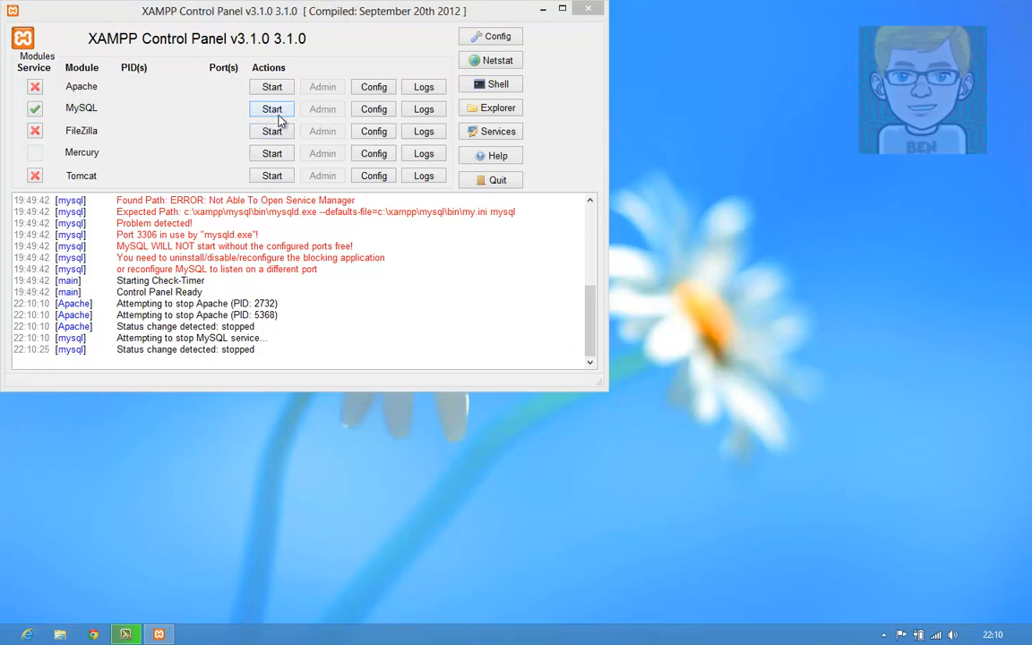
- Restart MySQL and Apache in XAMPP, then close the control panel
left_click(271, 108)
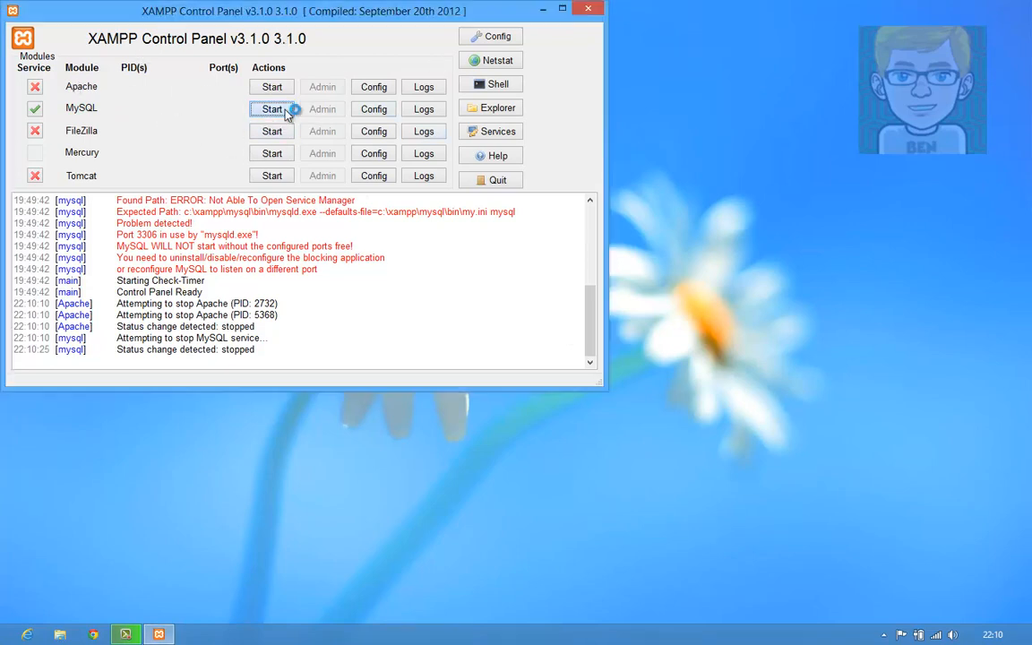
left_click(270, 108)
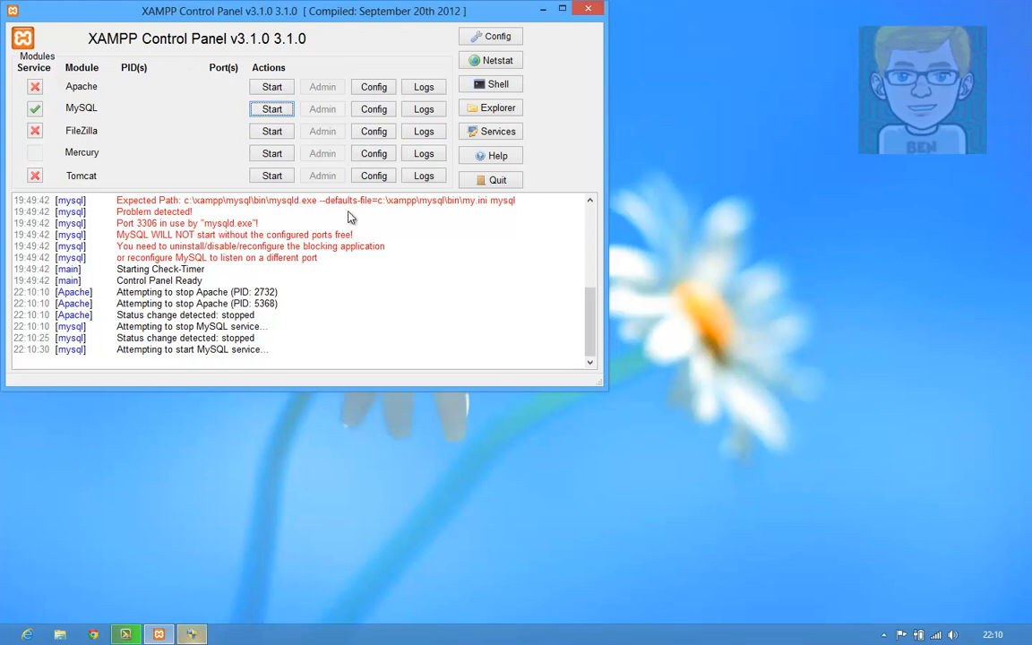
mouse_move(567, 327)
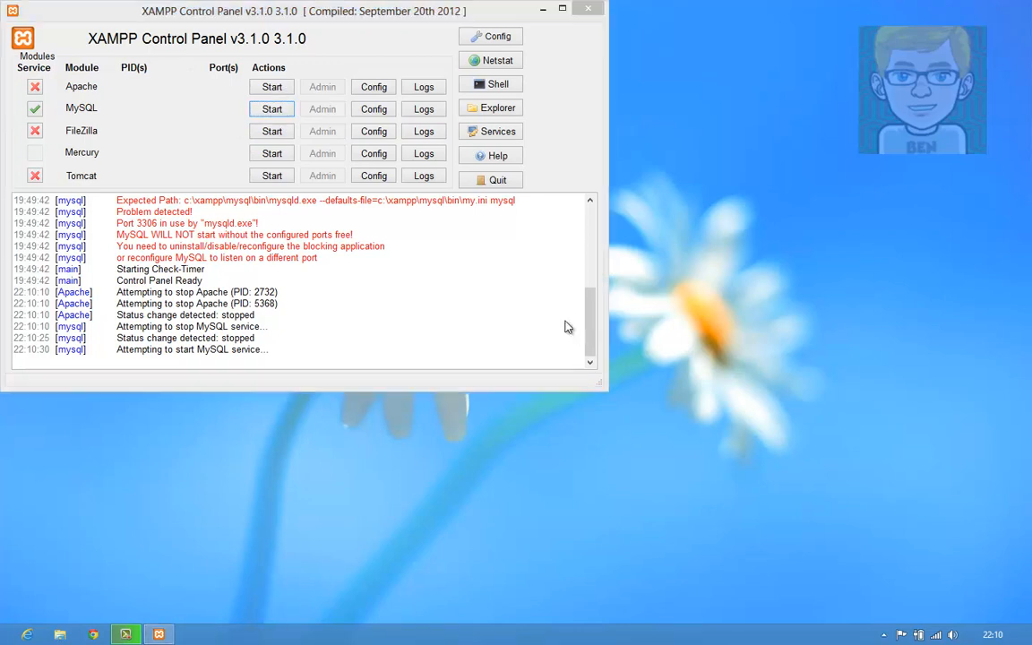
left_click(272, 86)
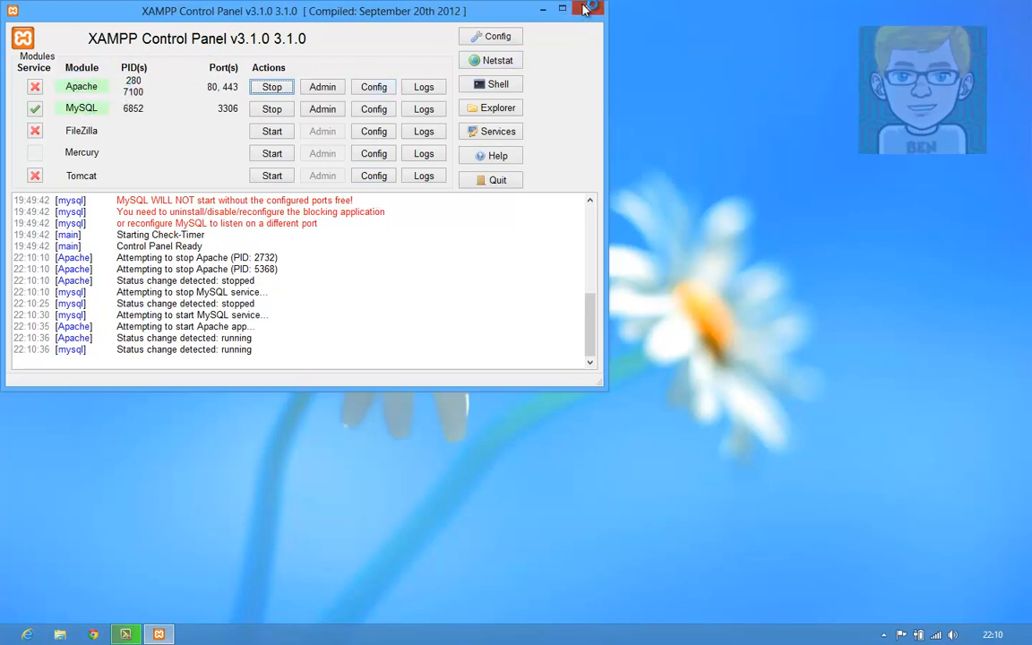
left_click(583, 10)
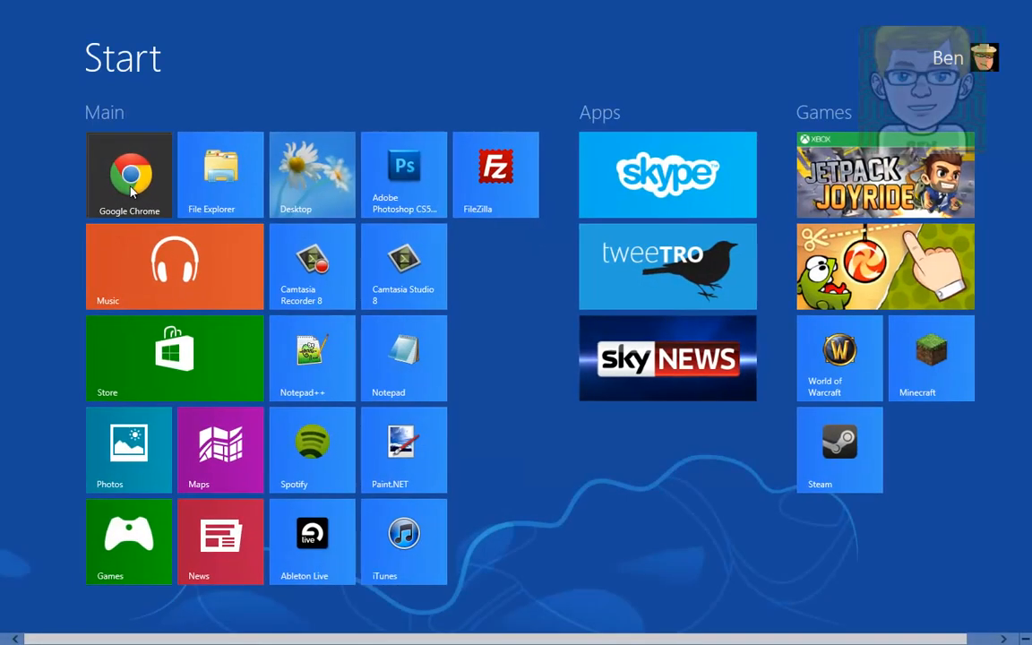
- Load localhost in Chrome to confirm the XAMPP welcome page, then search google.com for notepad++
left_click(129, 173)
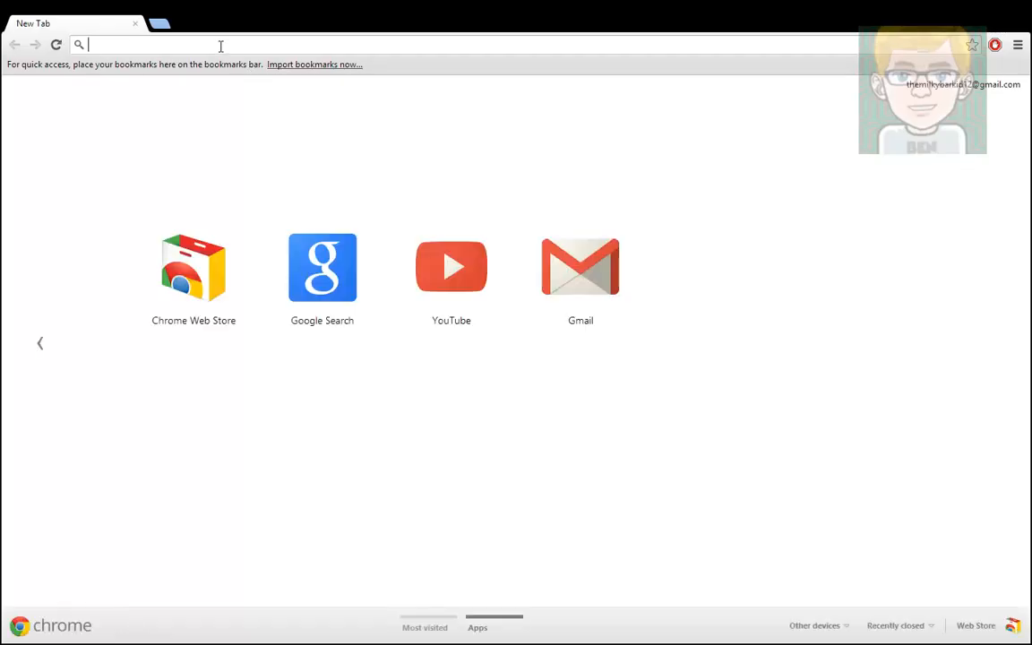
type("localhost")
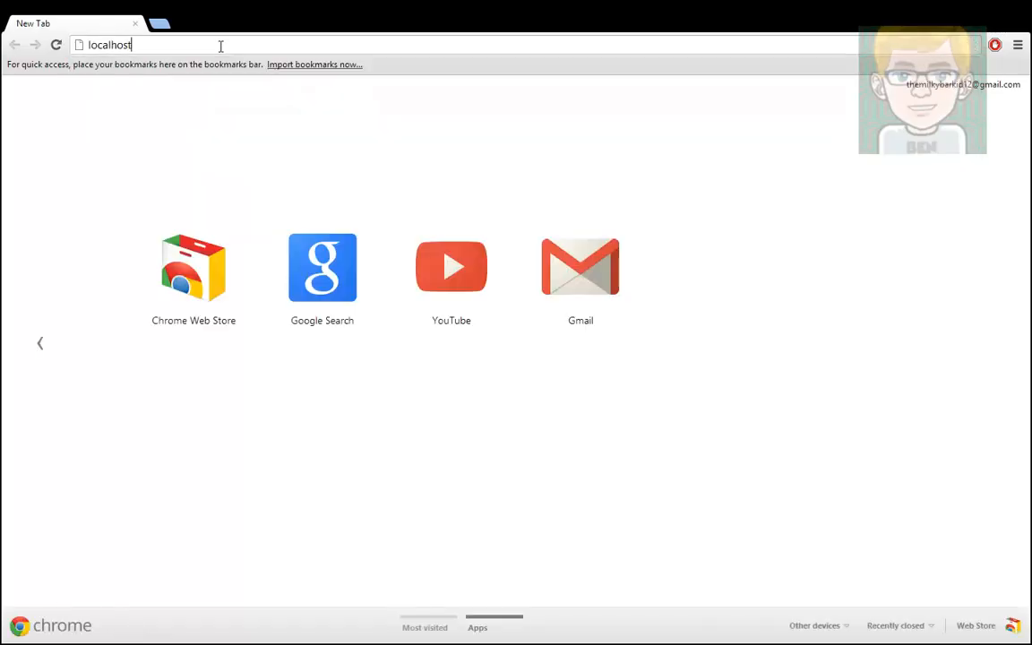
key("Return")
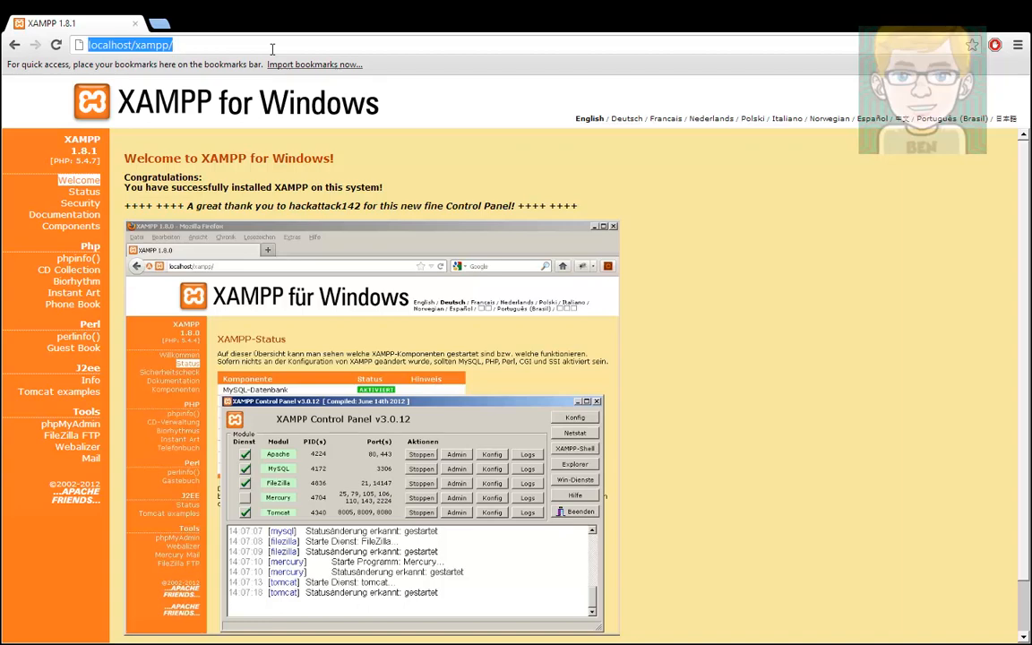
type("google.com")
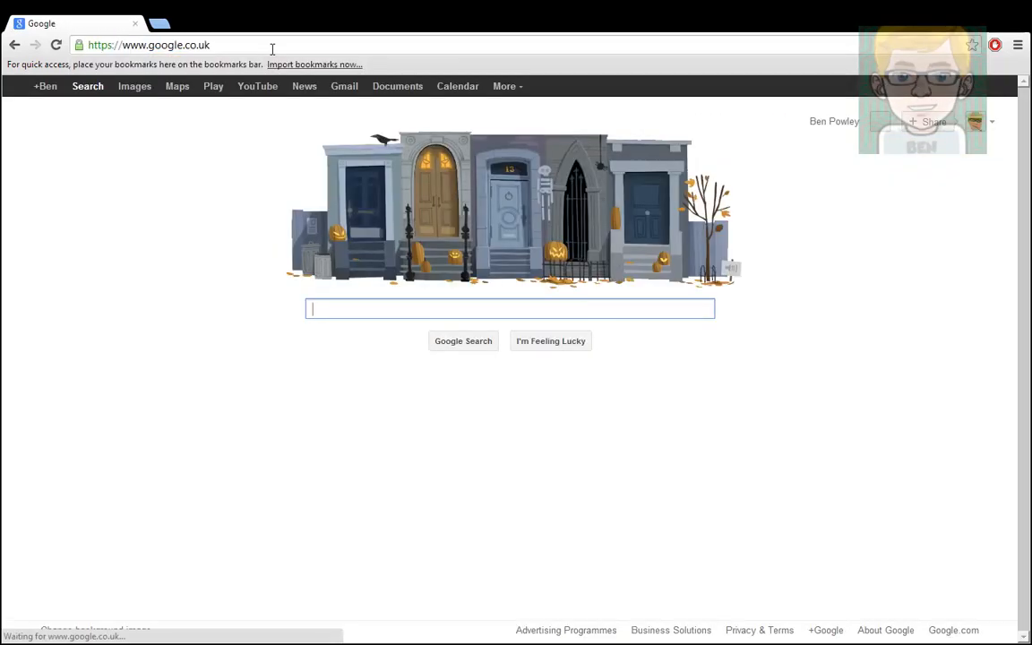
type("notepadd")
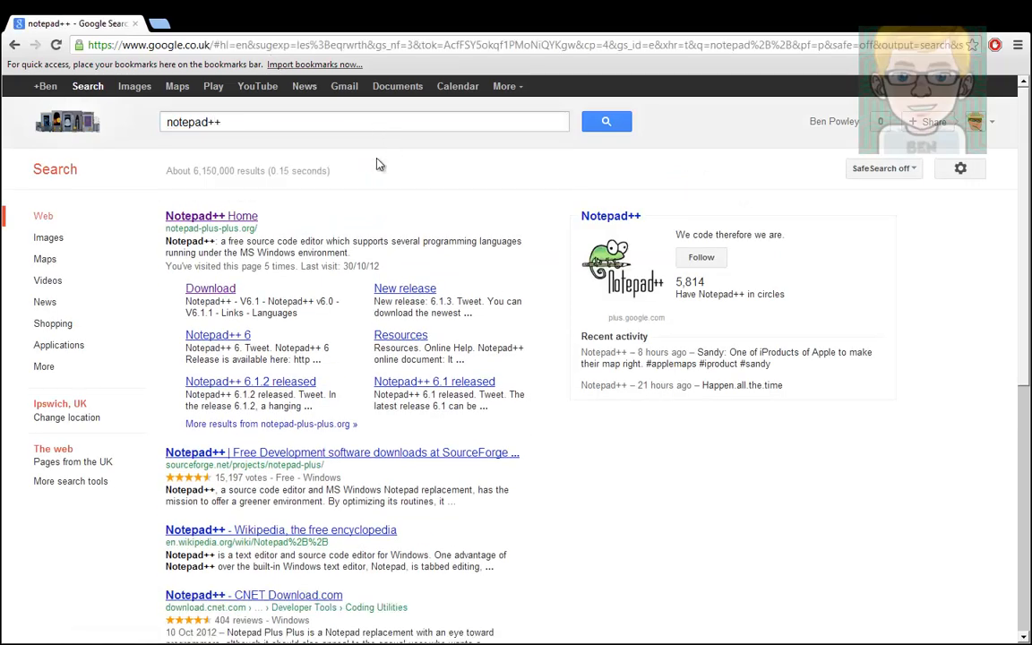
- Open the Notepad++ home page result and download the Notepad++ 6.2 installer
left_click(210, 215)
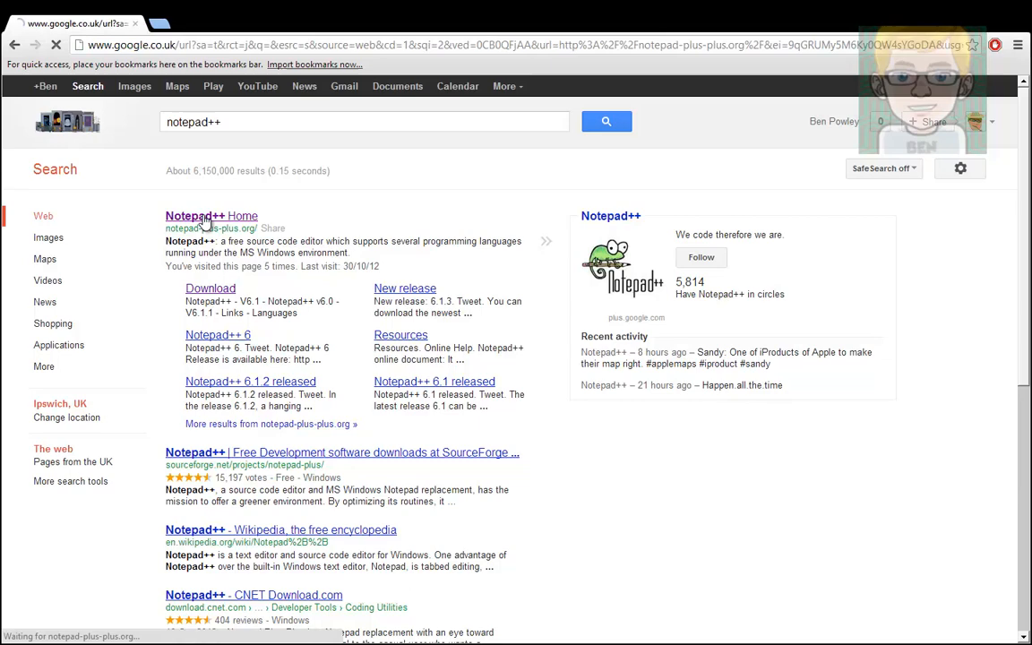
left_click(212, 216)
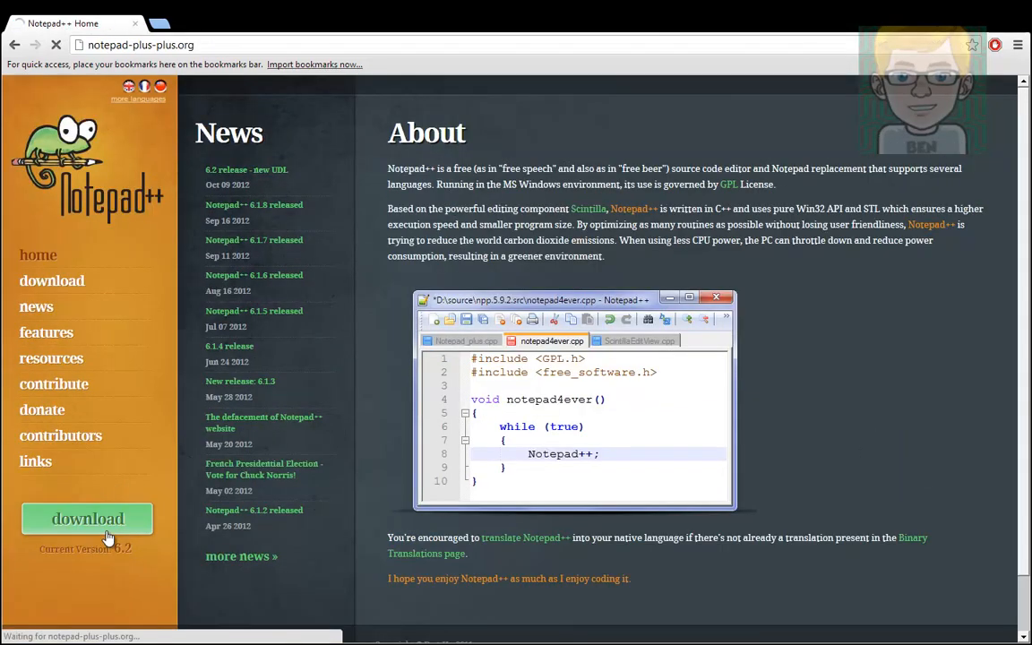
left_click(87, 519)
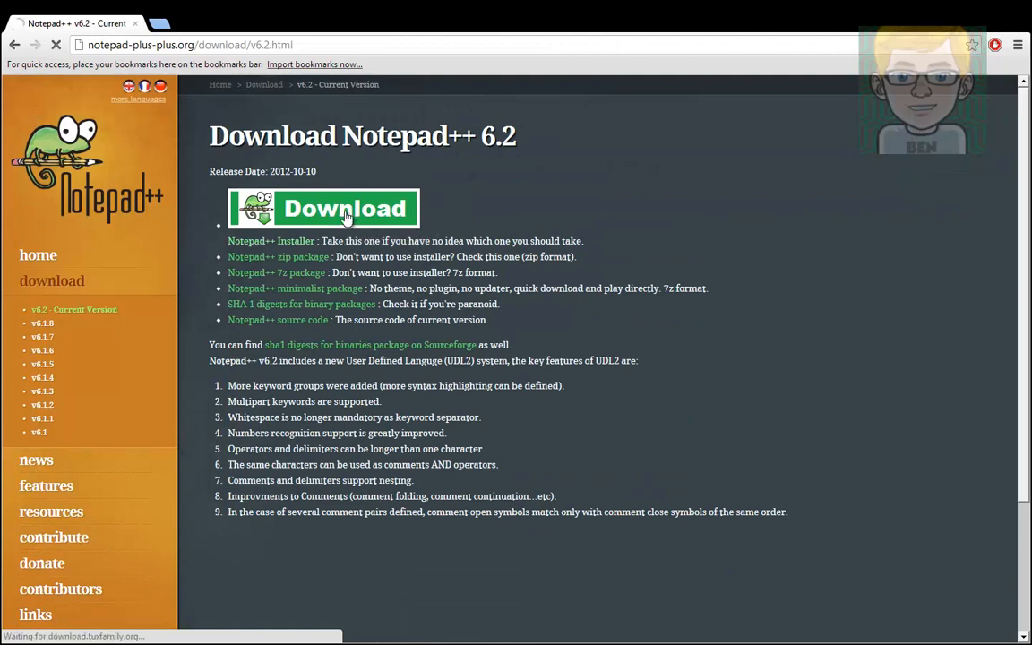
left_click(323, 208)
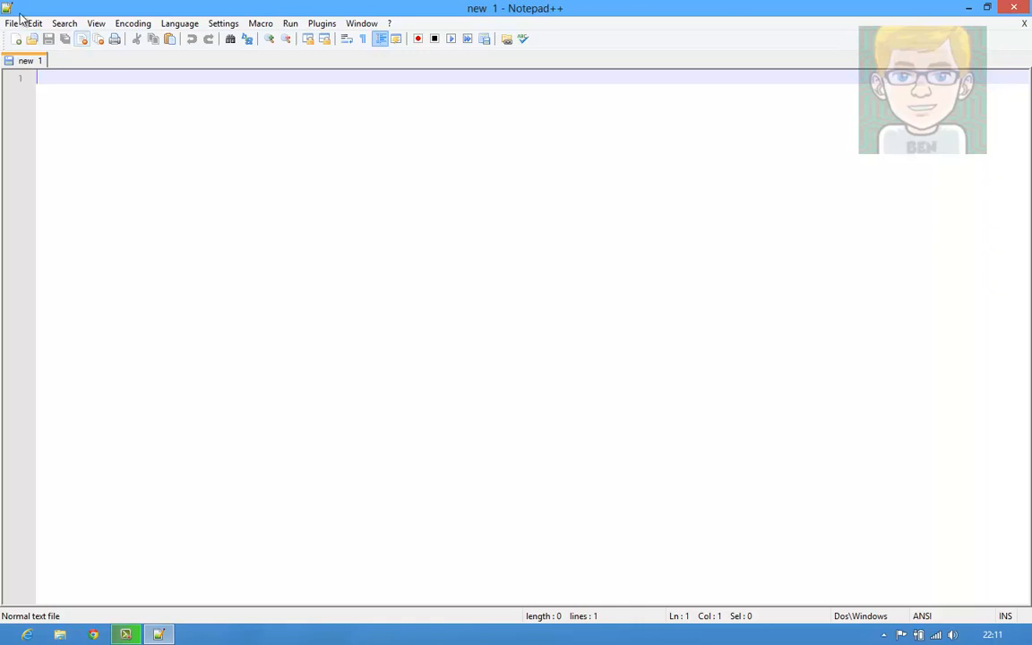
mouse_move(625, 465)
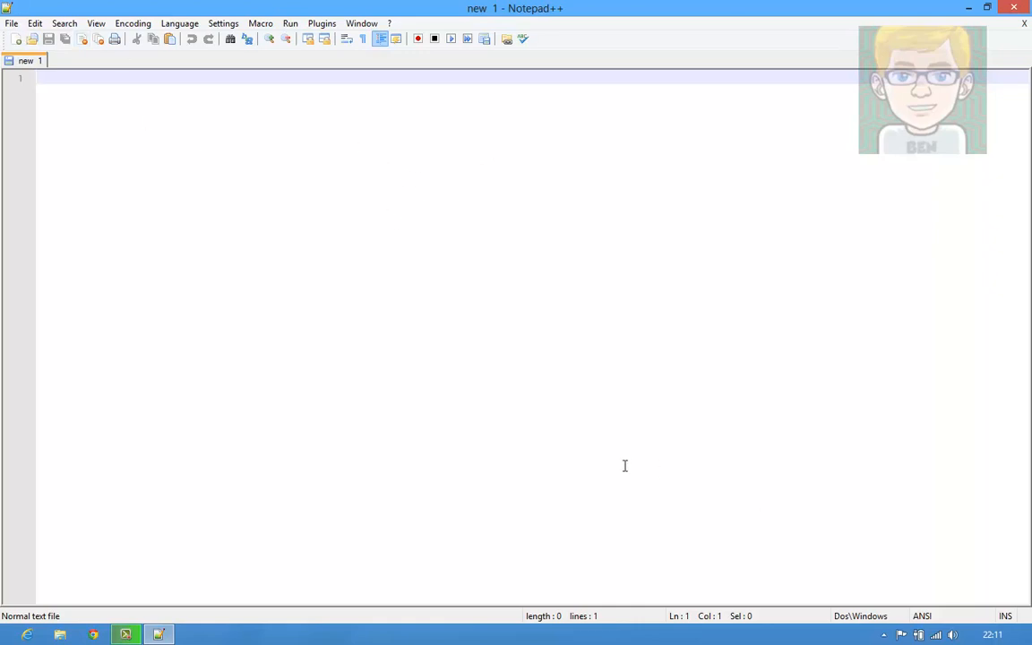
mouse_move(921, 618)
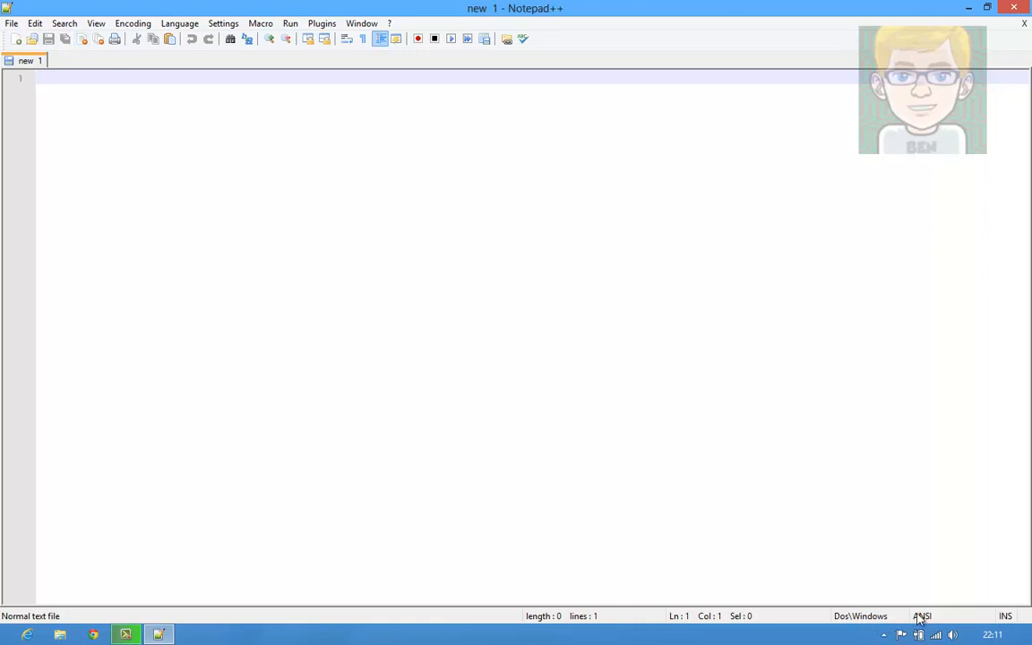
- Set the blank Notepad++ document's language to HTML
key("insert")
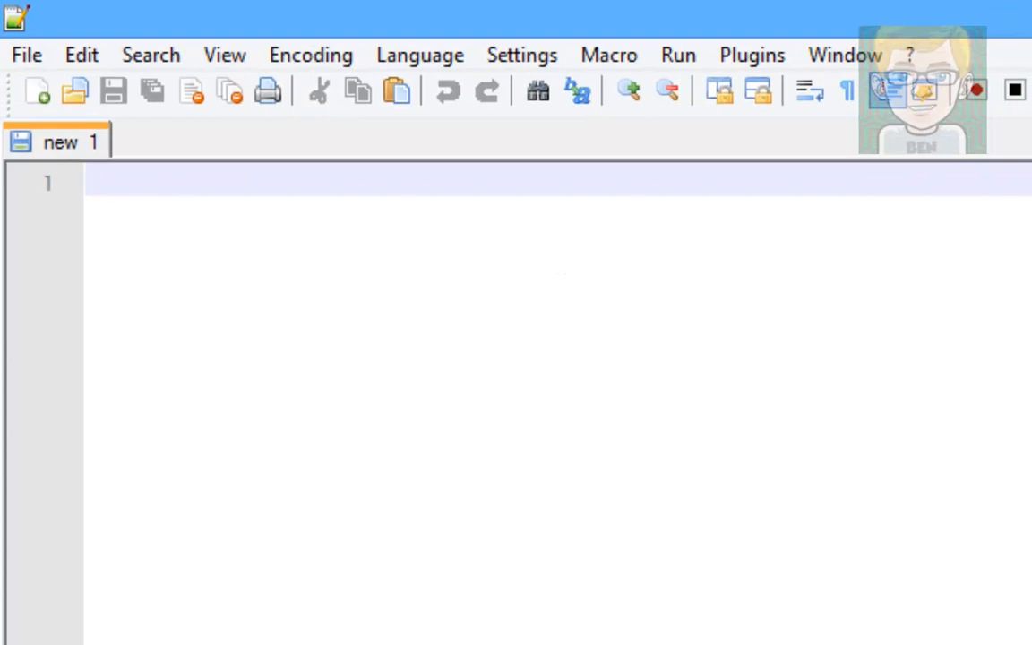
type("dd")
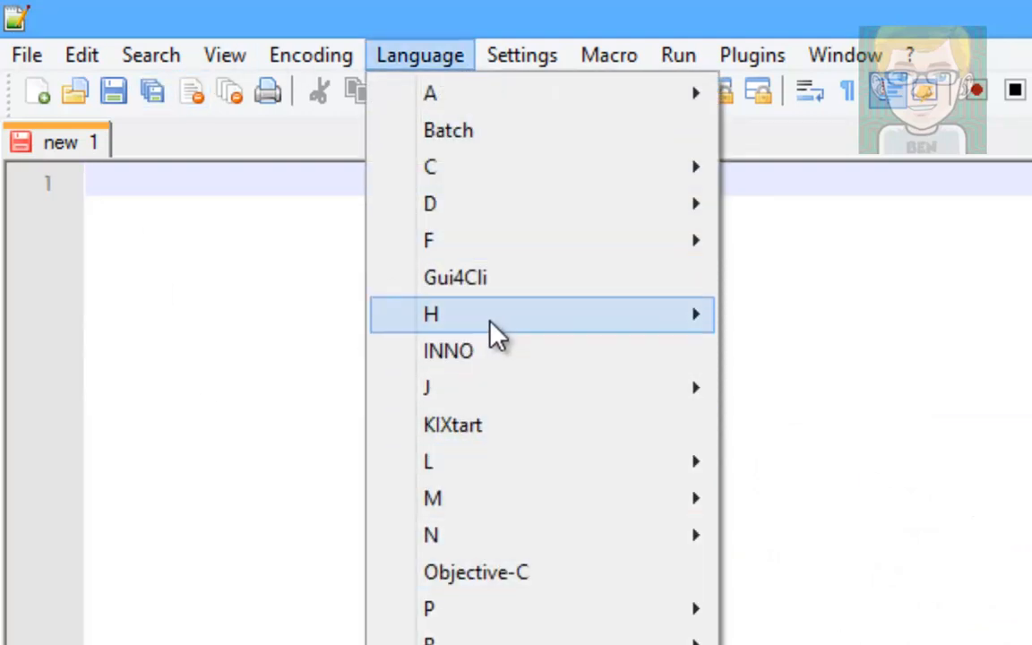
mouse_move(430, 314)
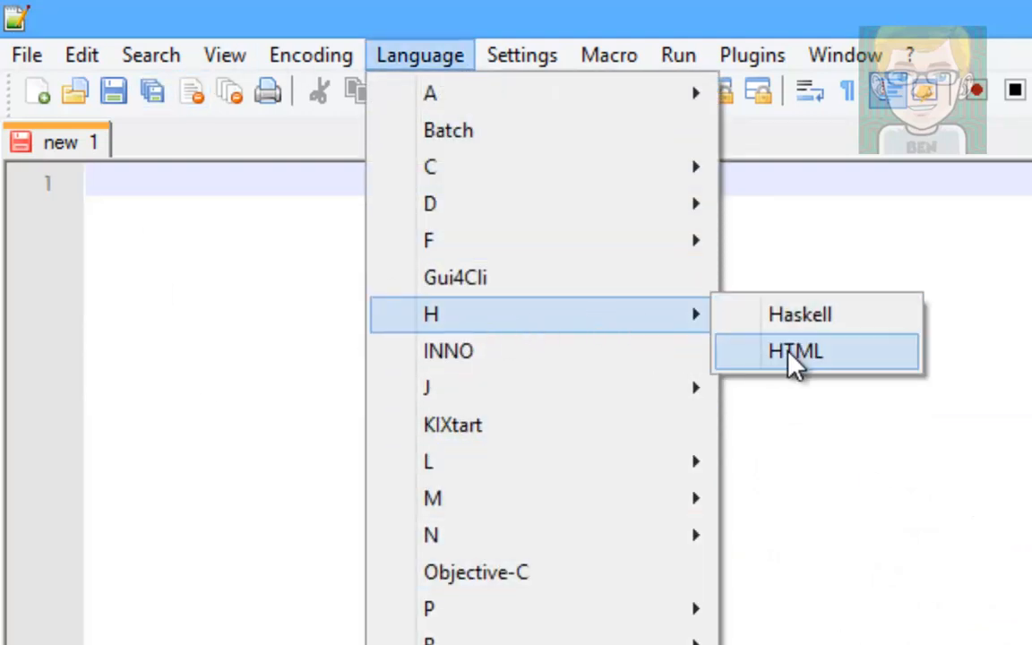
left_click(795, 350)
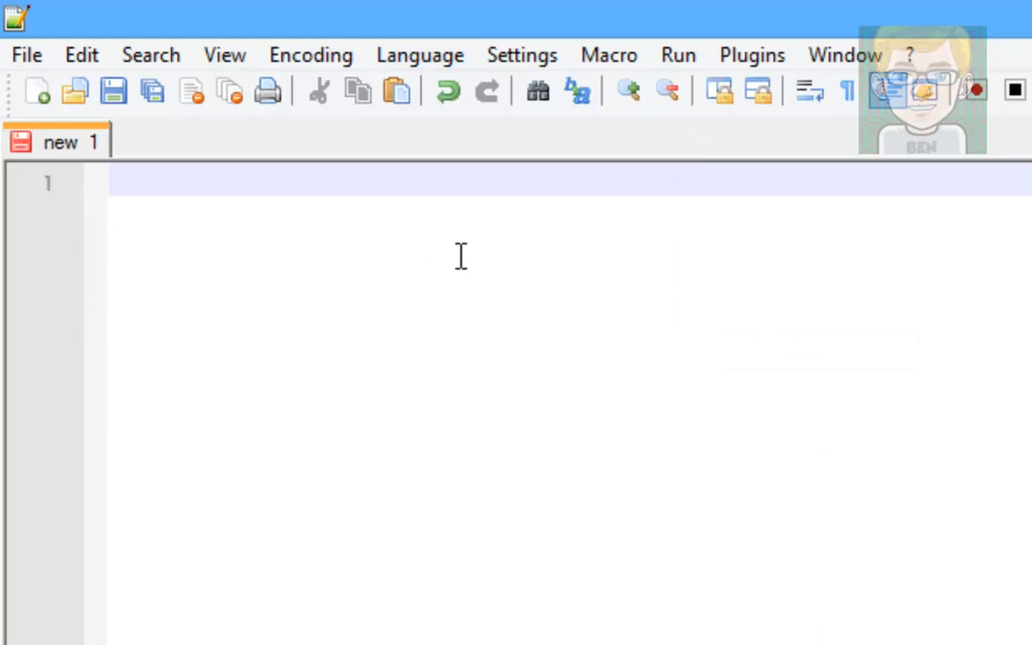
- Type the <html> and </html> tags with an empty line between them
type("<")
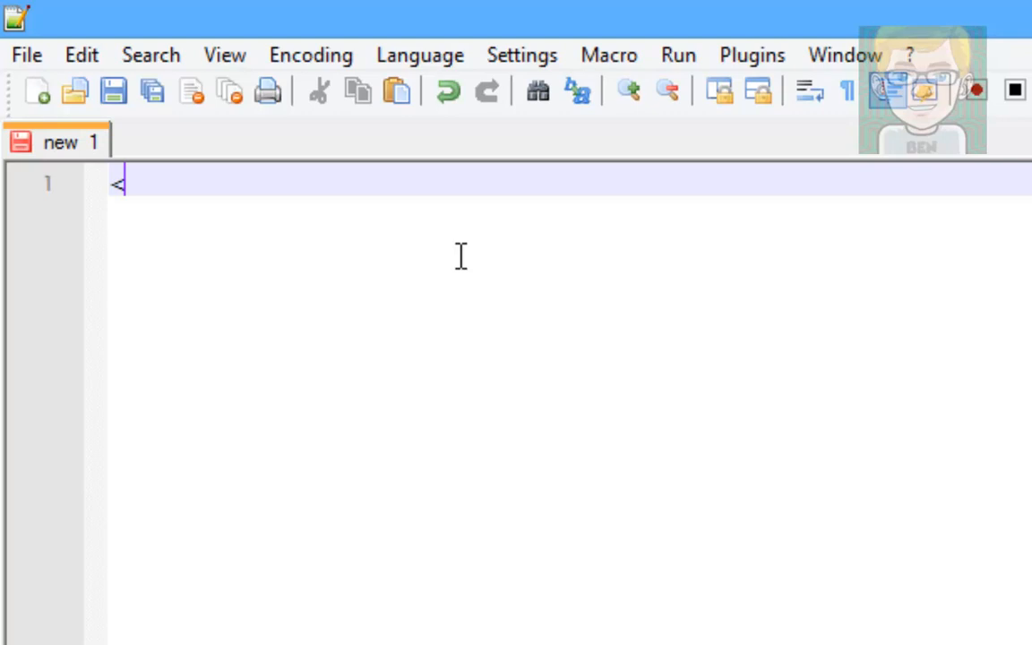
type(">")
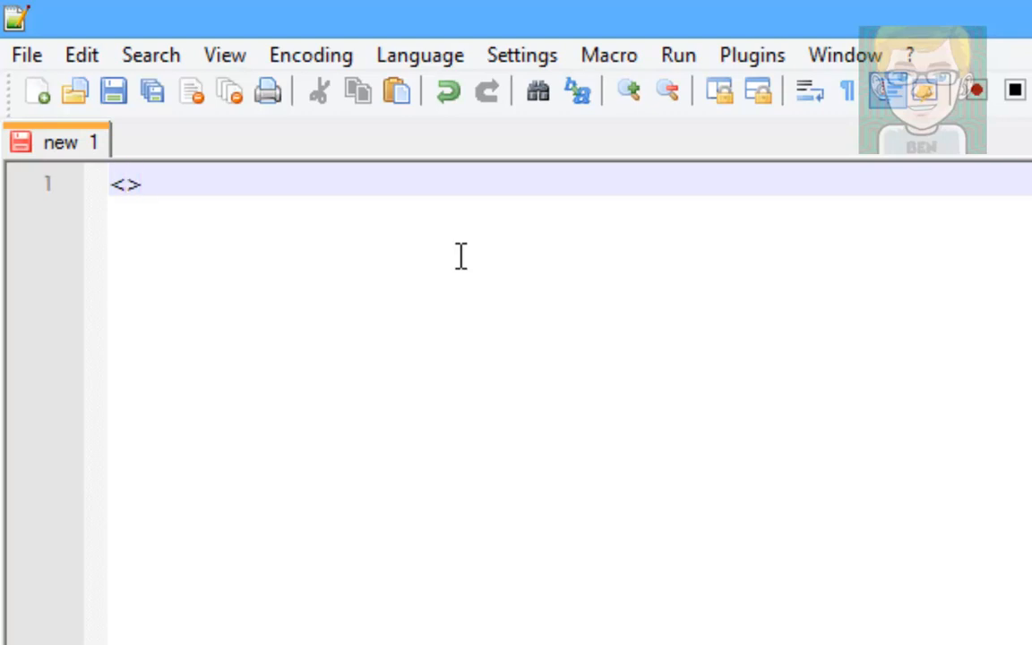
type("html")
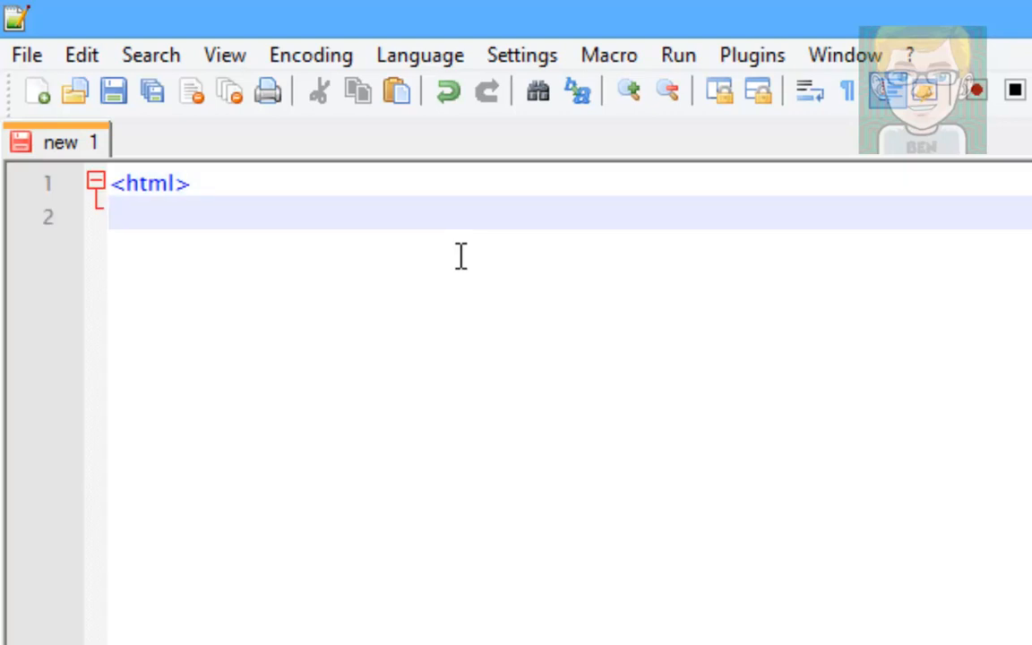
type("</html>")
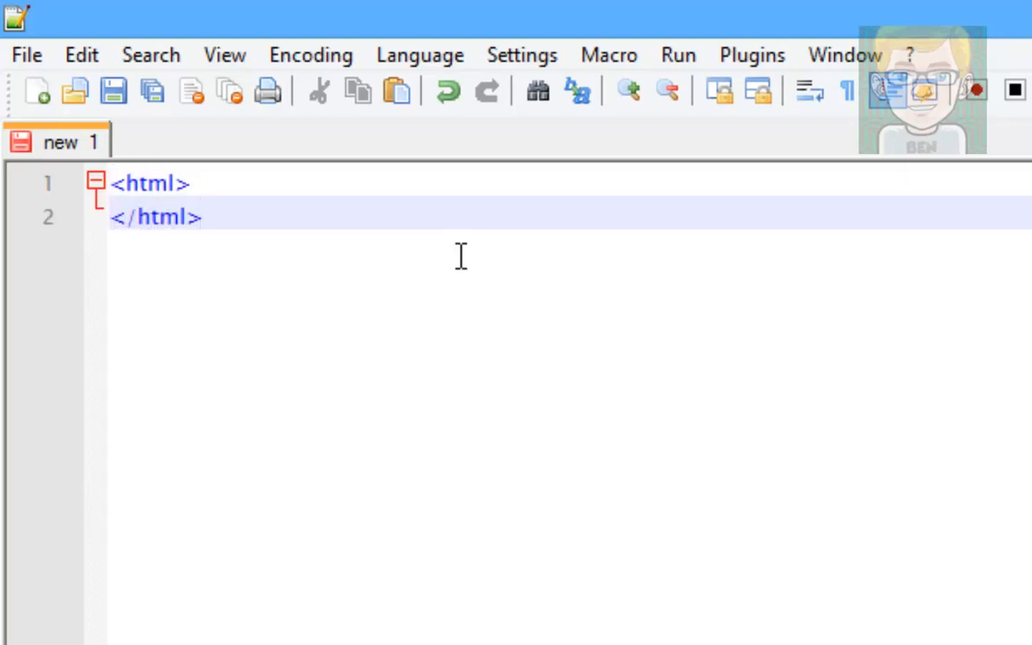
key("ctrl+a")
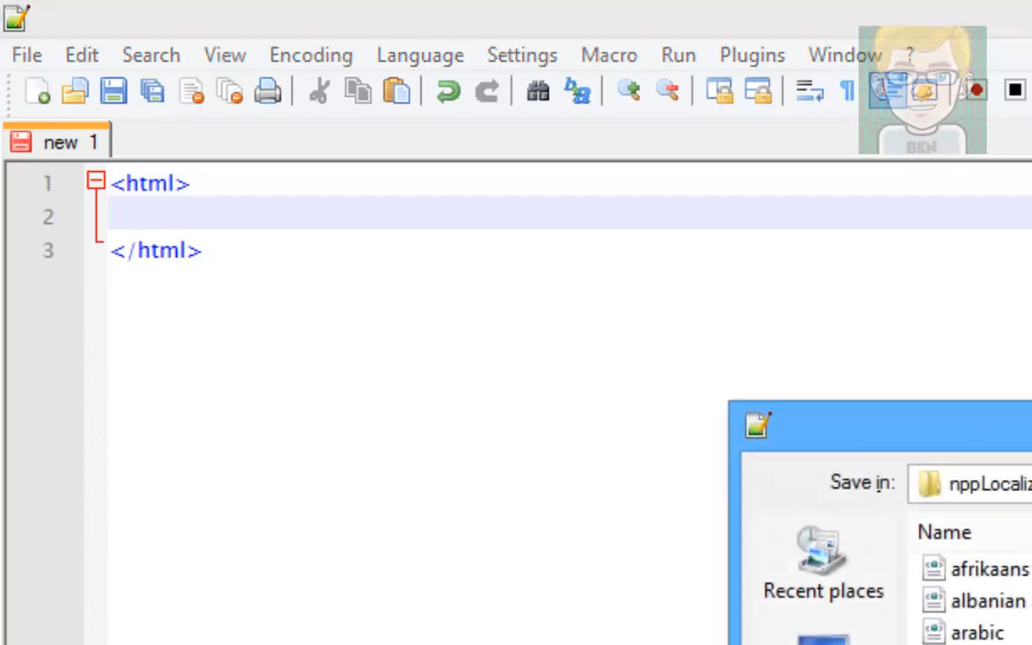
- Browse the Save As dialog to Computer > xampp > htdocs > sites > html_tutorials
left_click(977, 483)
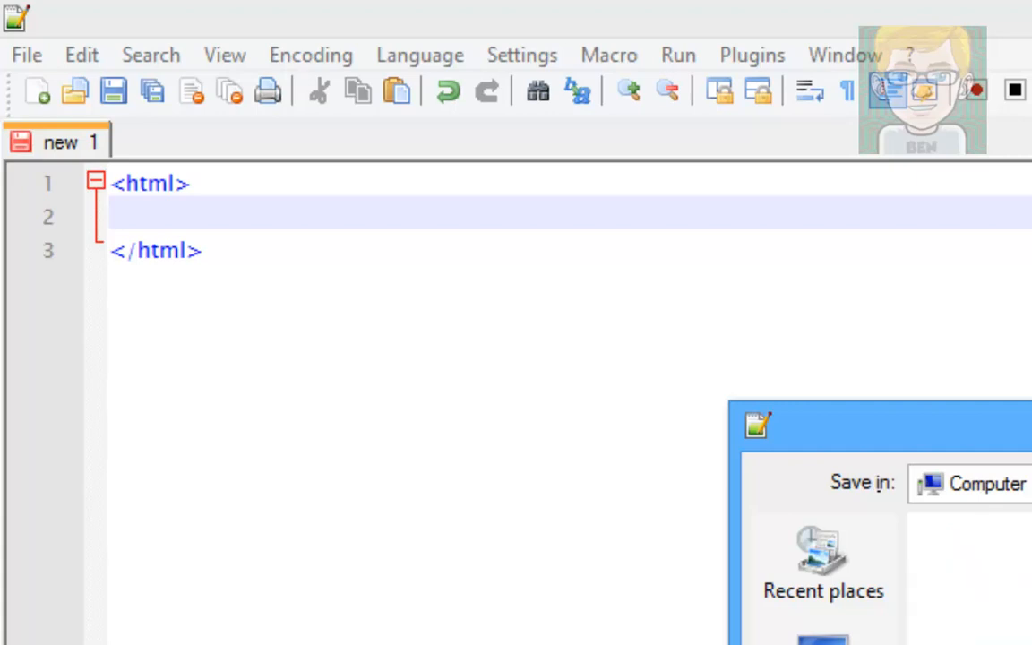
left_click(970, 483)
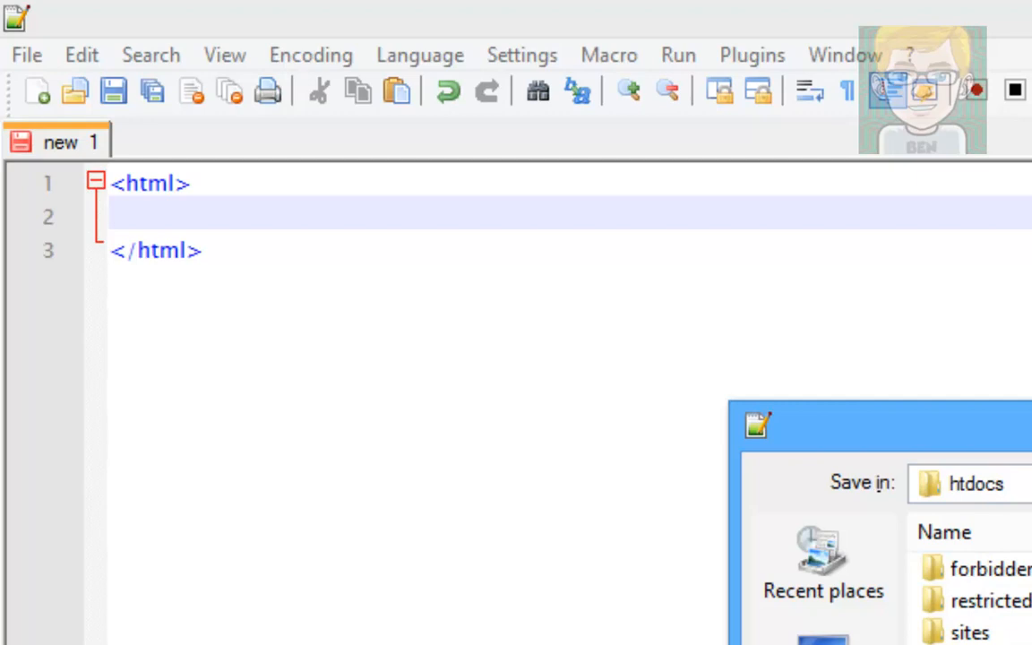
left_click(971, 633)
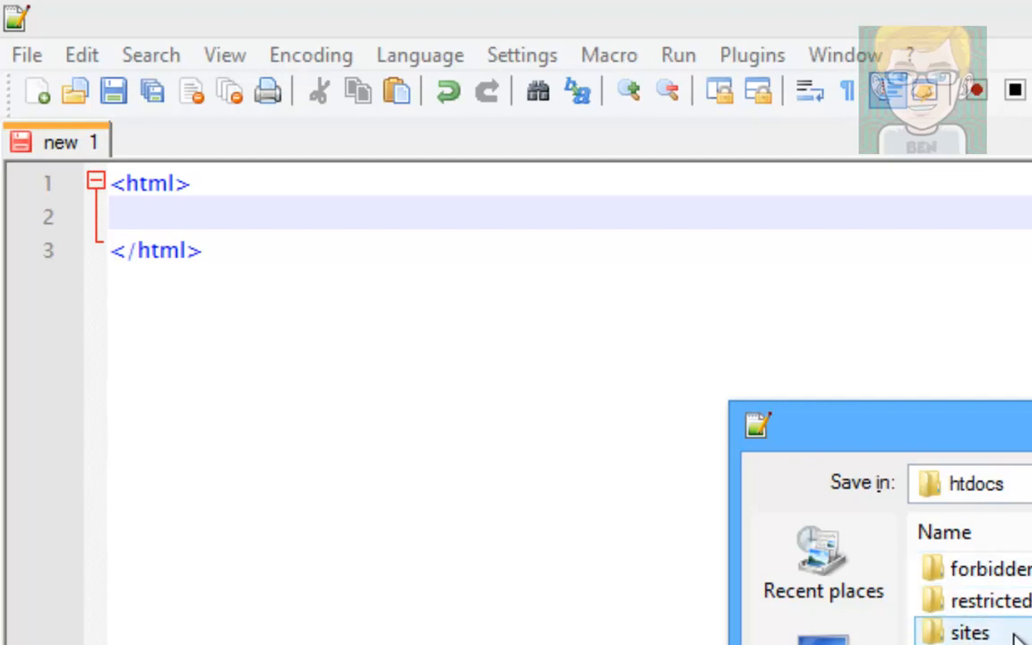
double_click(971, 633)
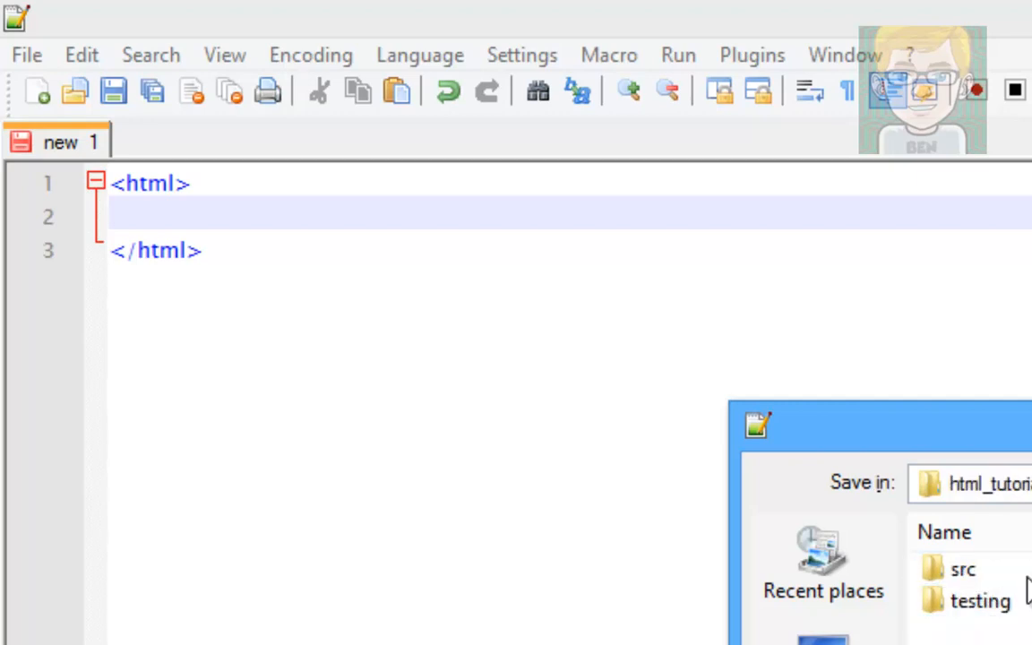
double_click(962, 569)
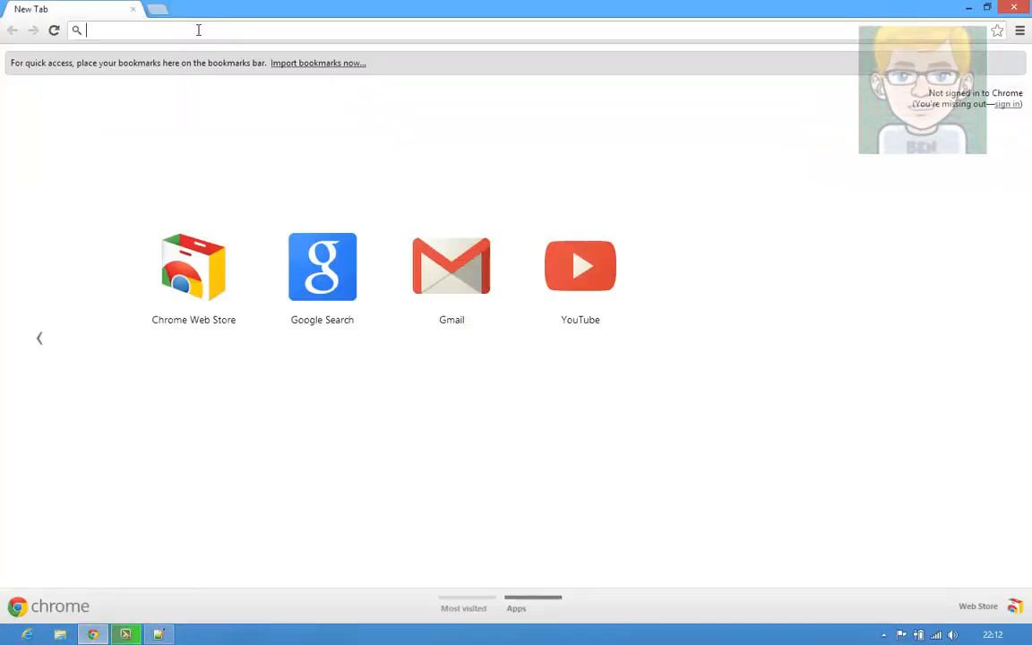
- Enter localhost/site/html_tutorials/src in a new Chrome tab, which returns a 404 Object not found page
type("localhost/site/html")
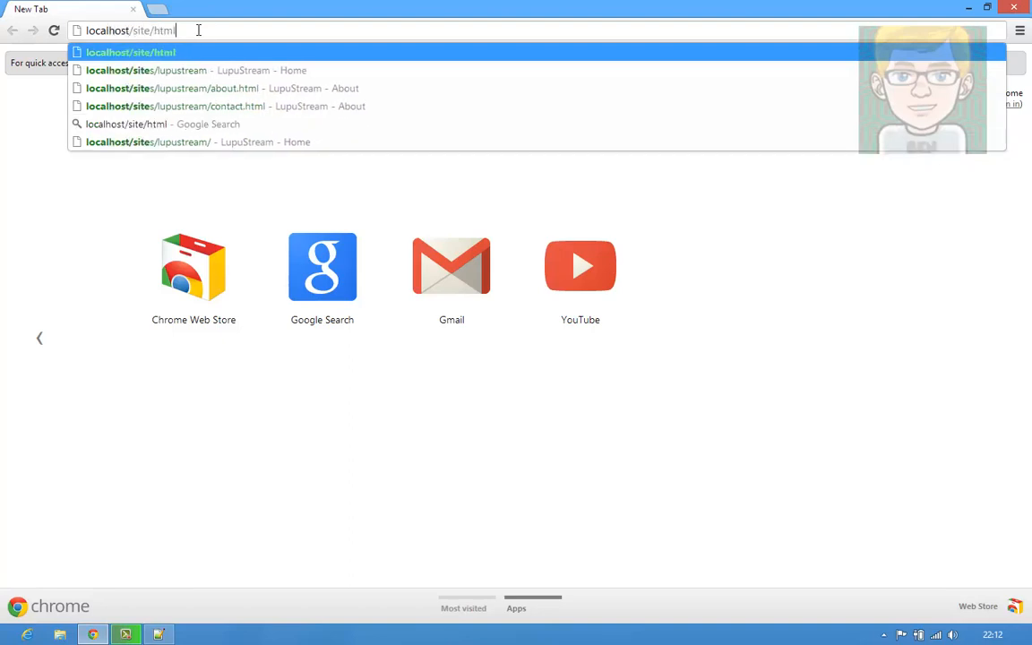
type("_tut")
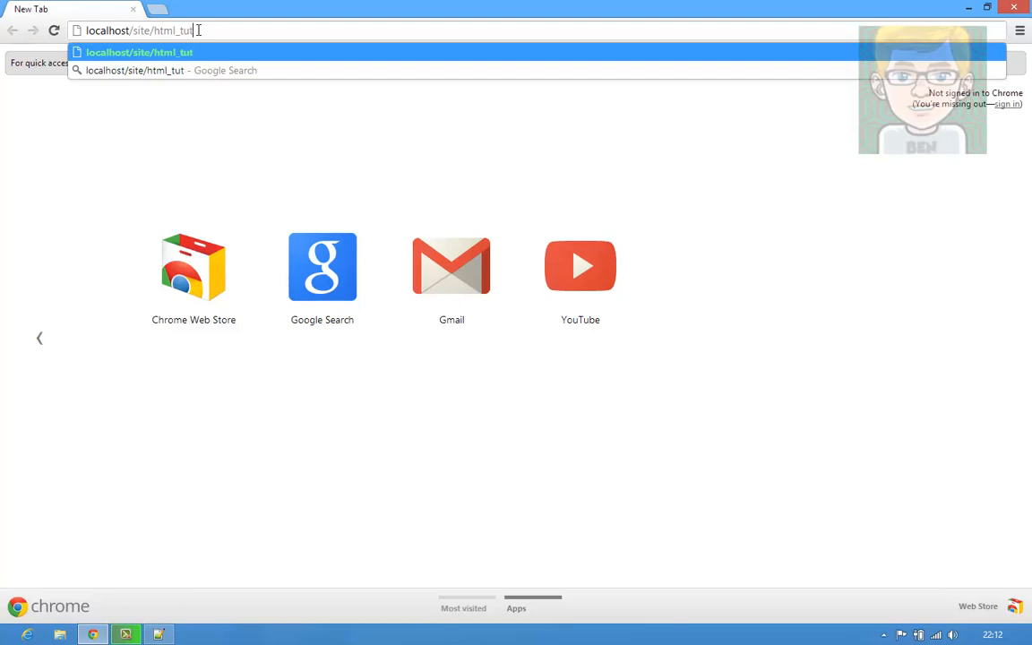
type("orials/src")
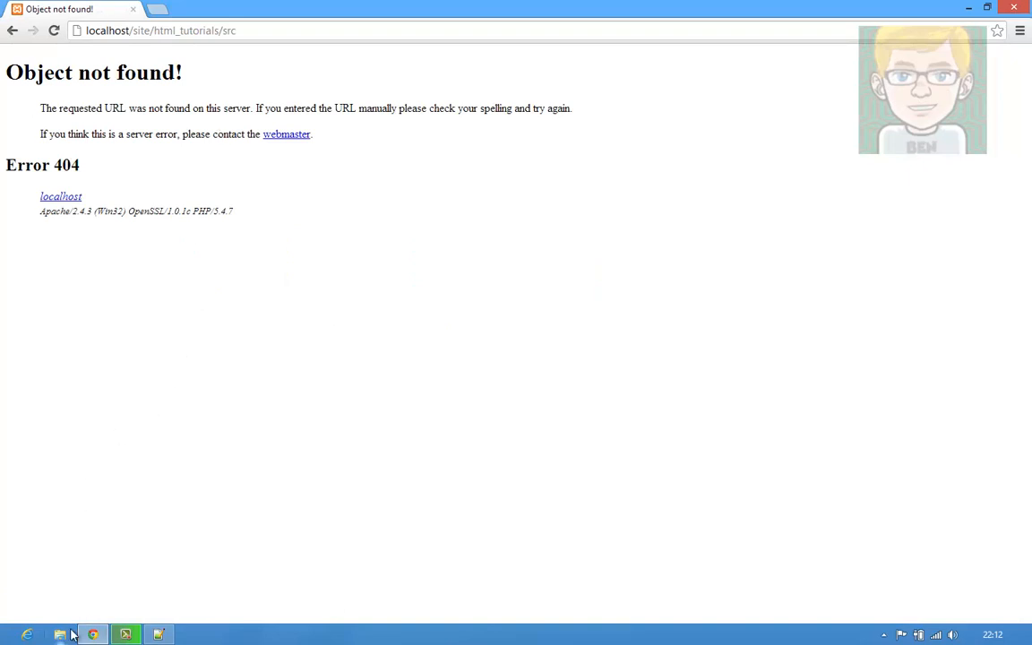
left_click(60, 634)
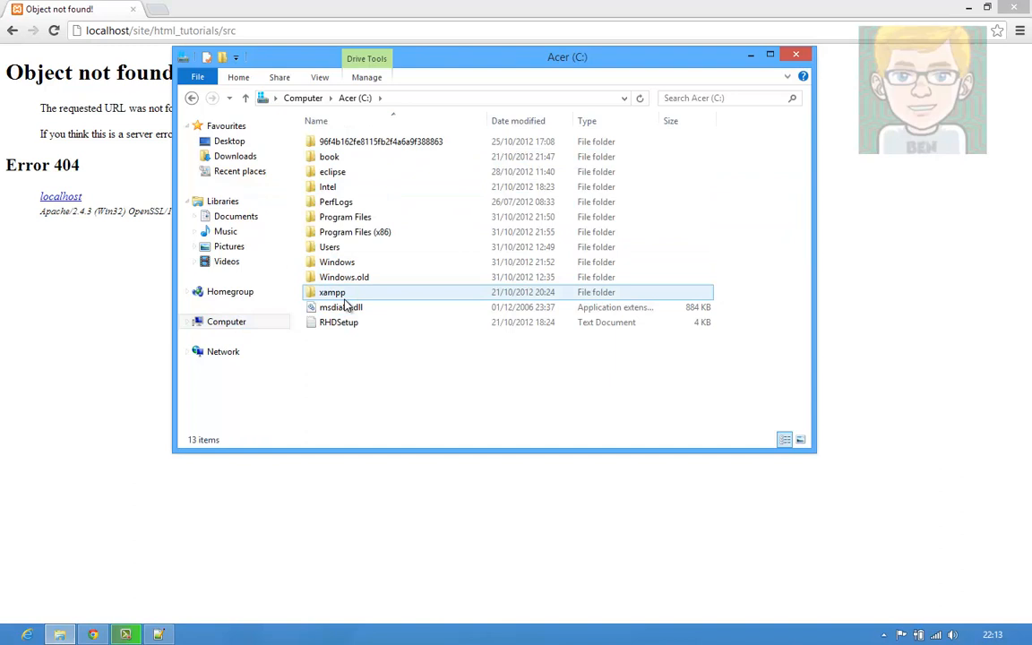
- Locate index.html in xampp\htdocs\sites\html_tutorials\src, then go back up to sites
double_click(331, 292)
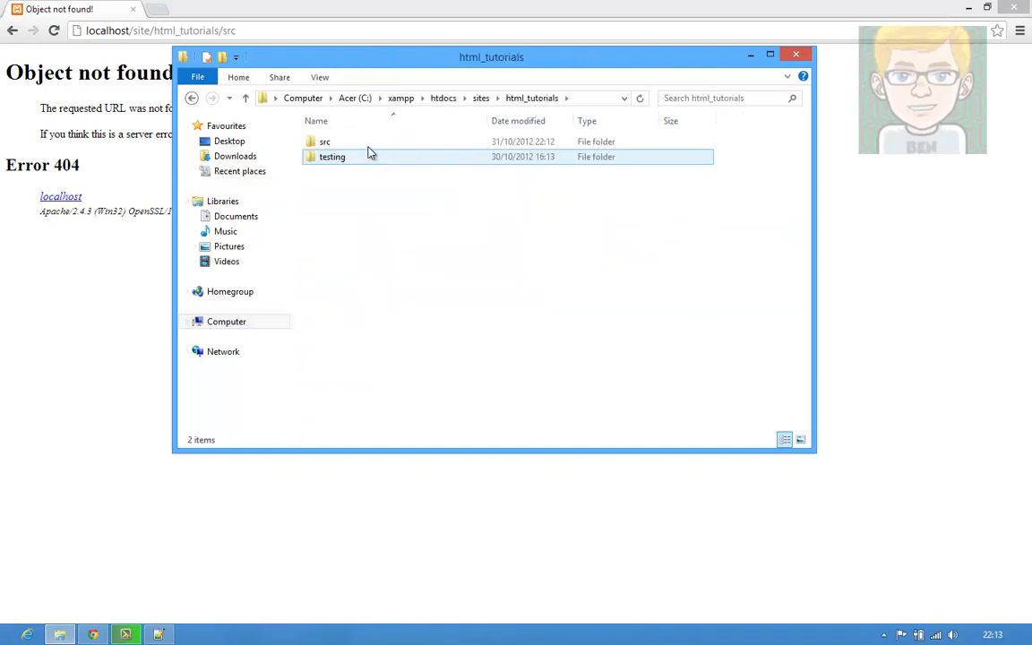
double_click(325, 141)
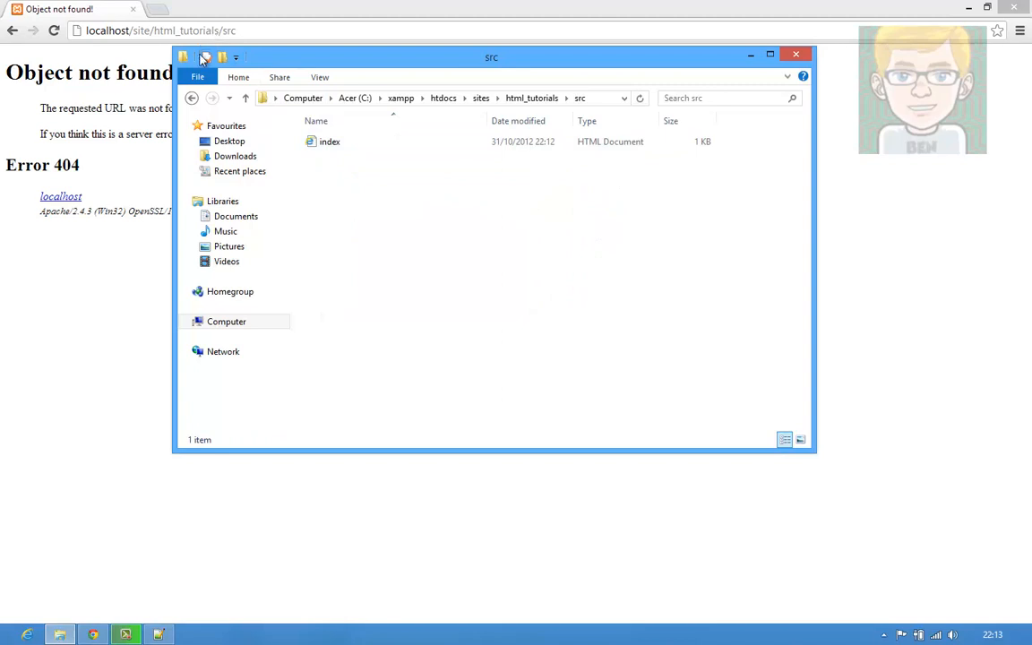
left_click(191, 98)
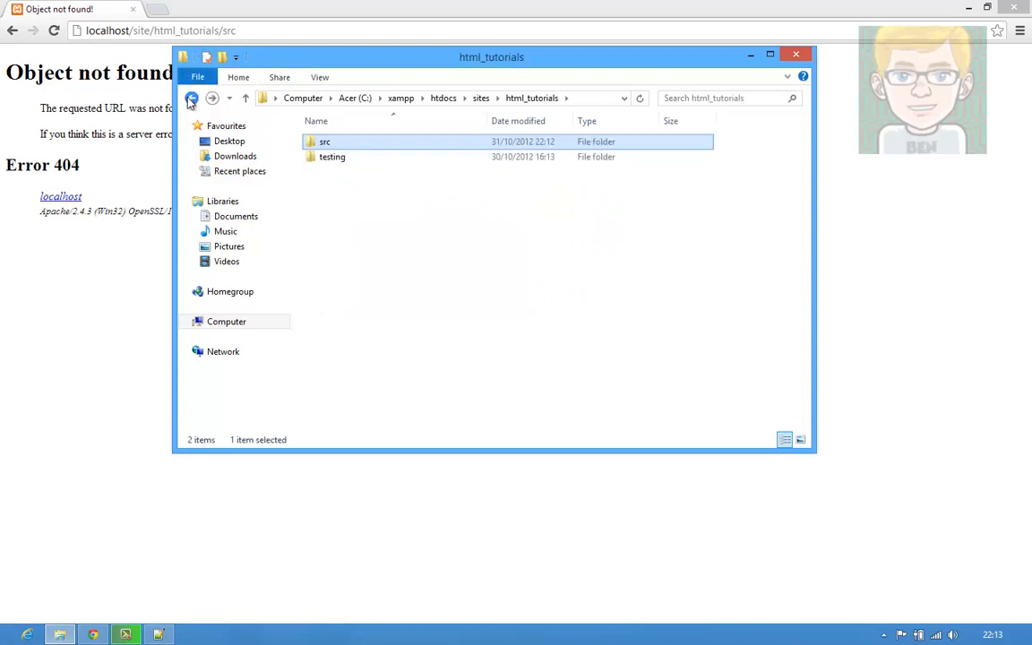
mouse_move(390, 143)
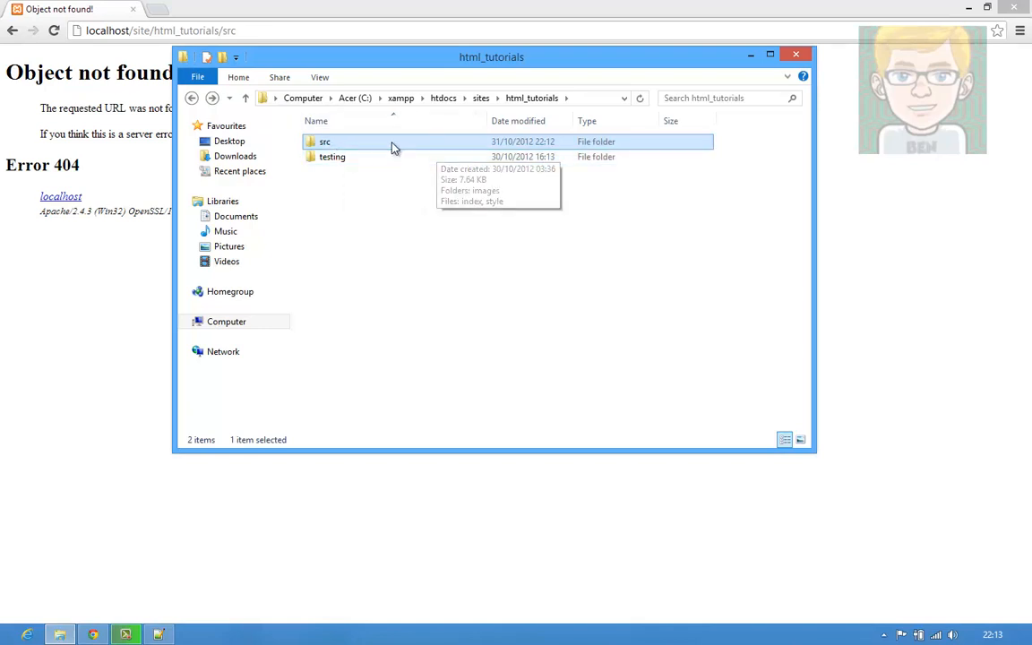
mouse_move(192, 99)
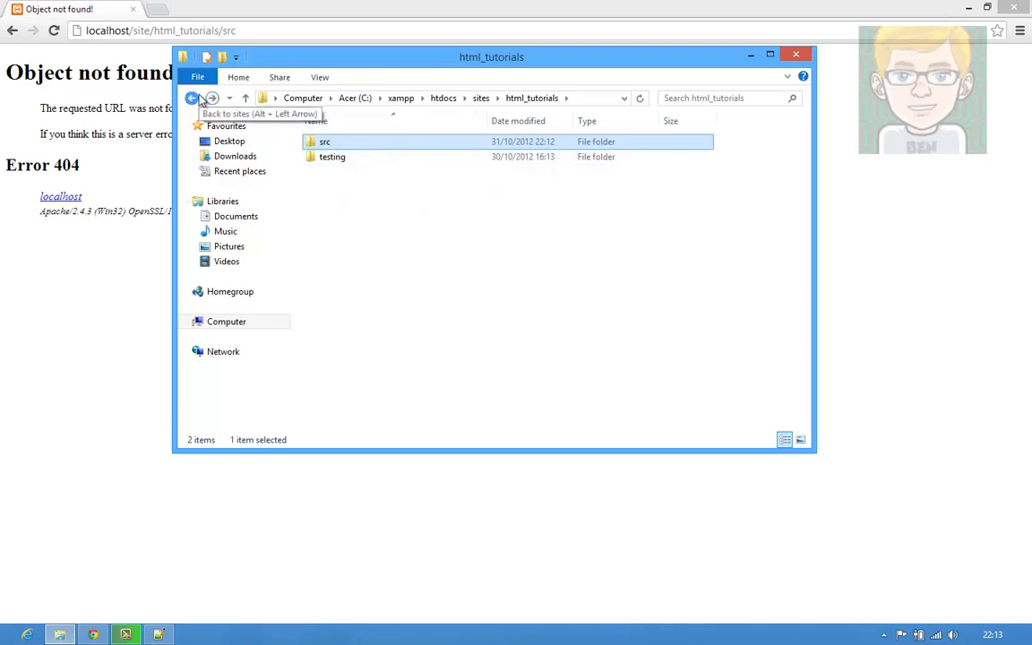
left_click(192, 97)
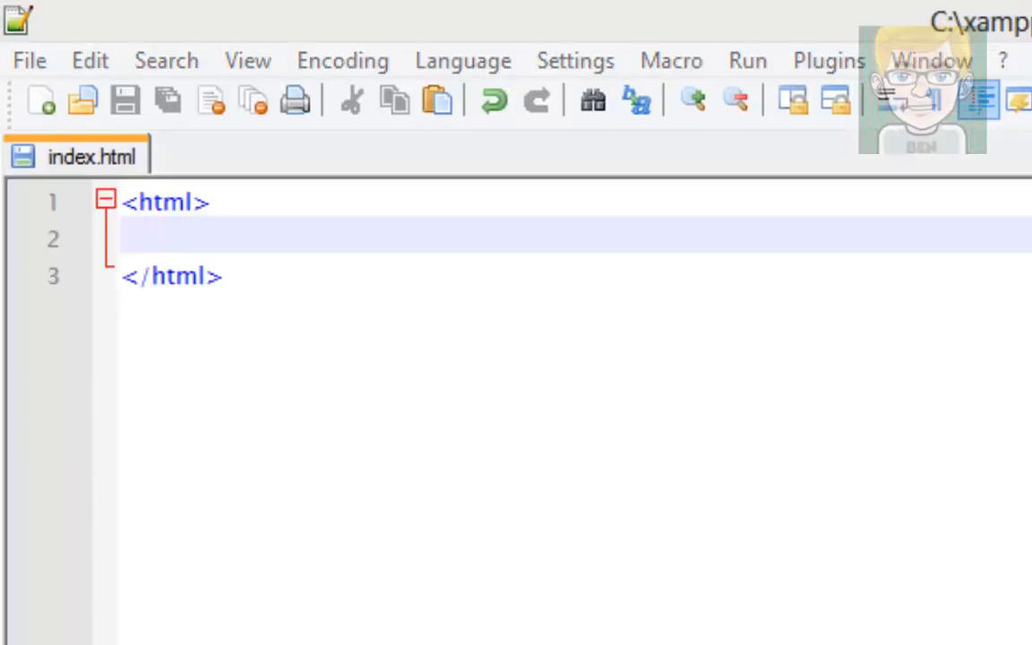
- Add an empty head section inside the html element of index.html
left_click(224, 275)
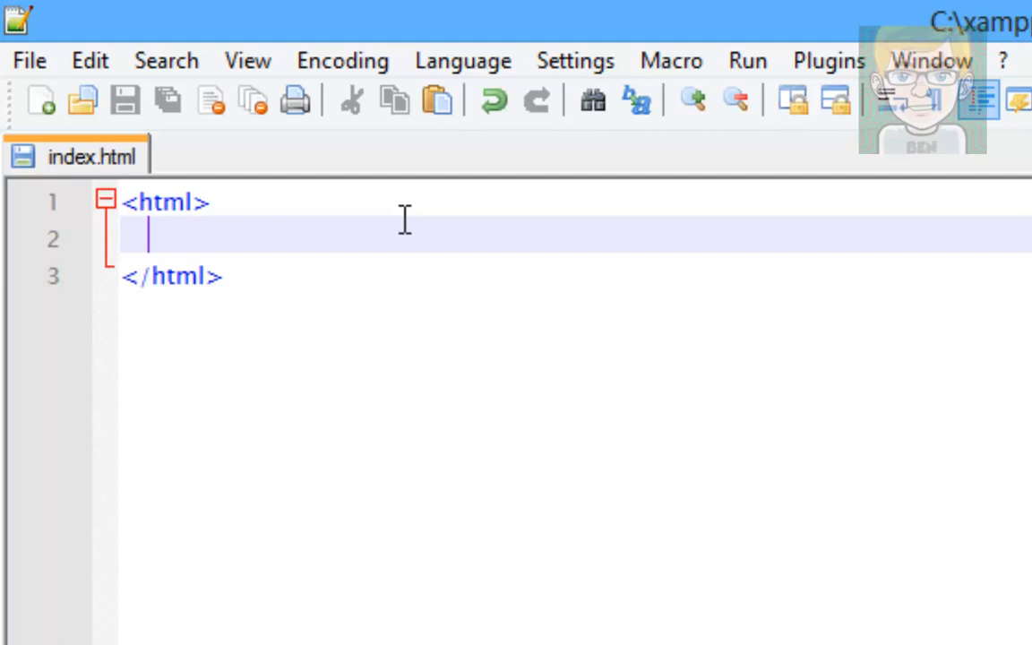
type("<>")
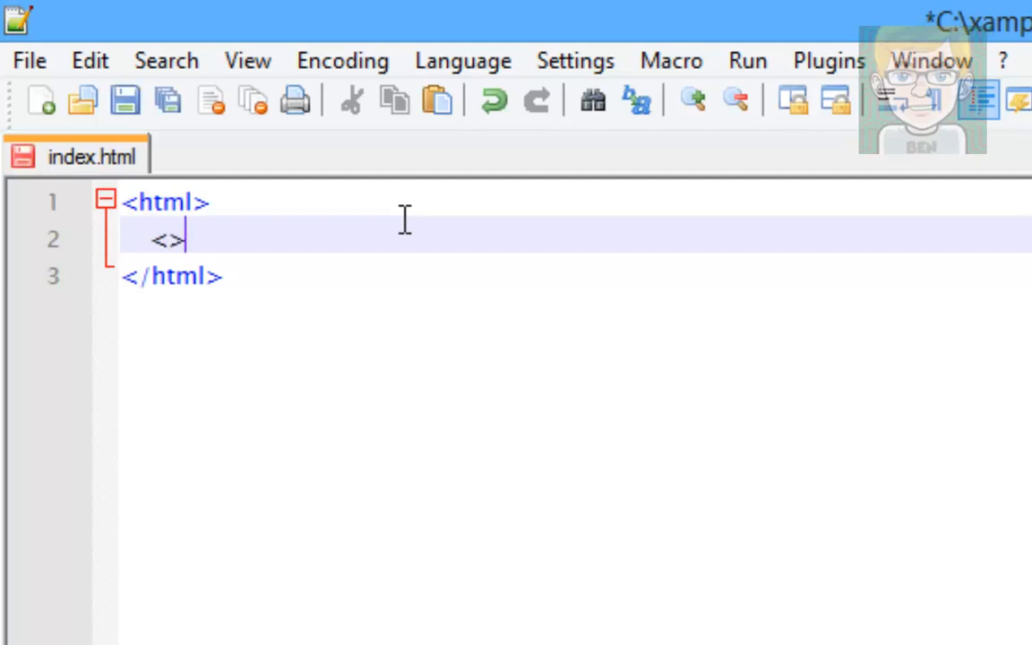
type("head")
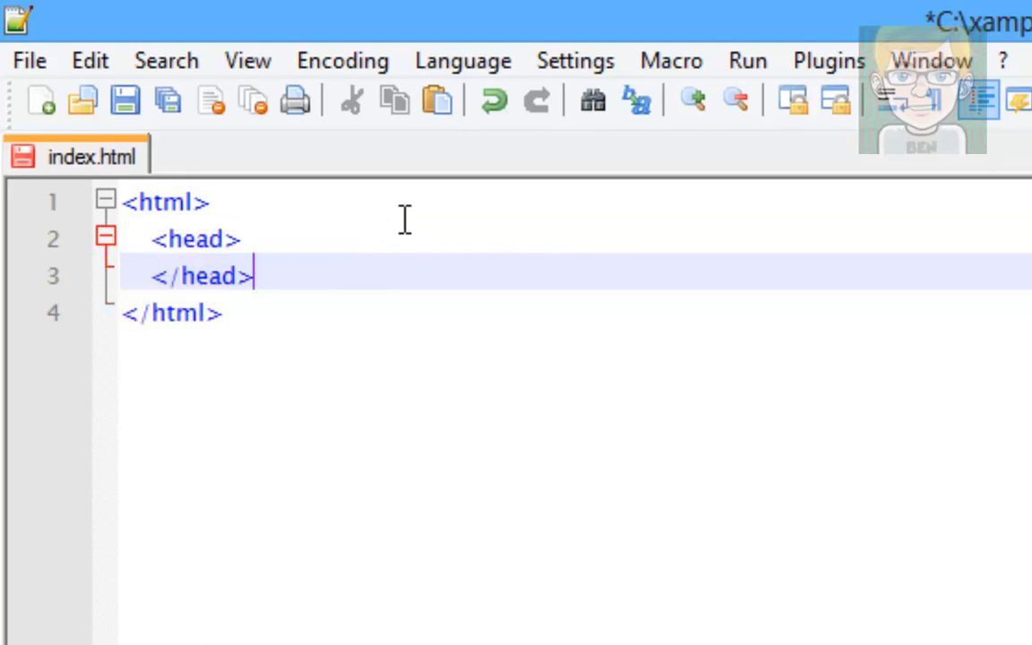
key("Return")
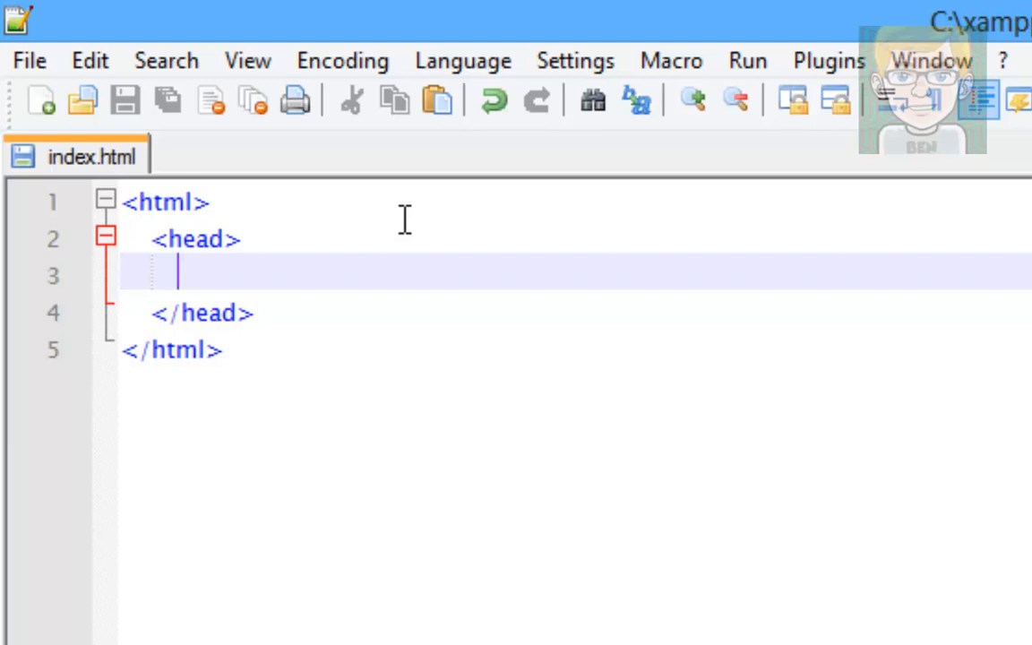
- Add a title element reading 'HTML - Home' inside the head
type("<>")
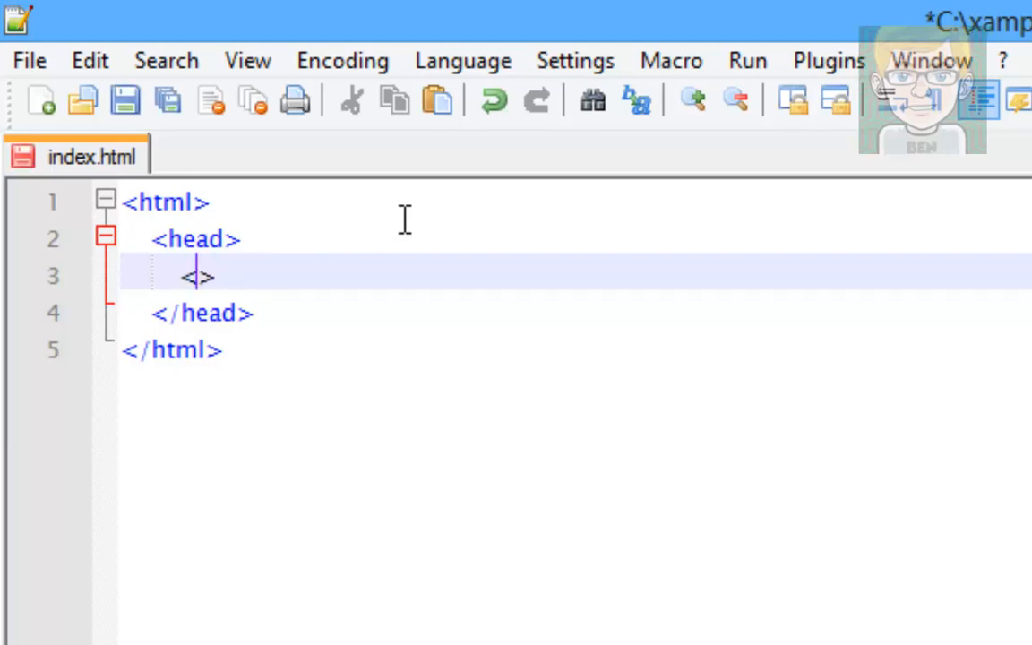
type("t")
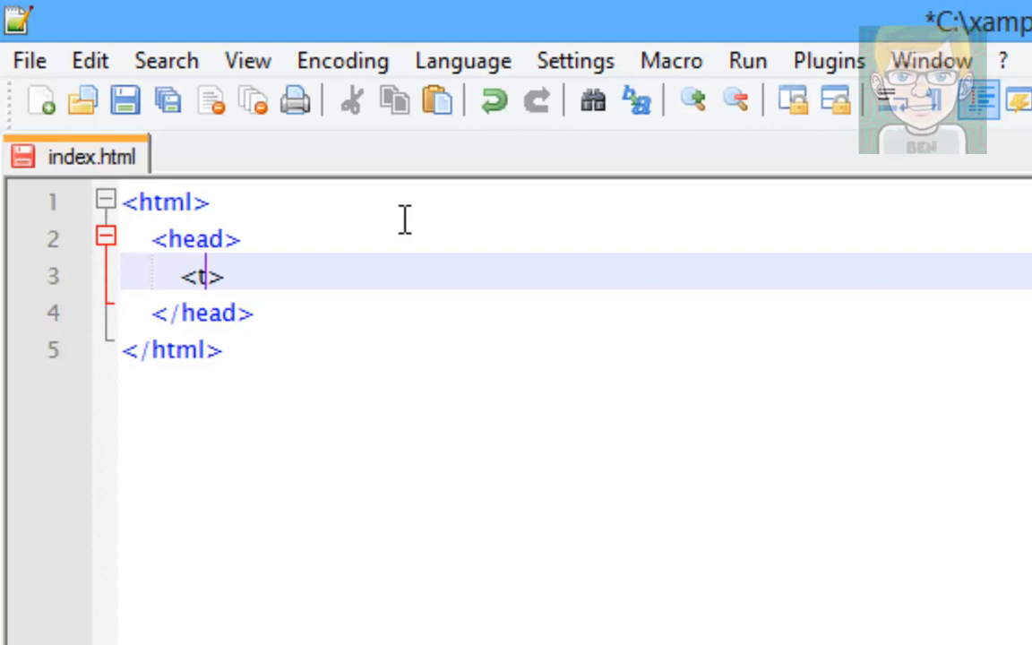
type("itle>M")
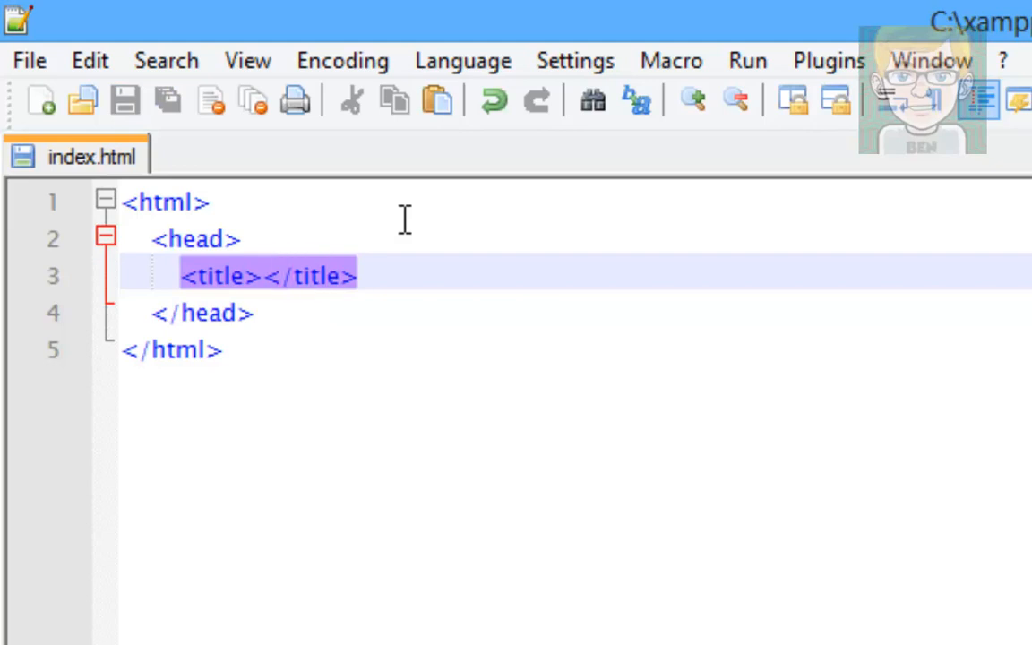
left_click(260, 275)
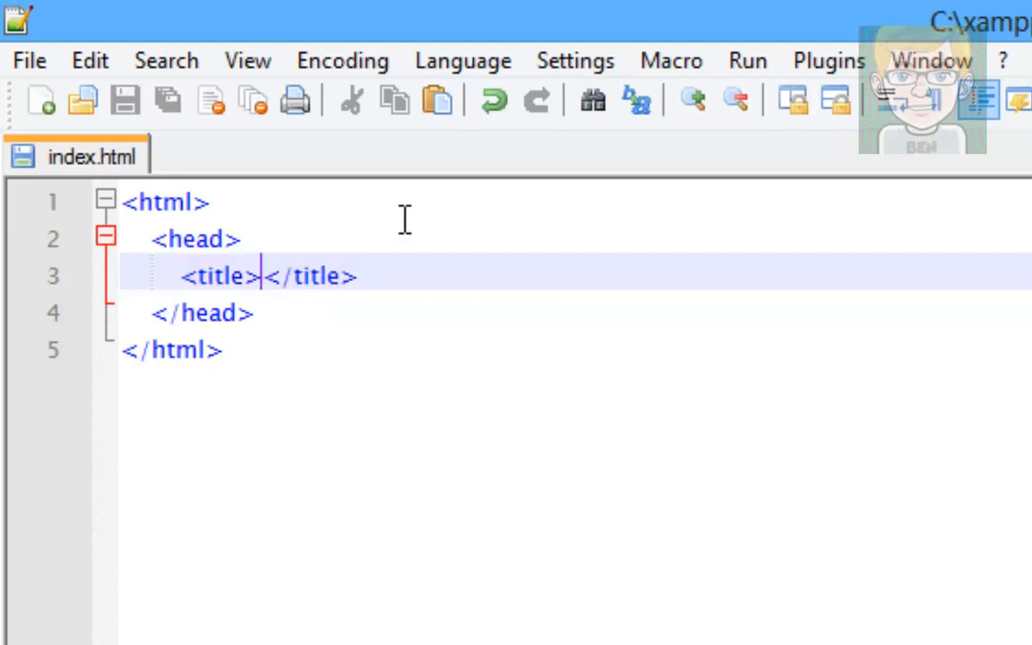
type("HT")
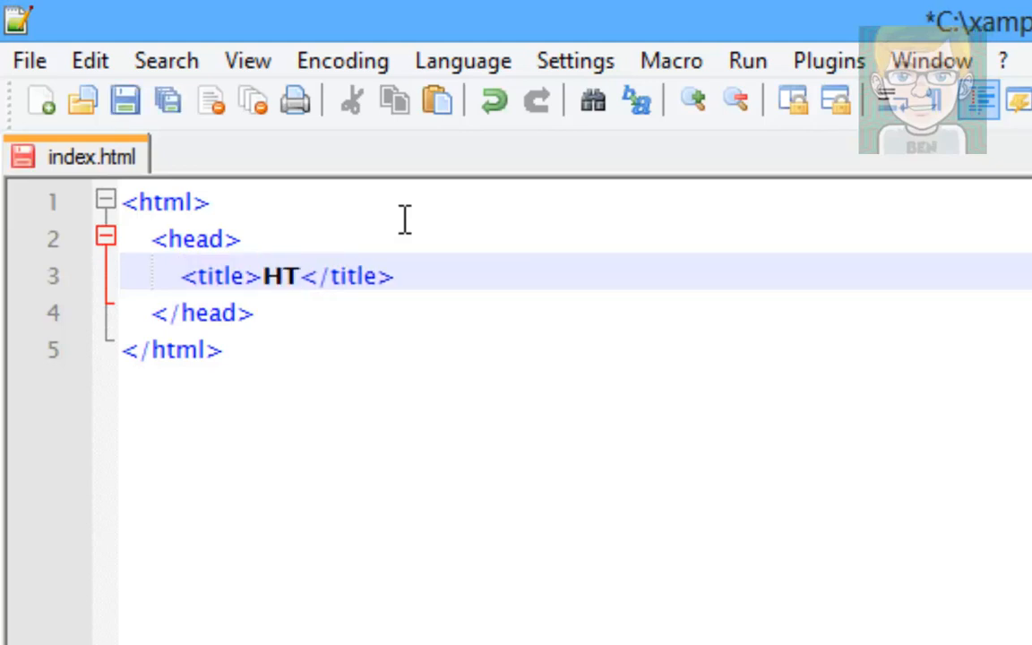
type("ML -")
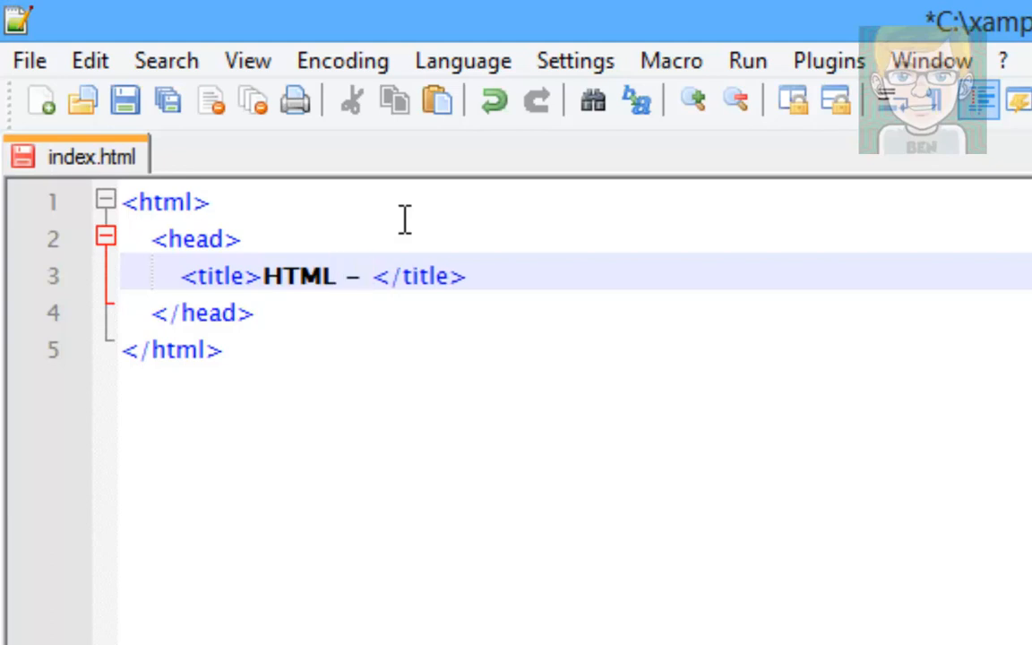
type("Home")
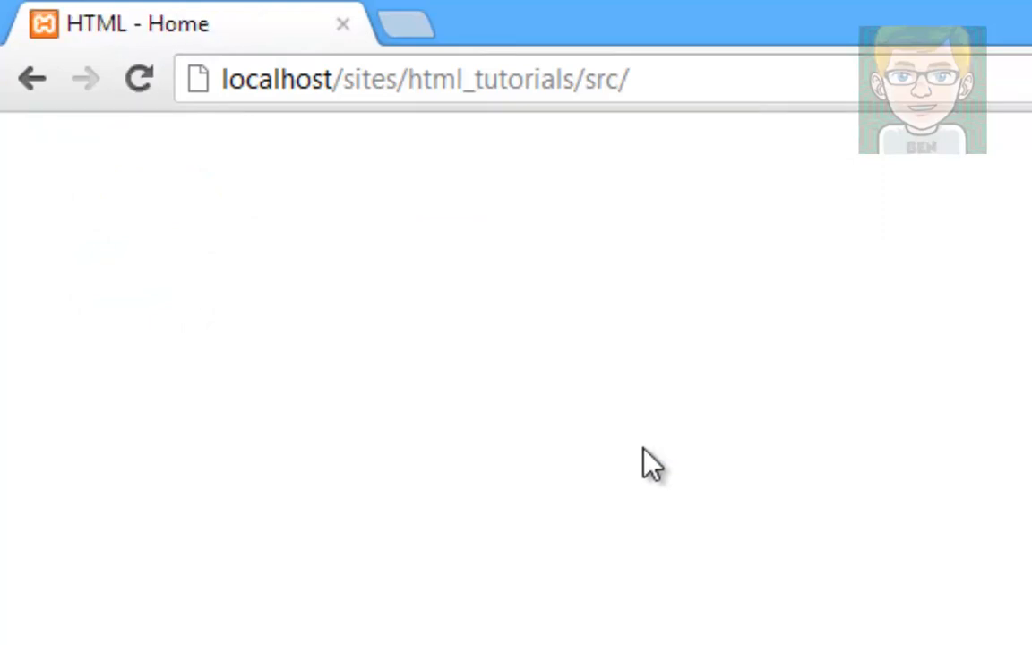
mouse_move(116, 23)
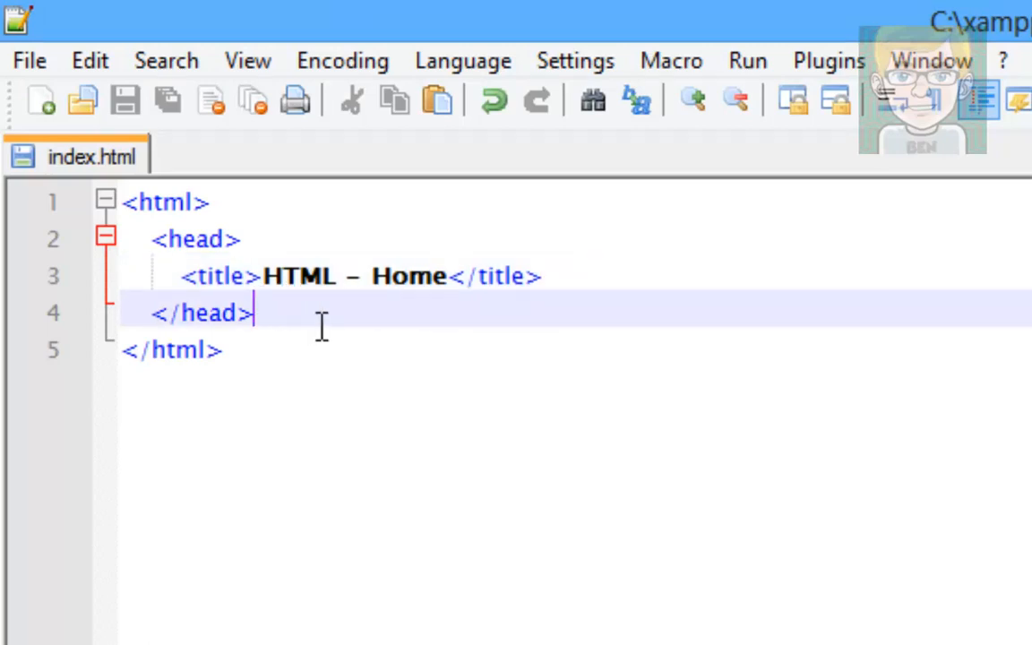
mouse_move(685, 332)
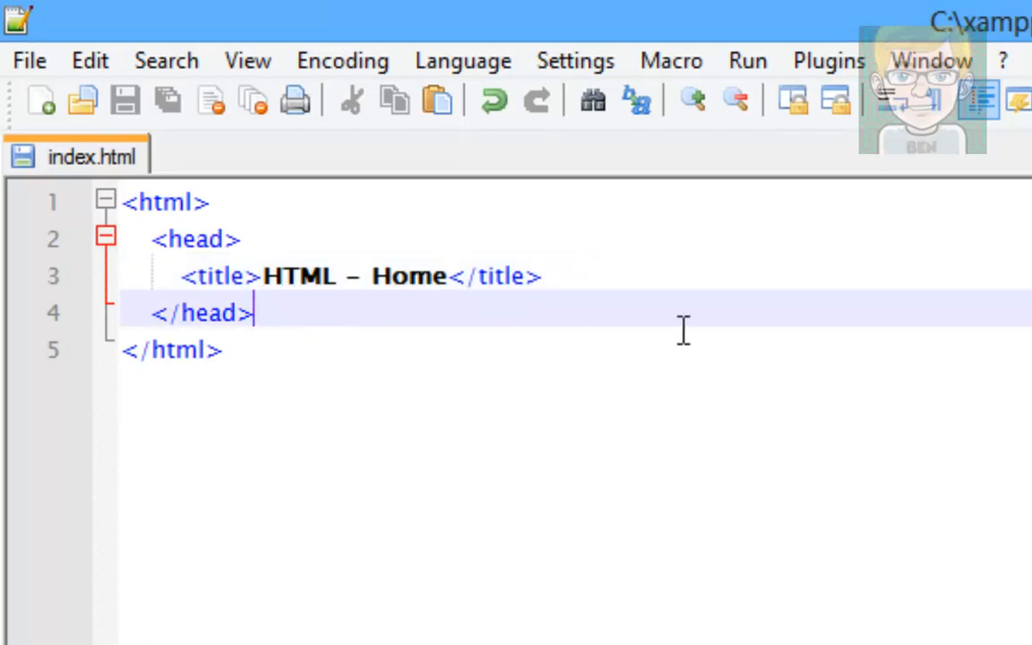
- Add opening and closing body tags to index.html
type("<body>")
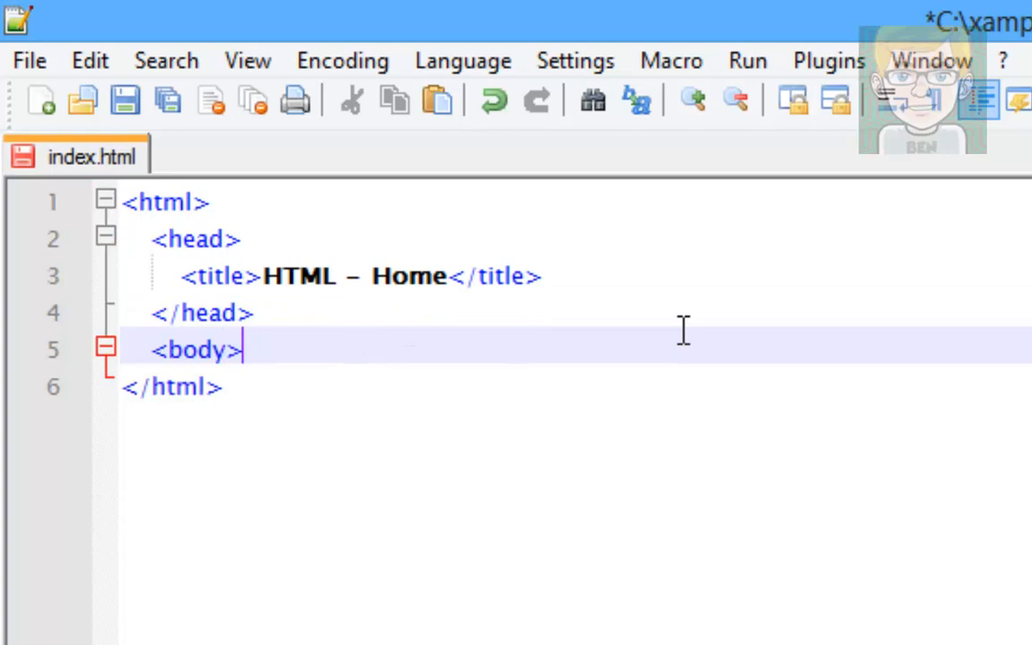
type("</b")
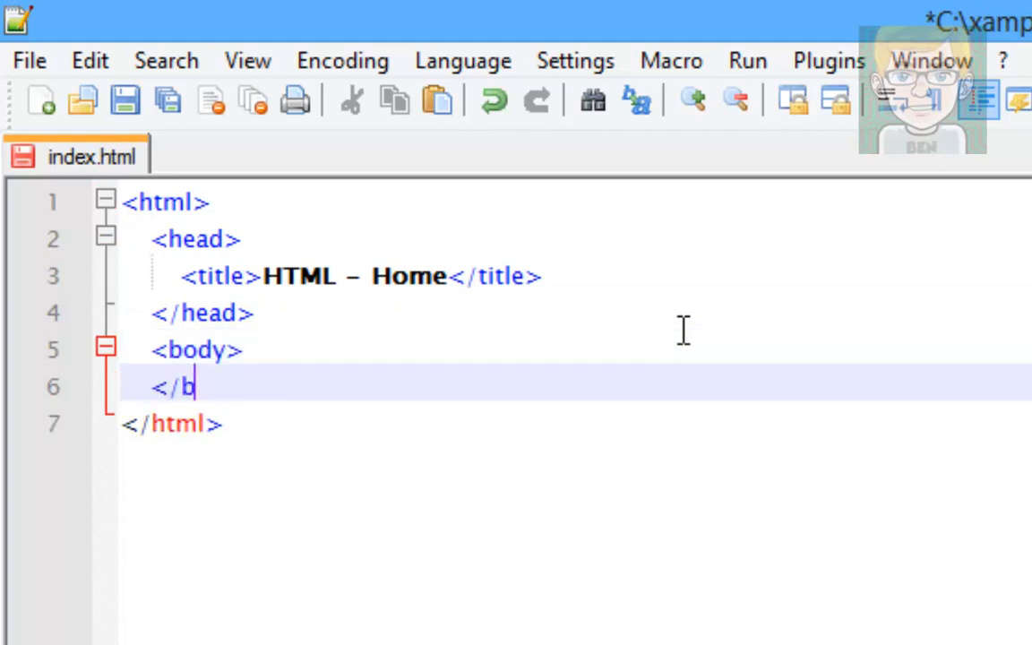
type("ody>")
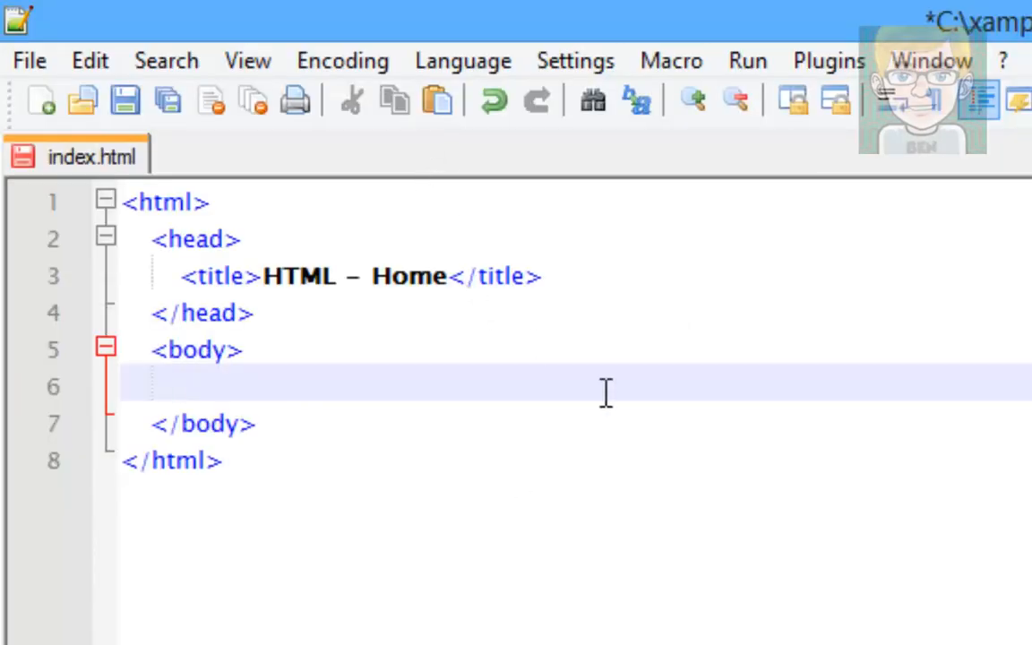
type("<h1></h1>")
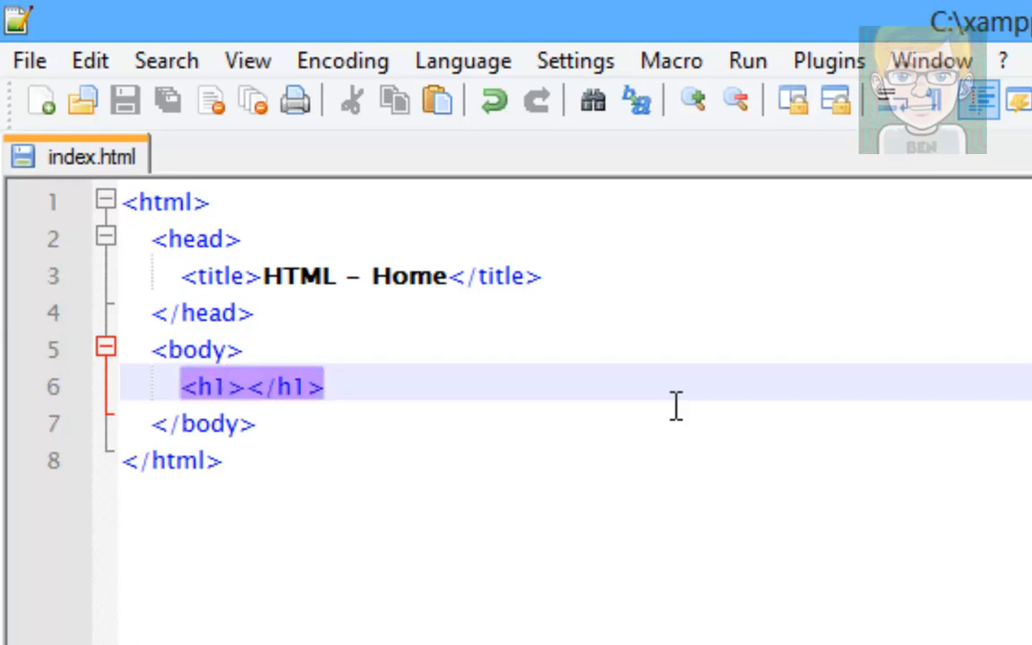
- Type 'HTML Tutorials' as the h1 heading text
left_click(229, 387)
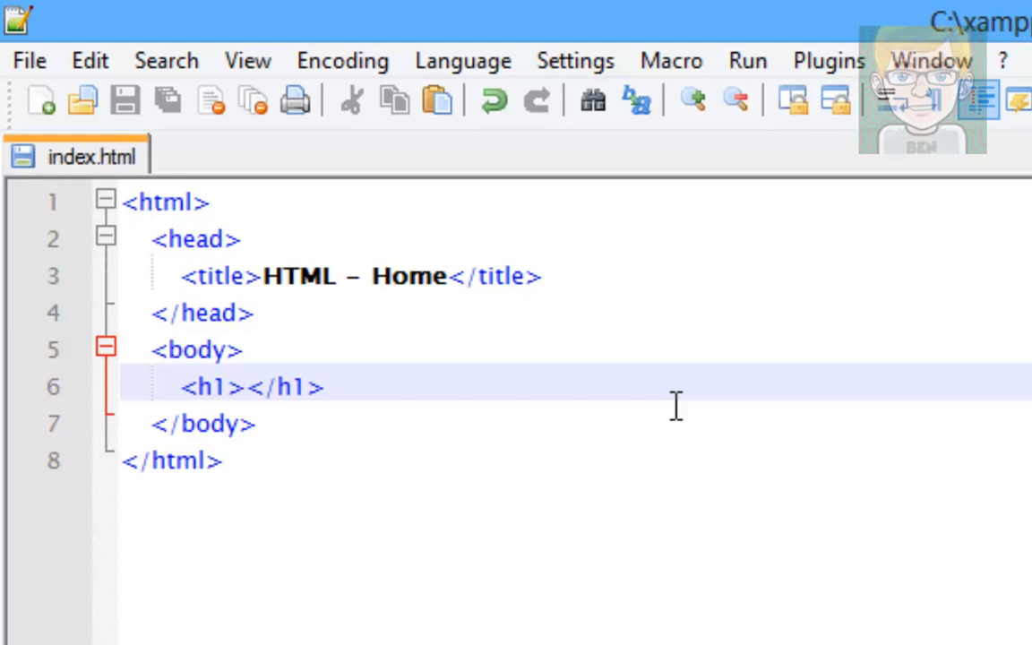
type("HT")
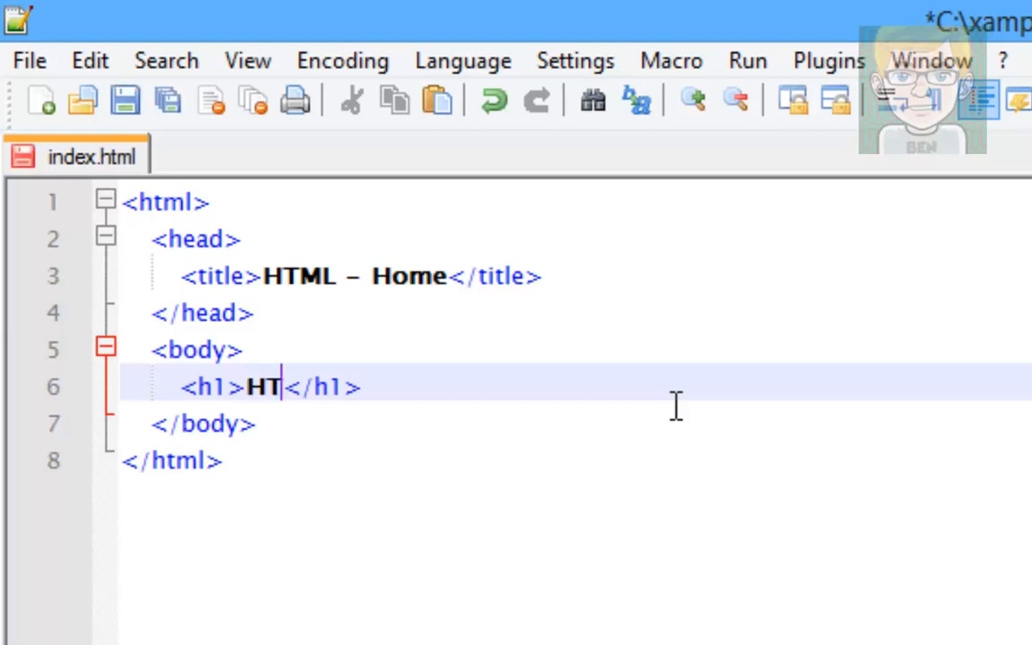
type("ML")
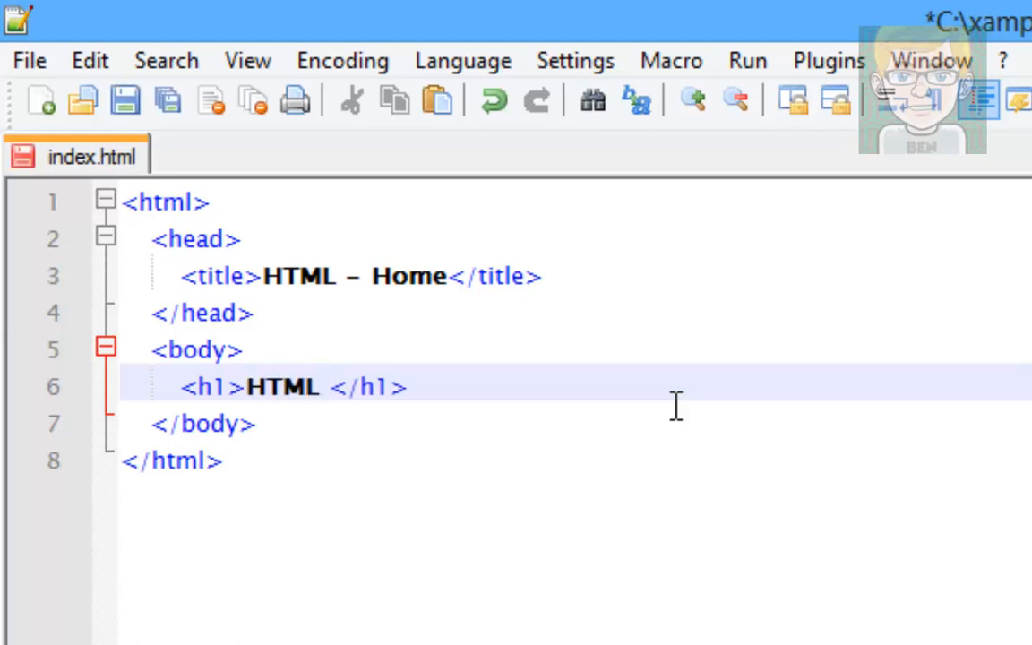
type("Tuto")
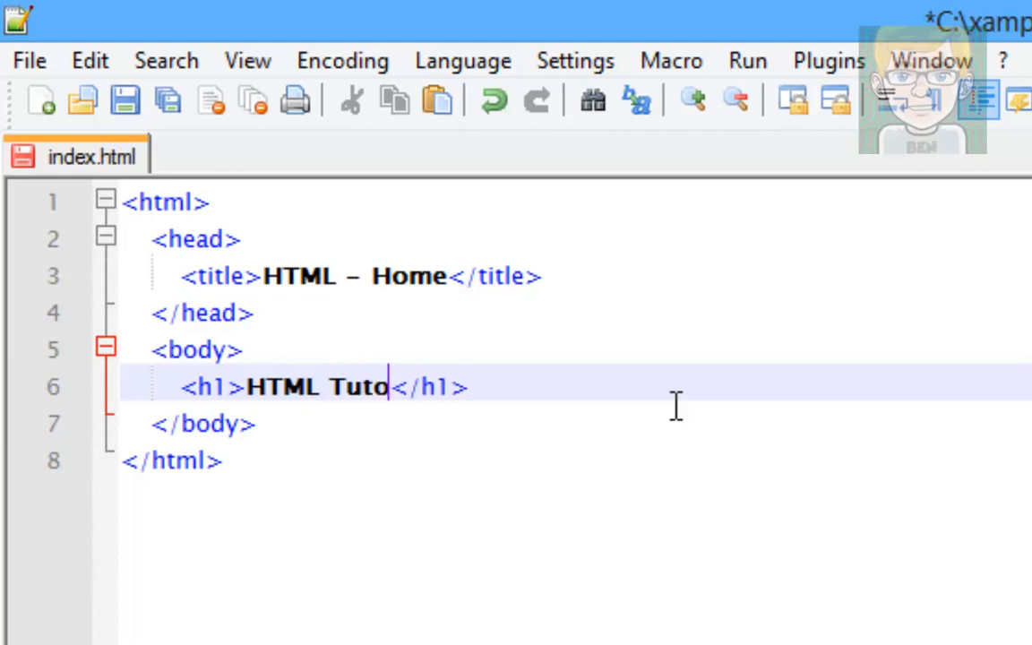
type("rials")
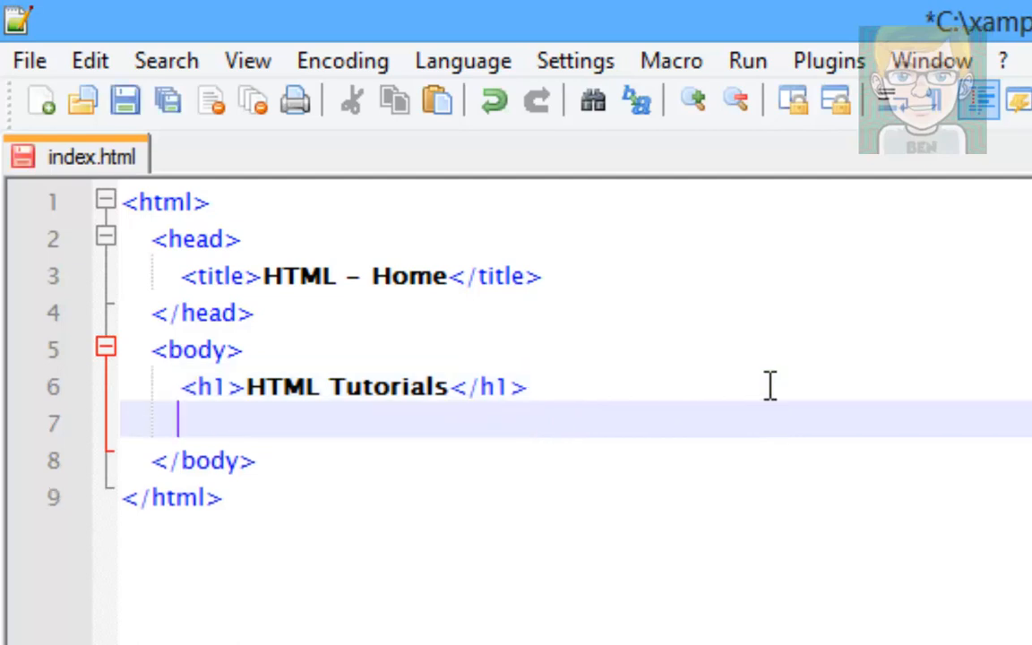
- Add an h3 line reading 'By MrProMilkyBarKid' below the h1 heading
type("<h3></h3>")
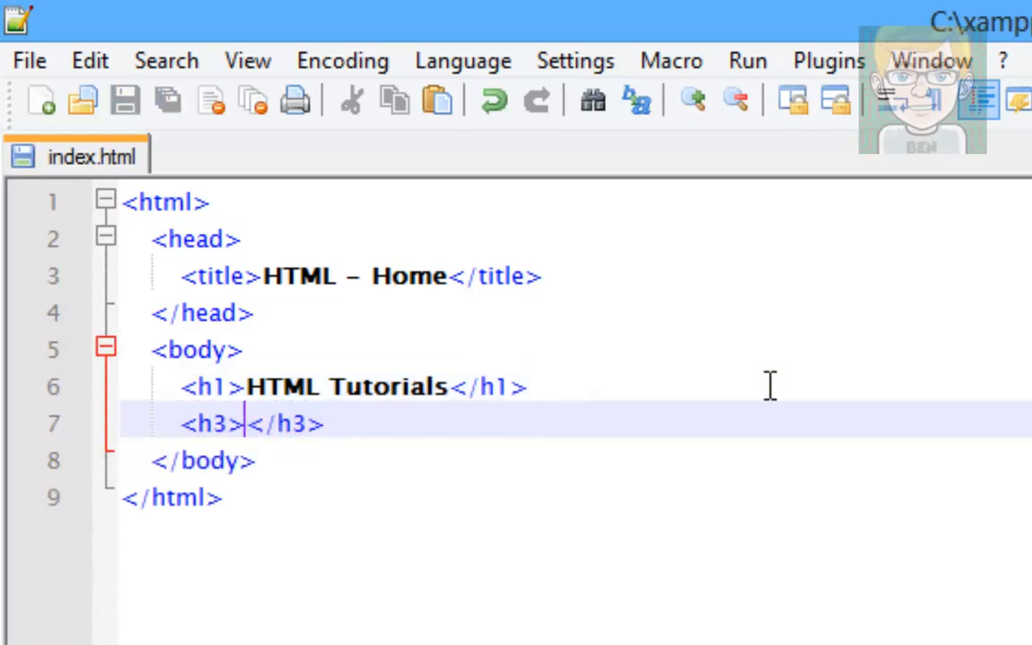
type("By M")
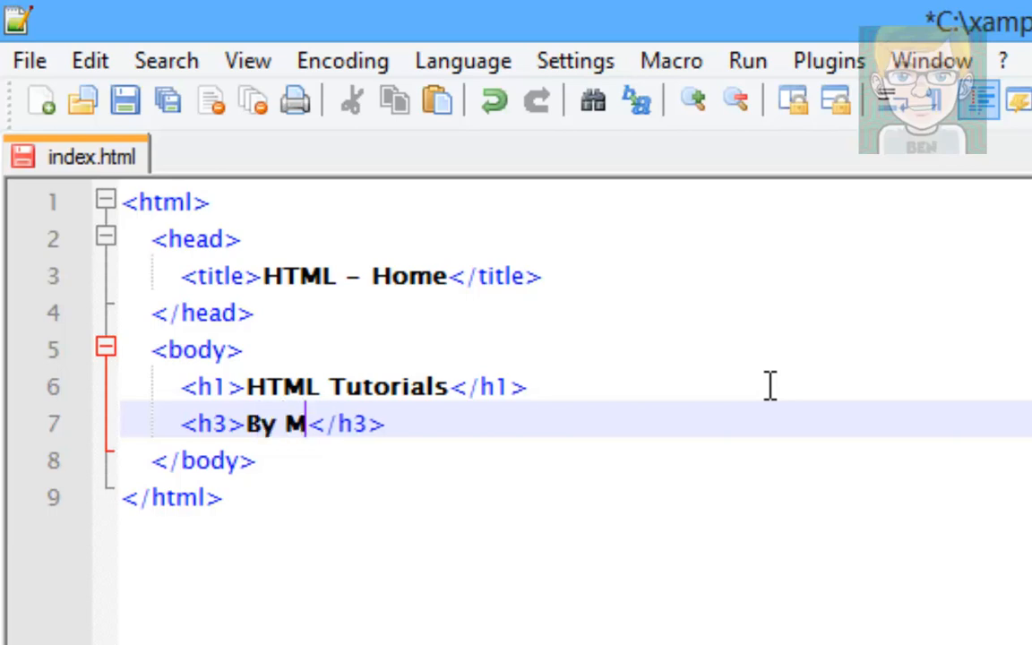
type("rProMilkyBa")
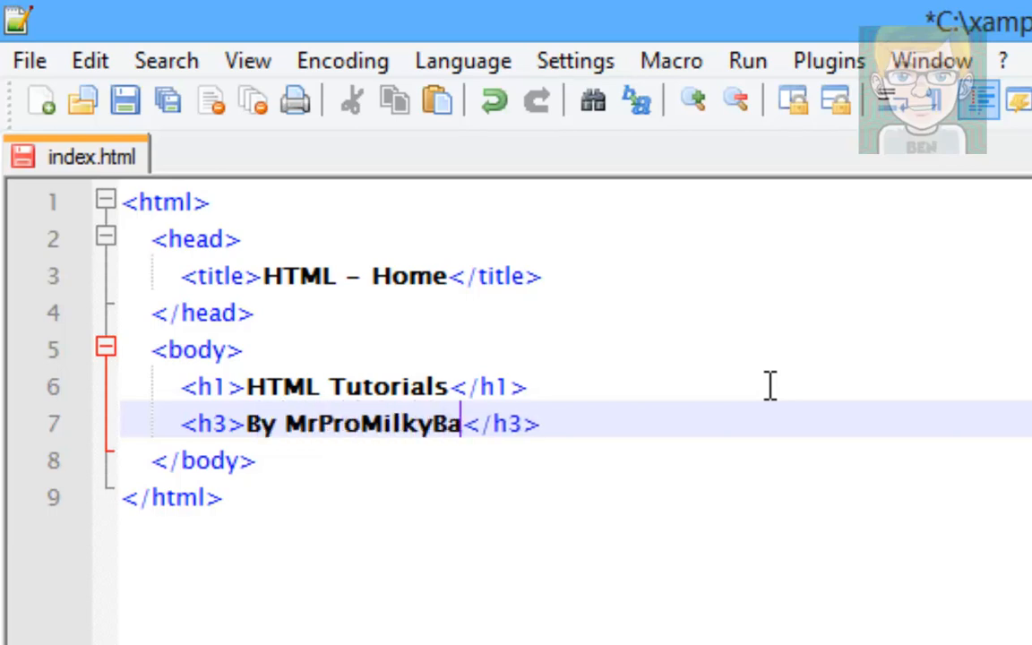
type("rKid")
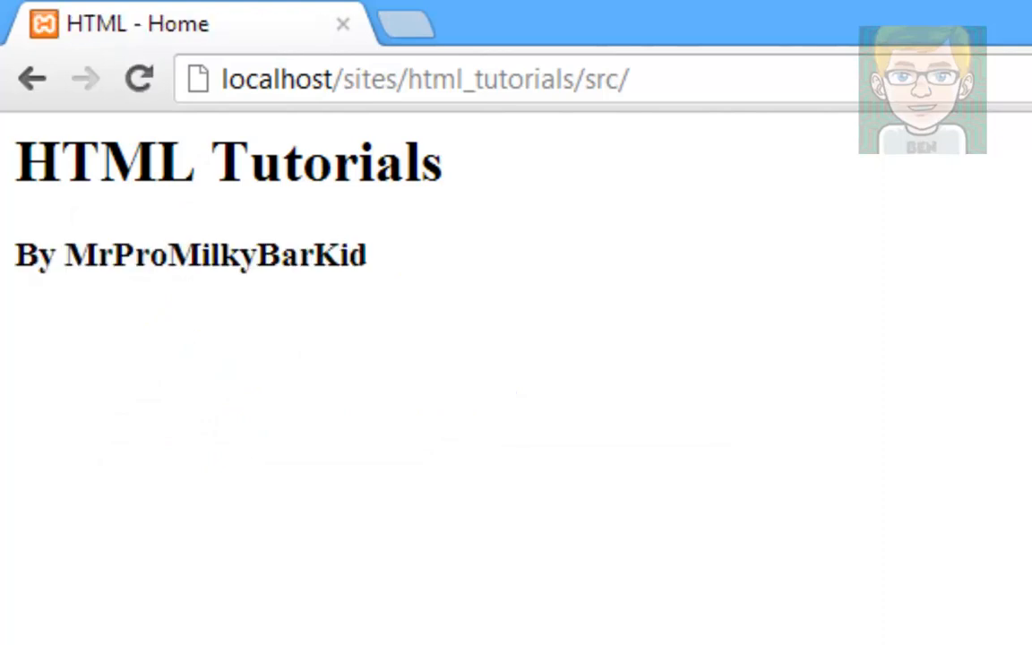
mouse_move(636, 291)
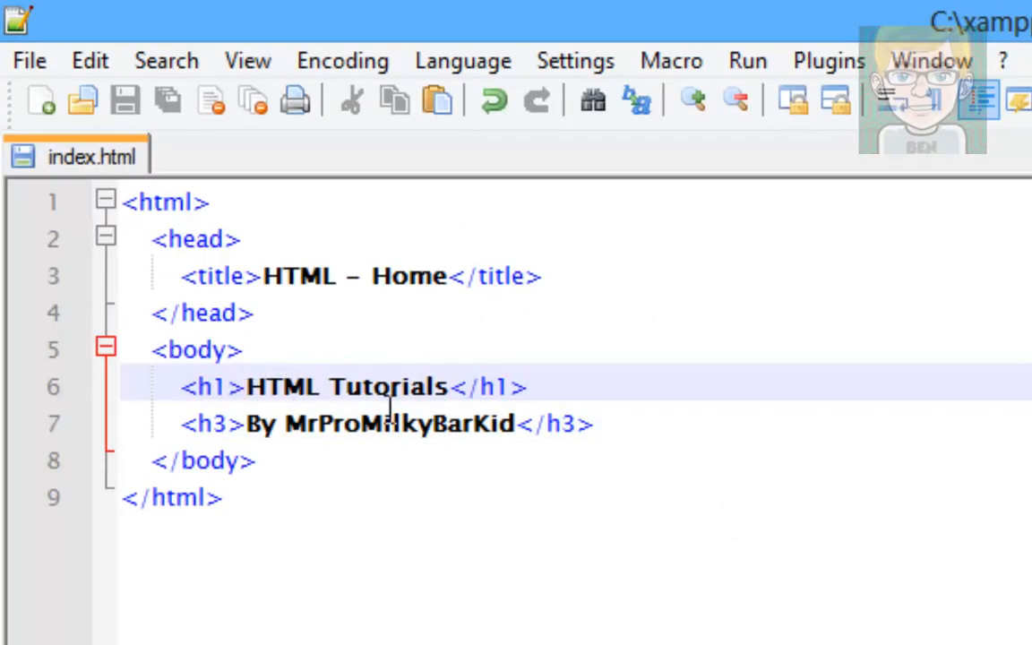
type("<>")
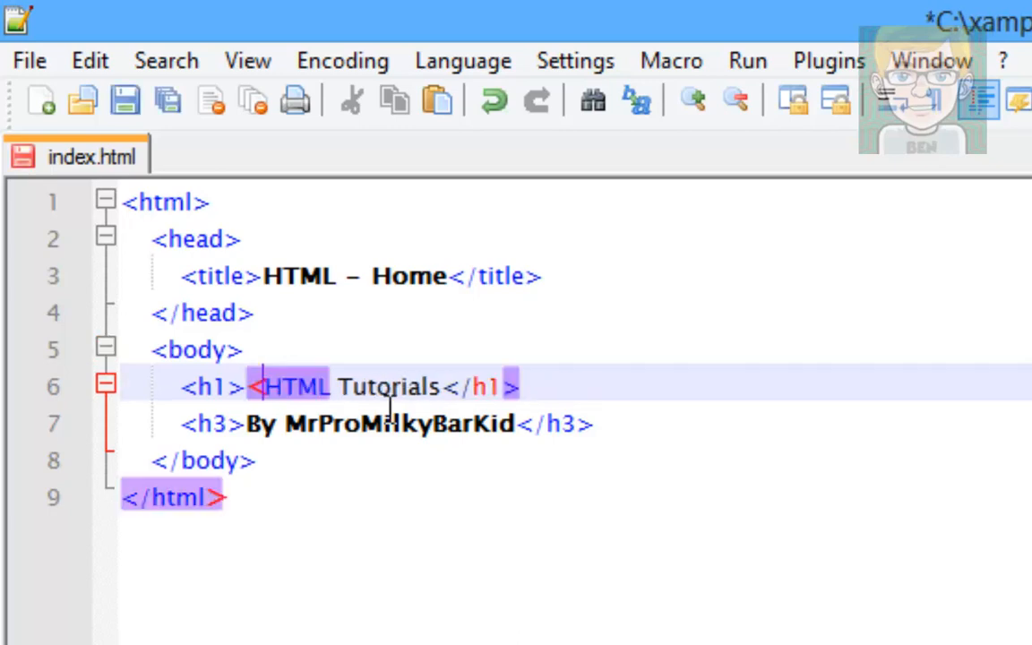
key("ctrl+s")
type("<")
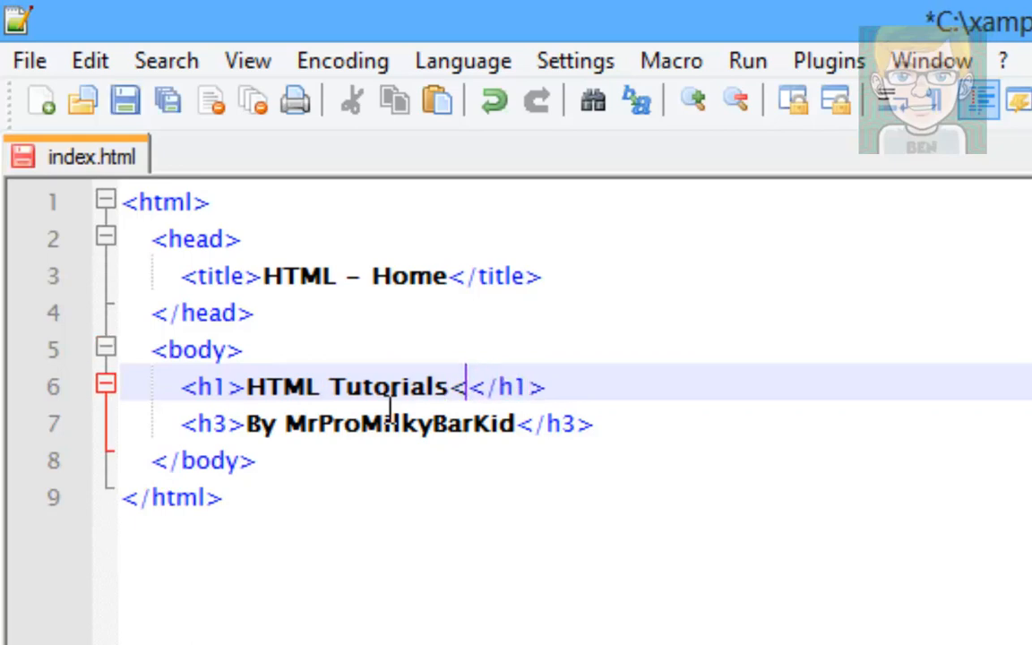
key("ctrl+s")
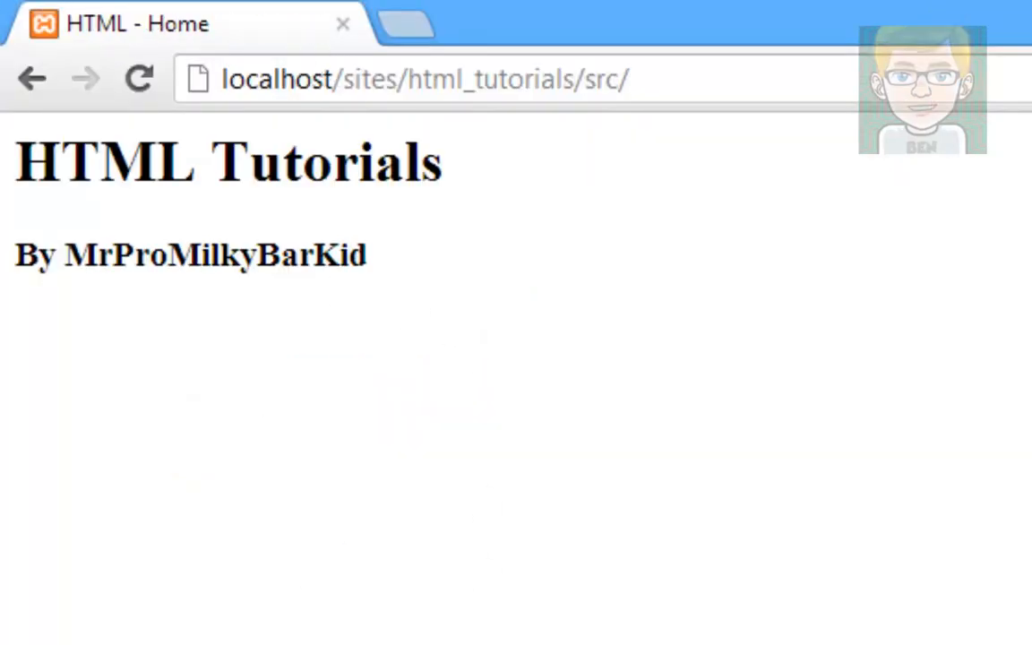
mouse_move(869, 583)
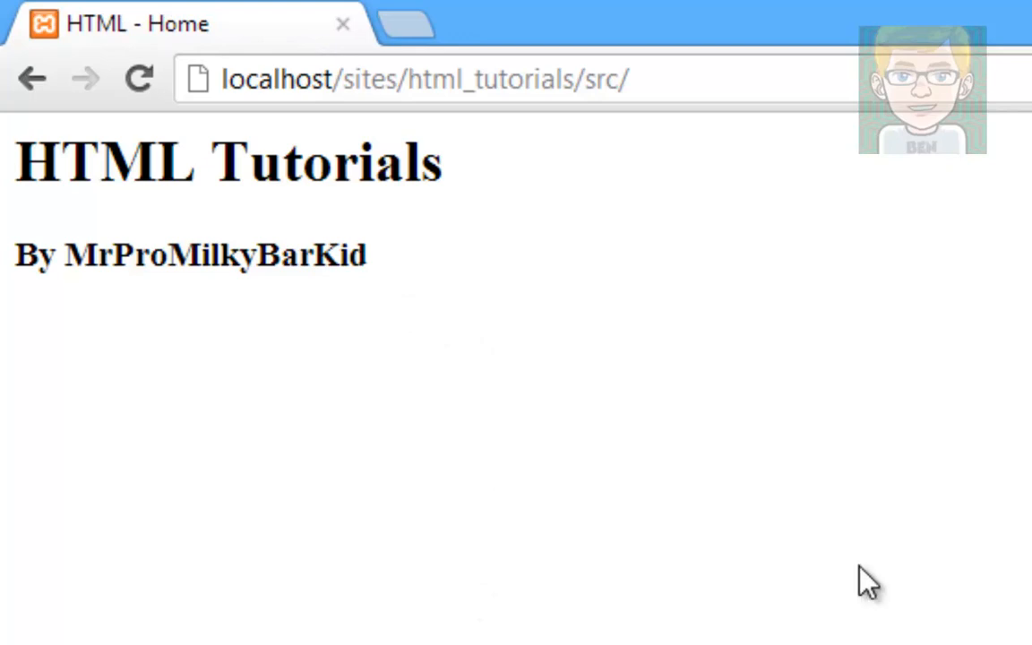
mouse_move(869, 578)
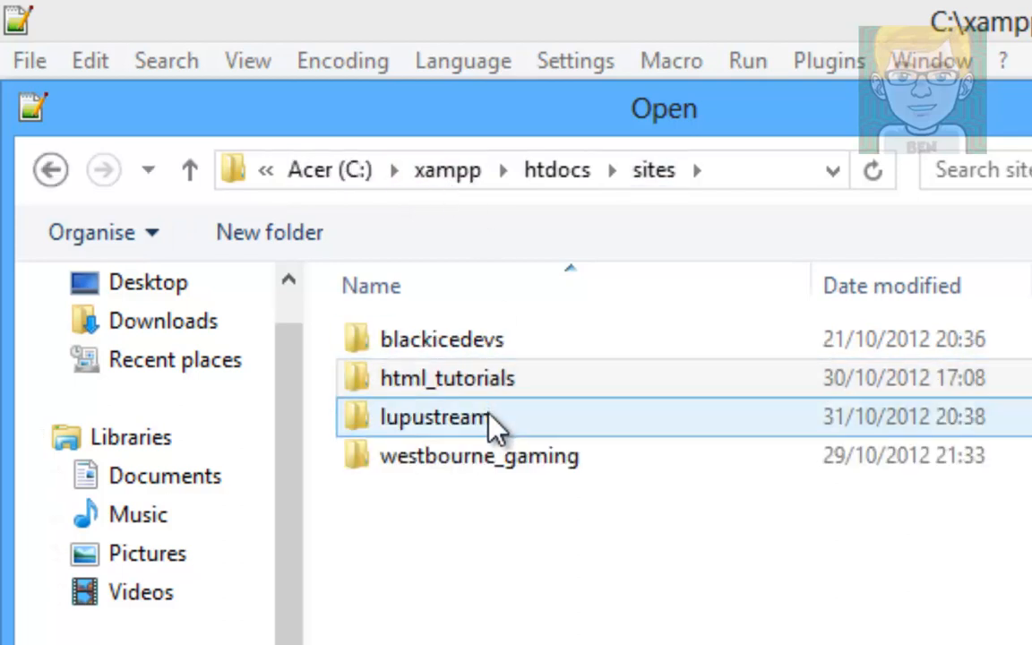
- Open class.css, main.css and nav.css from htdocs\sites\lupustream\css
double_click(433, 415)
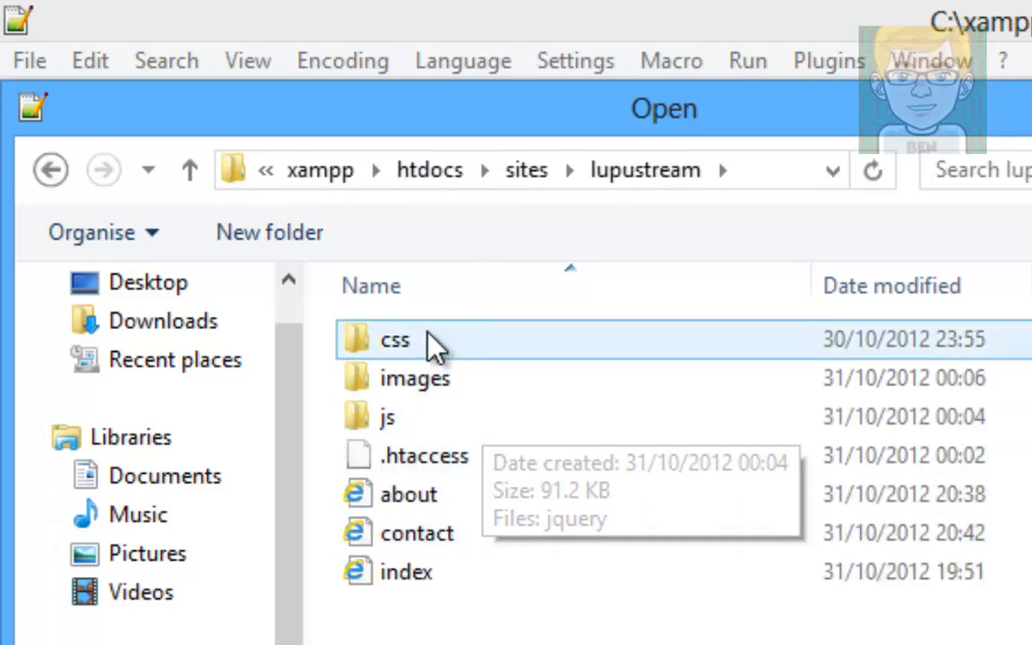
double_click(394, 339)
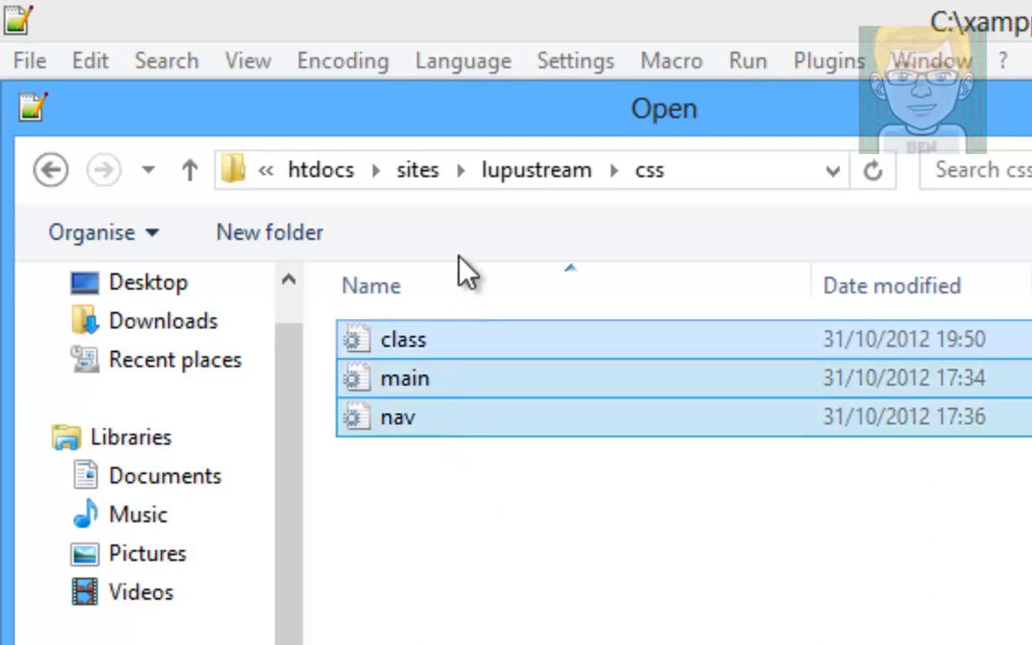
double_click(397, 417)
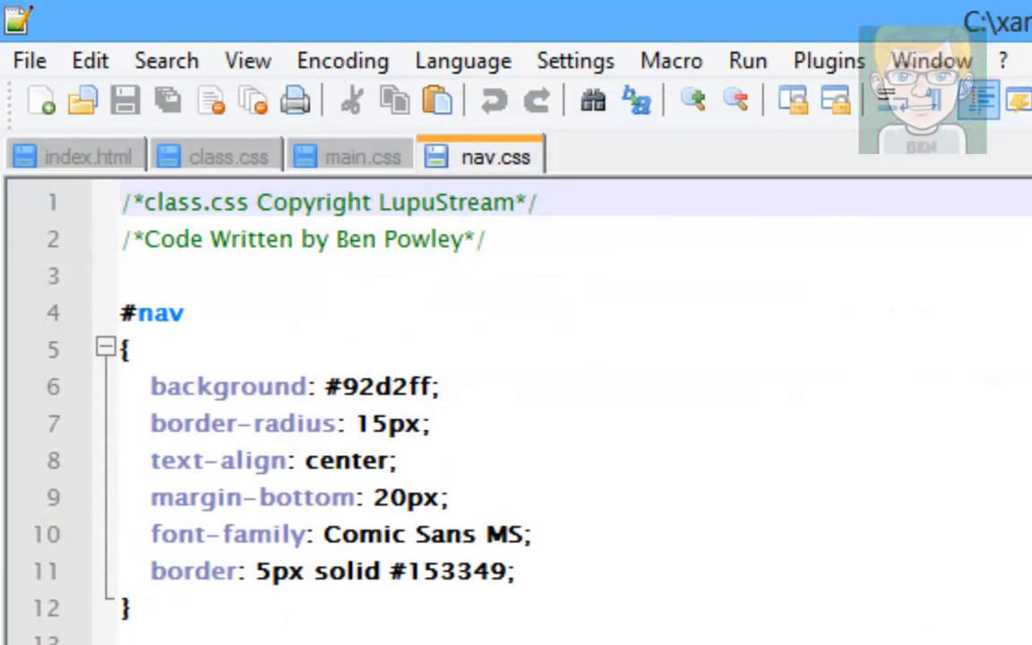
mouse_move(85, 165)
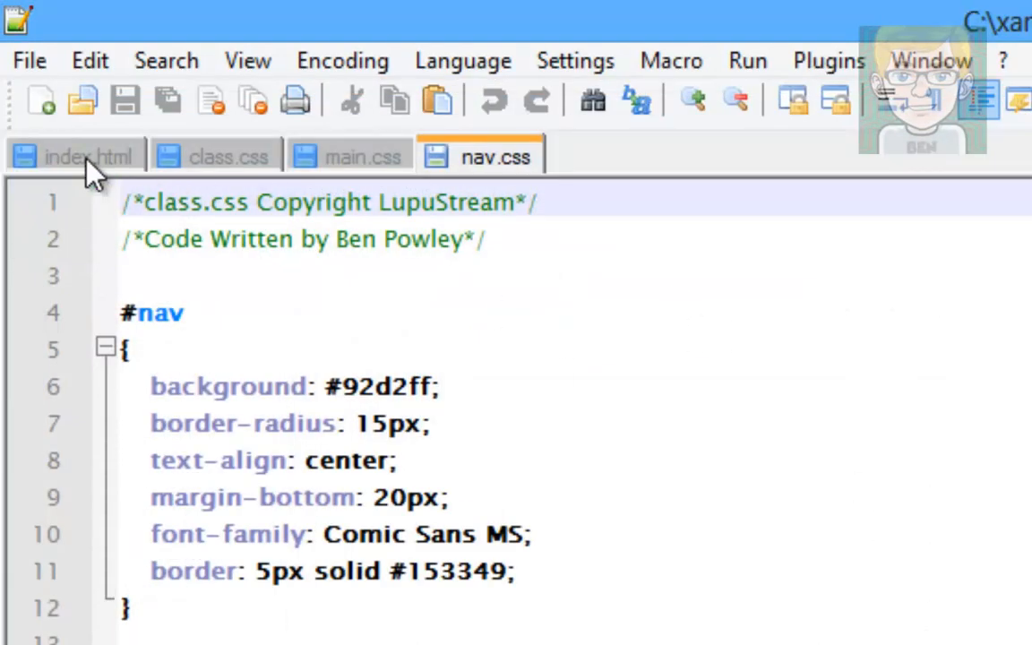
- Look through the index.html, main.css and class.css tabs, scrolling class.css
left_click(75, 156)
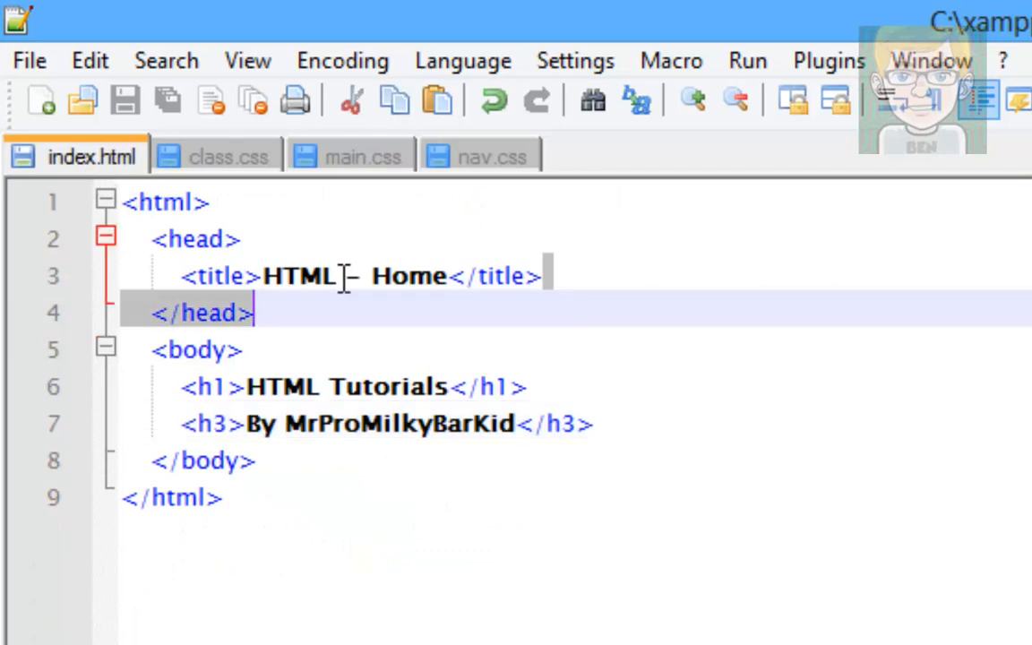
left_click(351, 154)
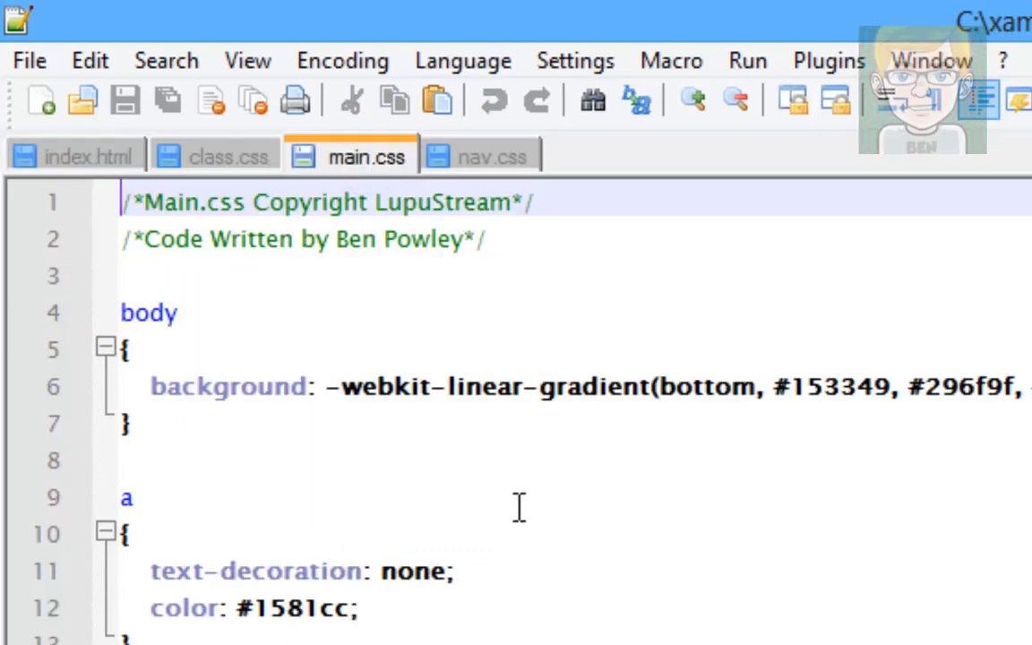
left_click(230, 156)
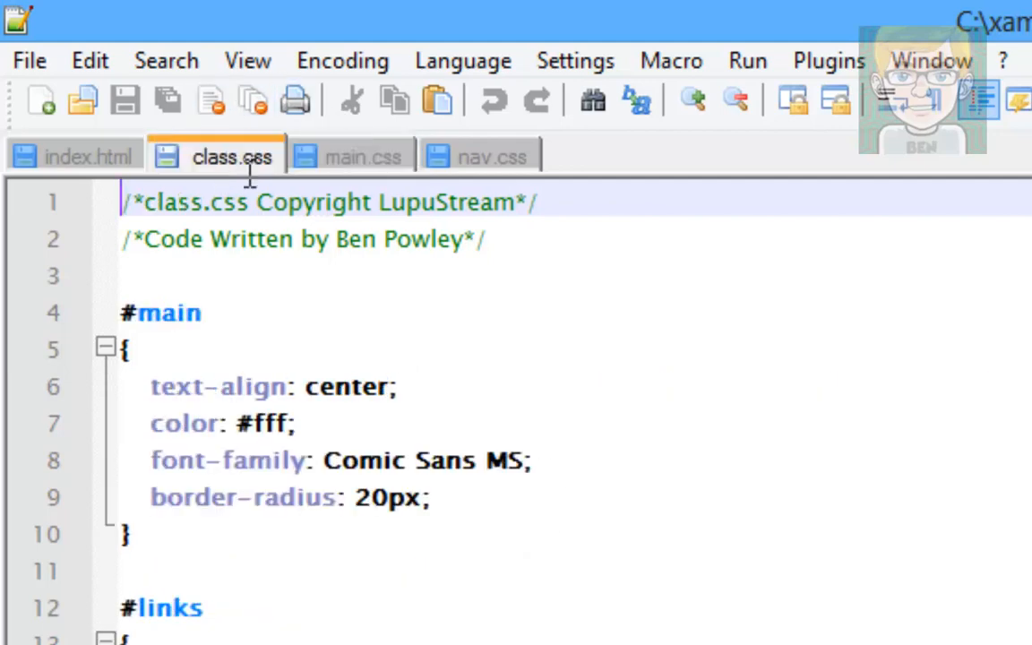
scroll("down", 3)
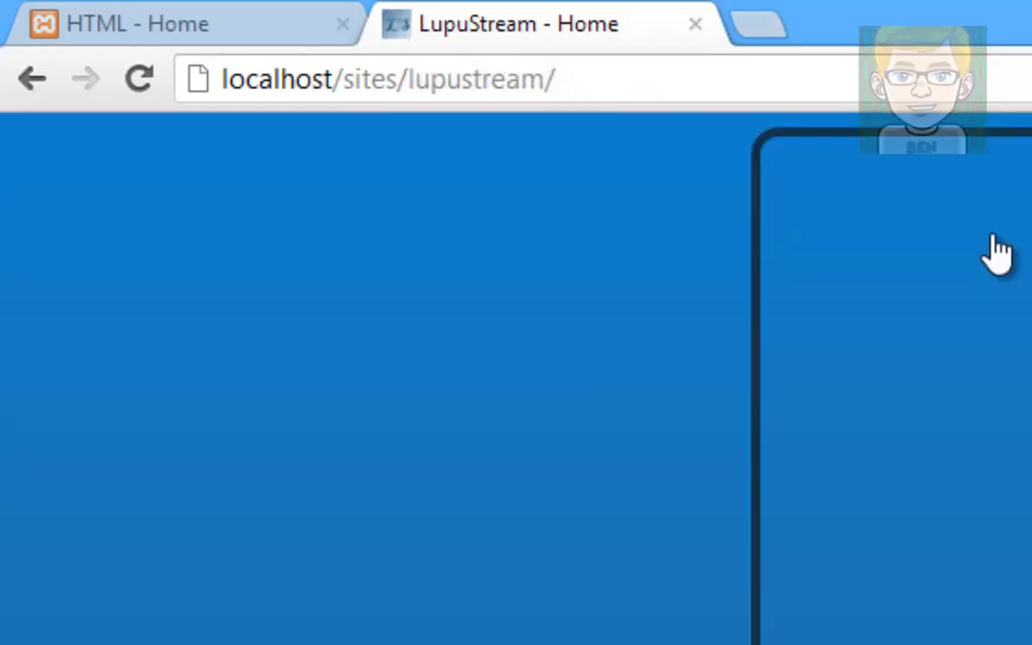
mouse_move(134, 417)
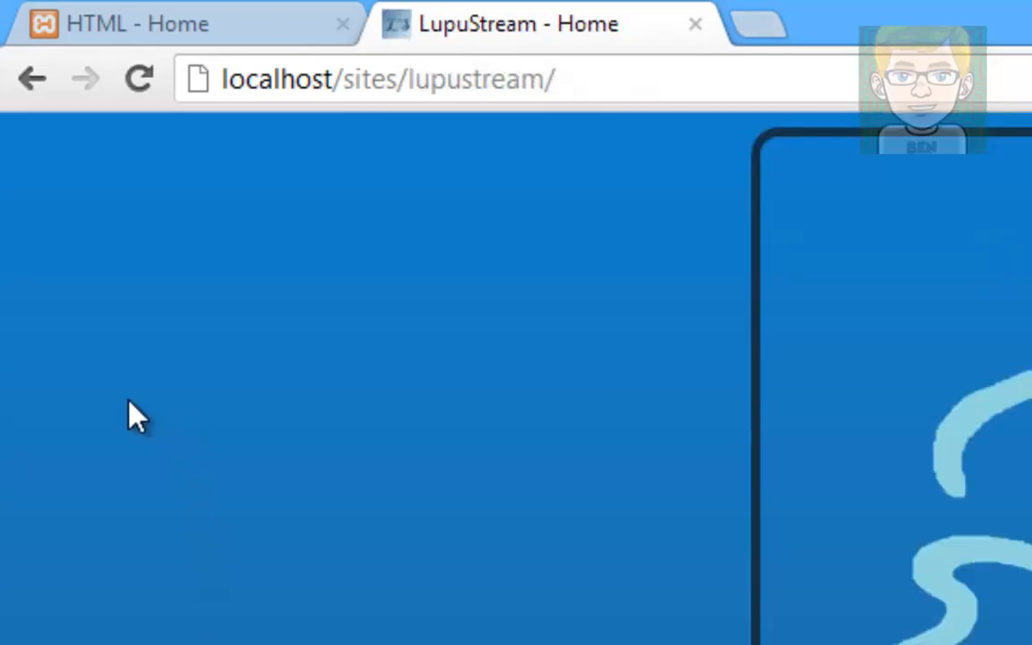
- Scroll down the LupuStream home page on localhost
scroll("down", 3)
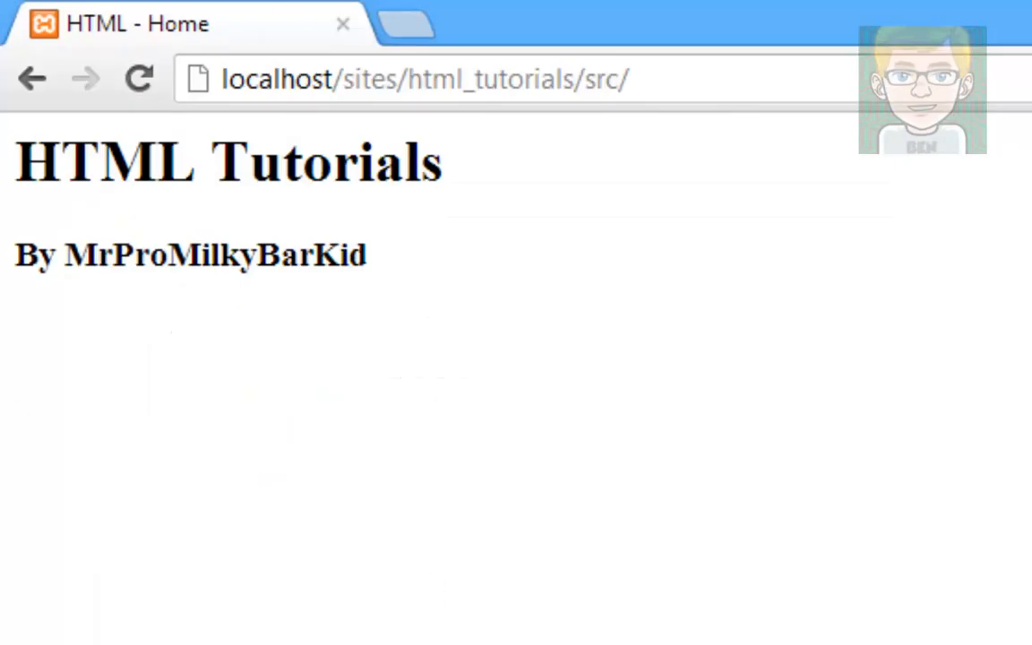
mouse_move(870, 485)
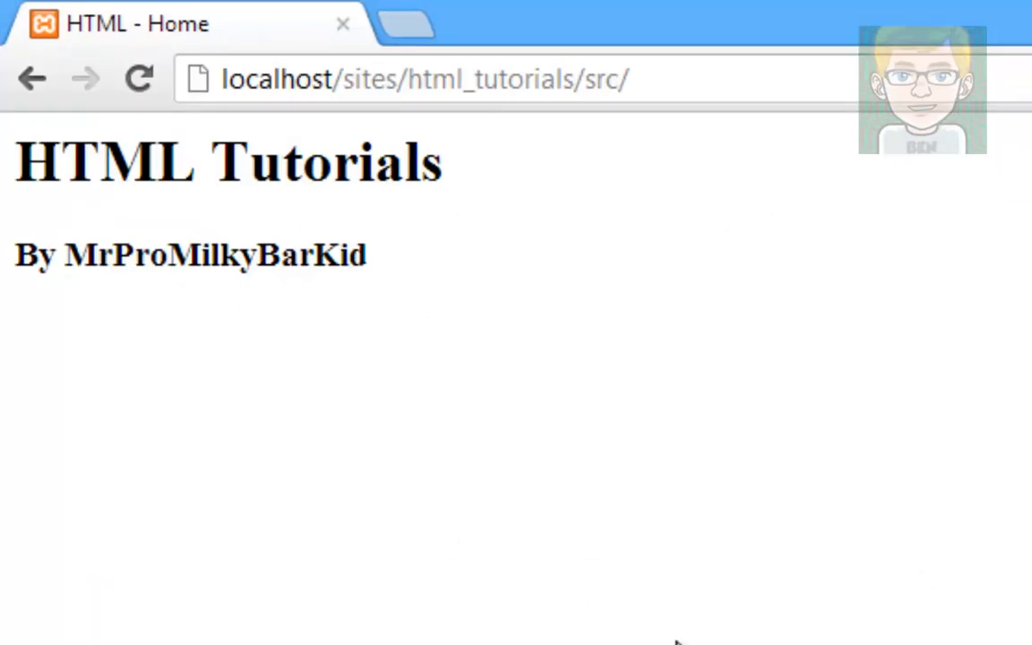
mouse_move(1026, 547)
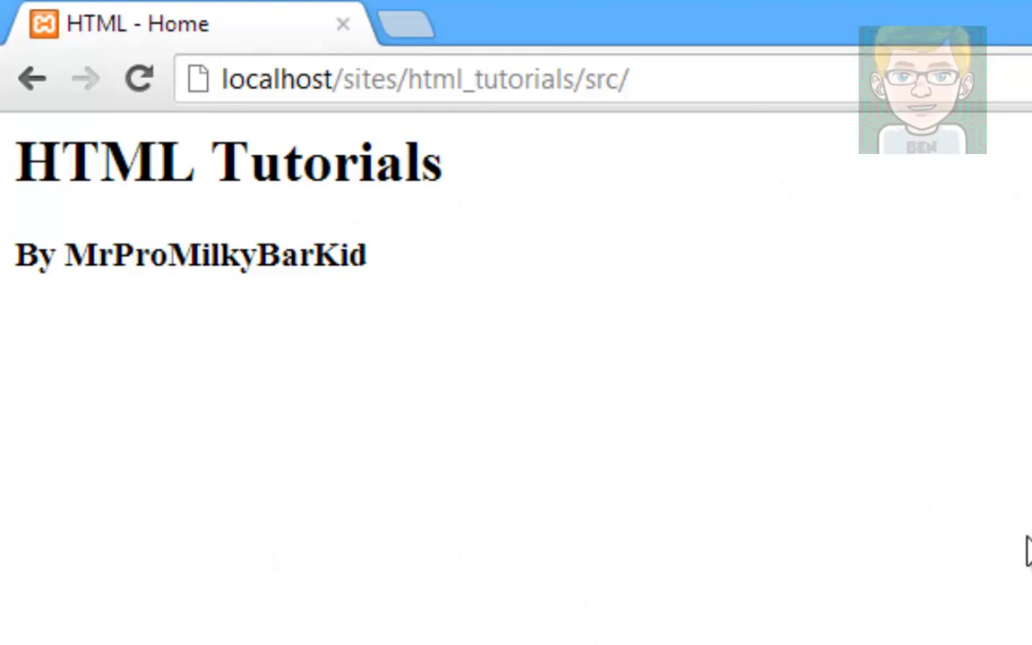